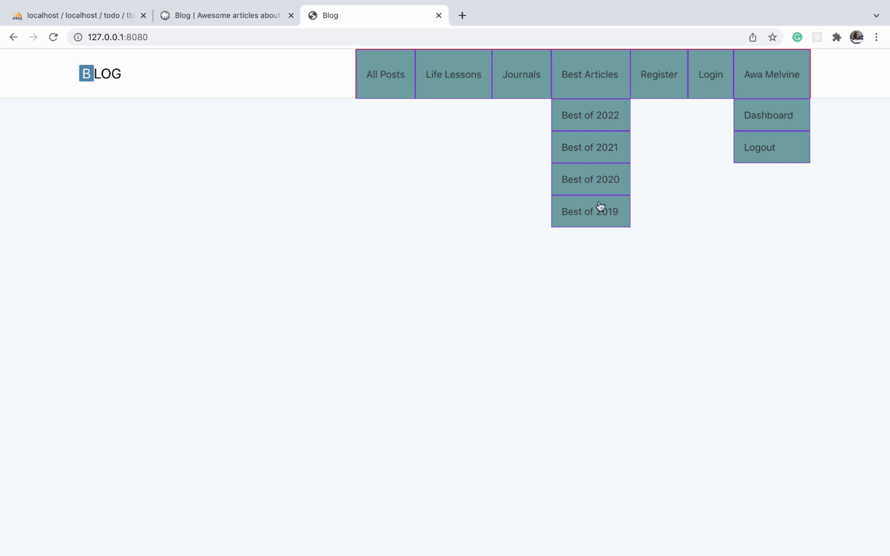
pyautogui.moveTo(577, 145)
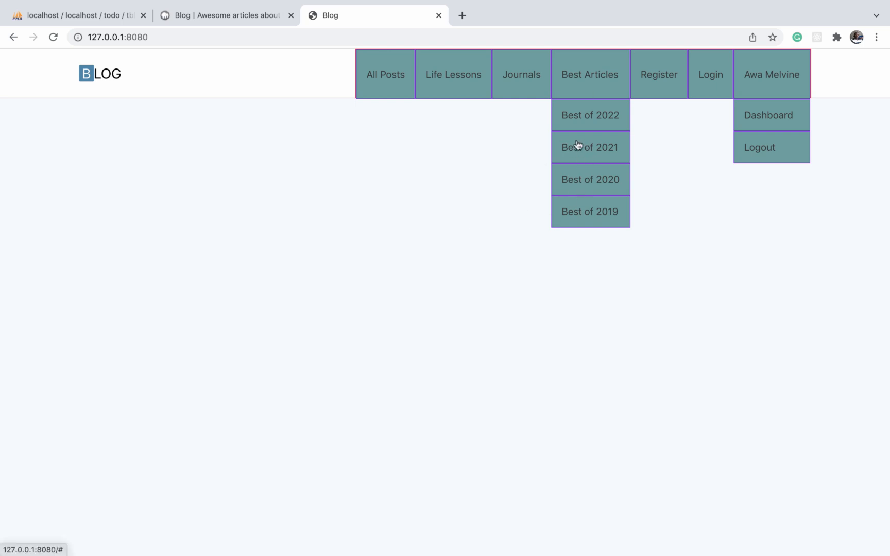
# Step: Remove the teal background-color and purple border declarations from the .navitem a rule
pyautogui.click(224, 16)
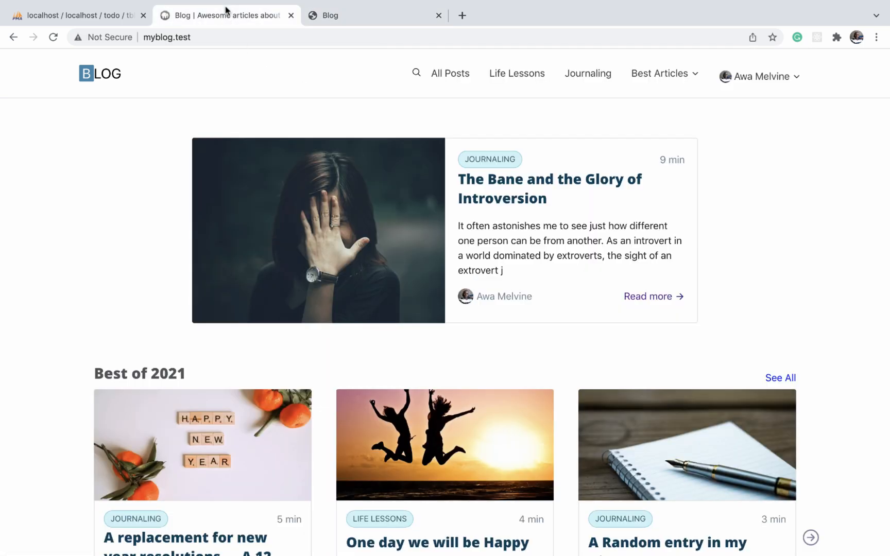
pyautogui.click(660, 73)
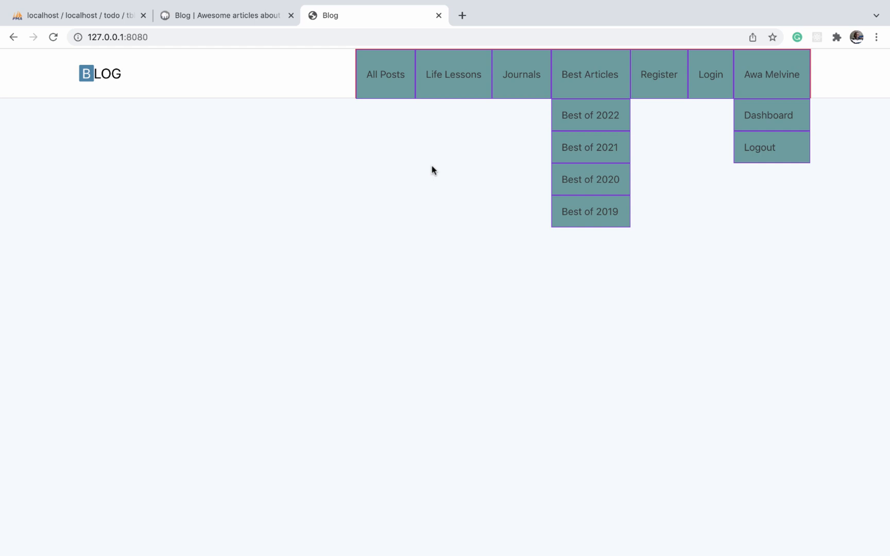
pyautogui.moveTo(691, 68)
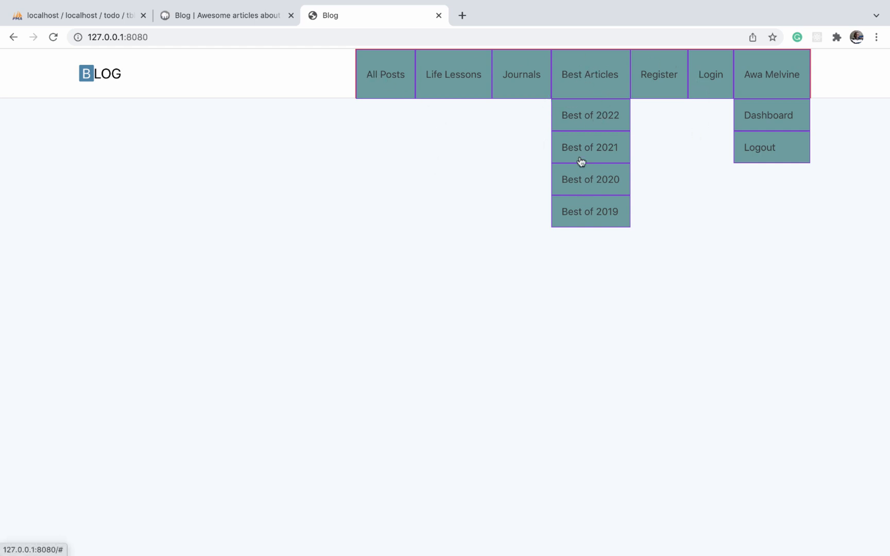
pyautogui.moveTo(584, 93)
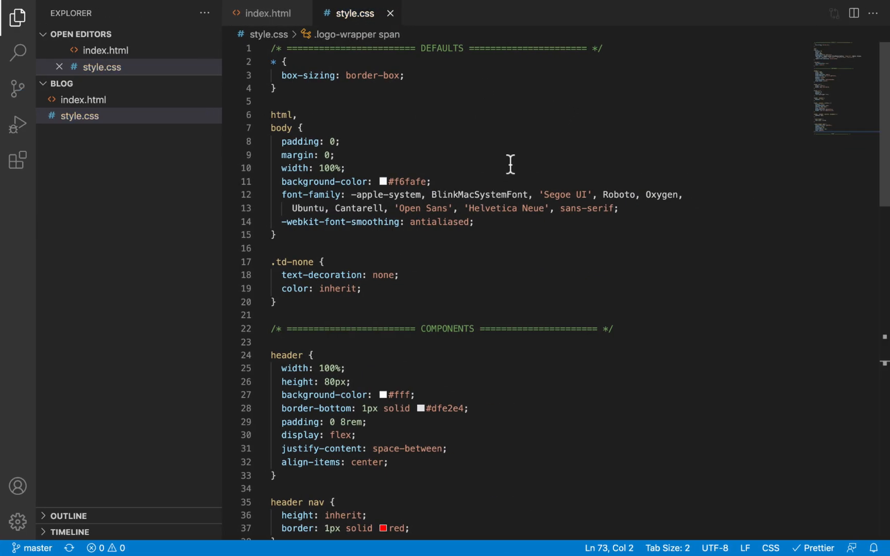
pyautogui.scroll(-3)
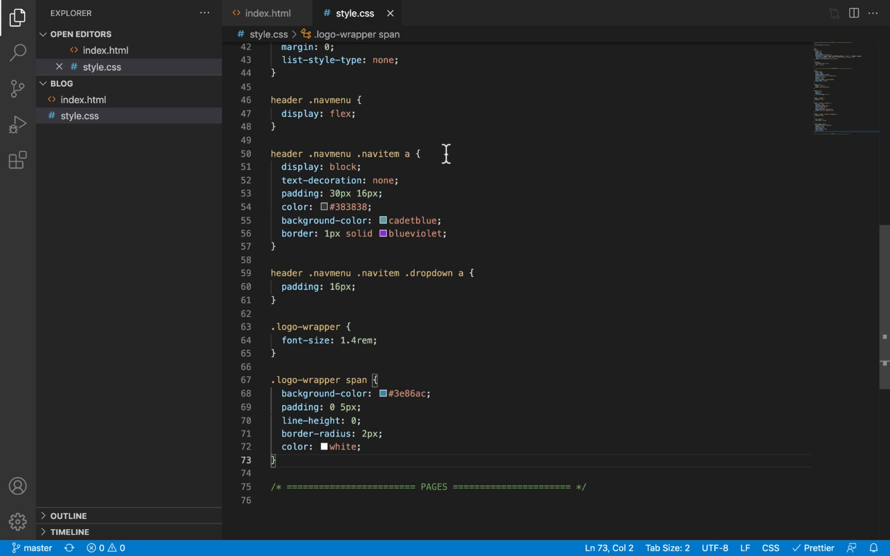
pyautogui.moveTo(466, 234)
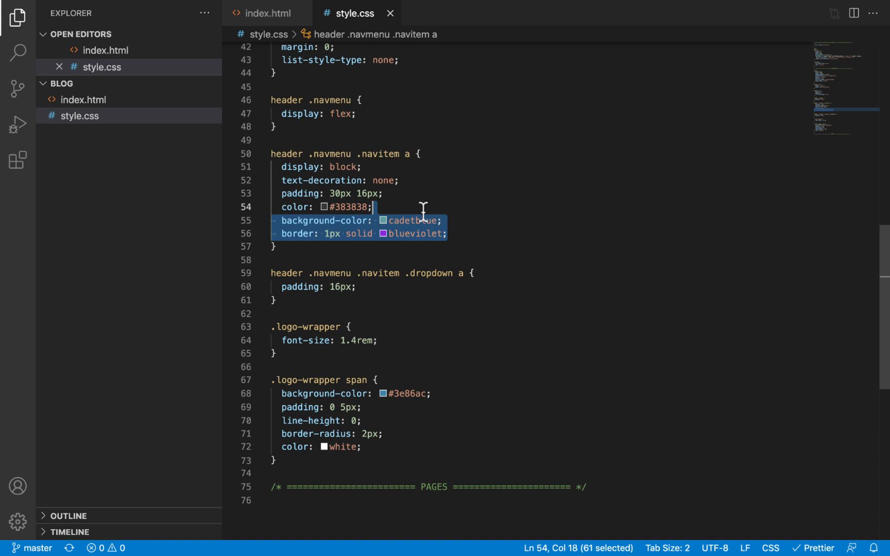
pyautogui.press('Delete')
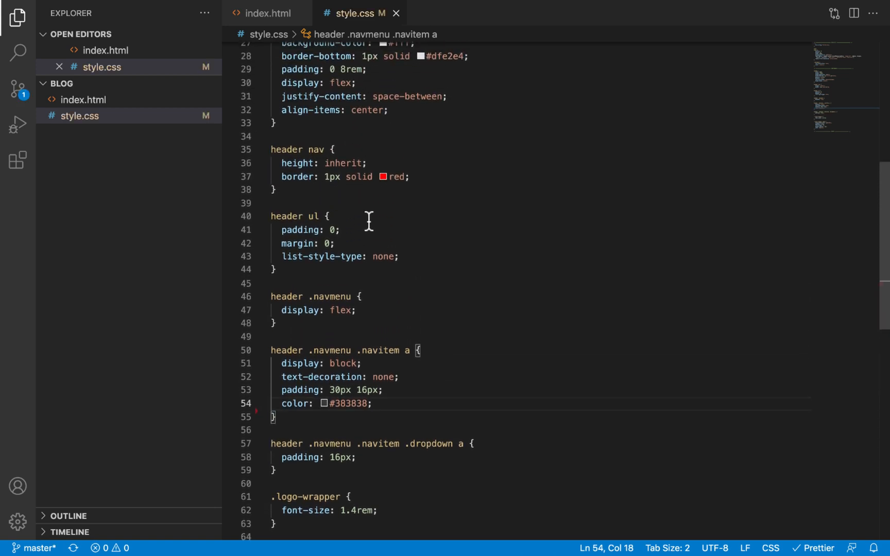
# Step: Delete the header nav's red border and give .dropdown a 1px solid red border
pyautogui.tripleClick(340, 177)
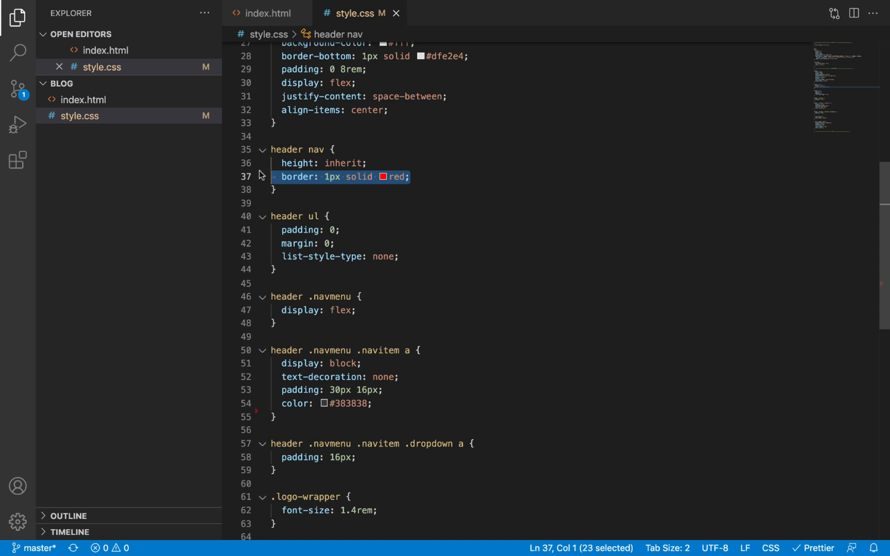
pyautogui.press('Delete')
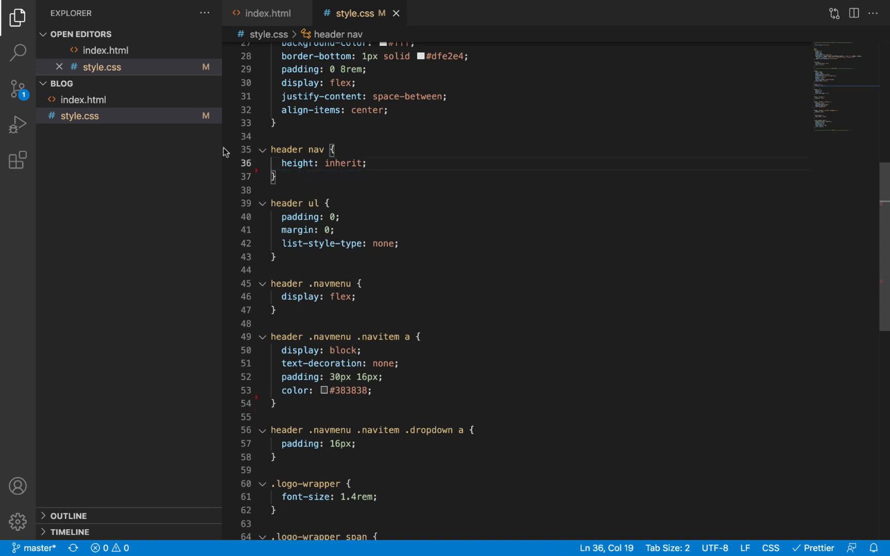
pyautogui.scroll(-3)
pyautogui.write('header .navmenu .navitem .dropdown {')
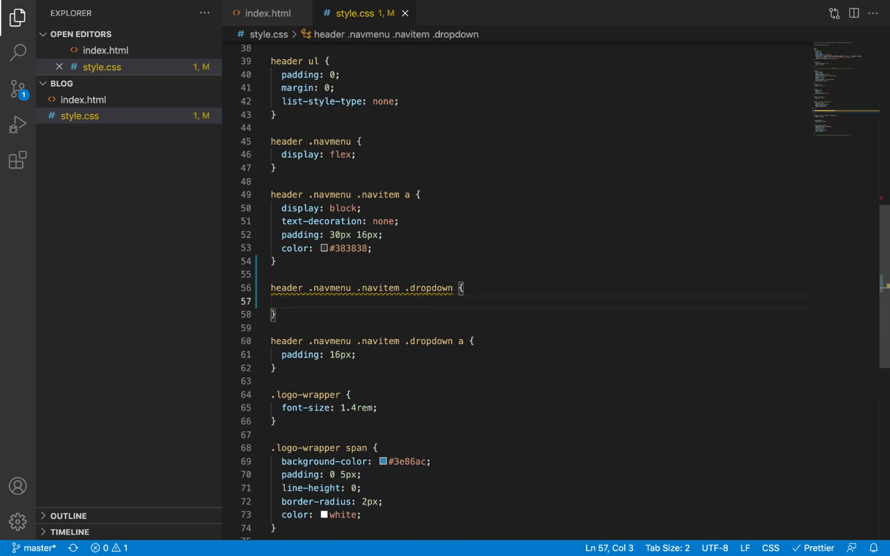
pyautogui.write('border: 1px solid red;')
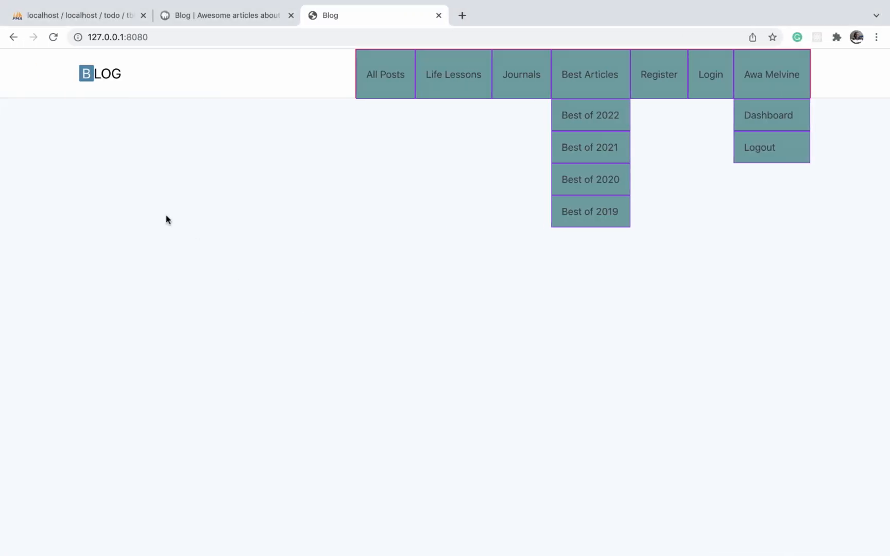
pyautogui.moveTo(717, 291)
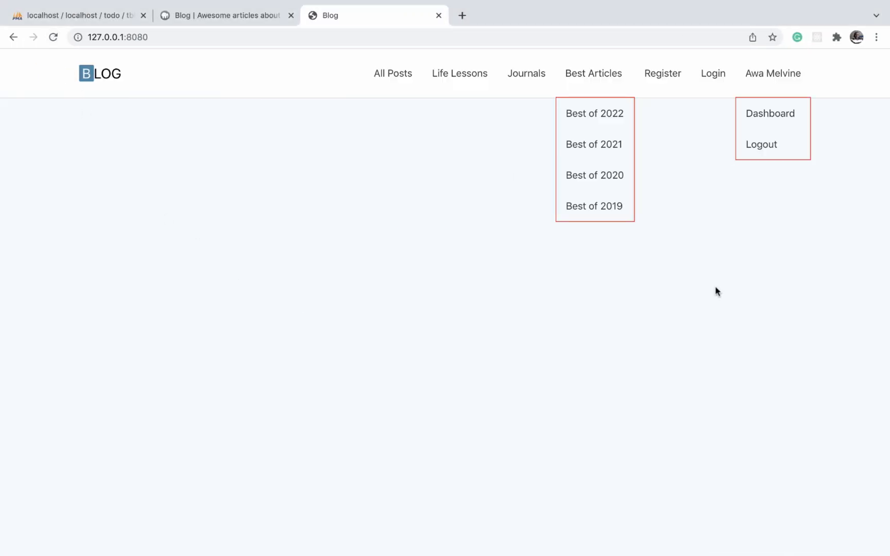
pyautogui.moveTo(559, 152)
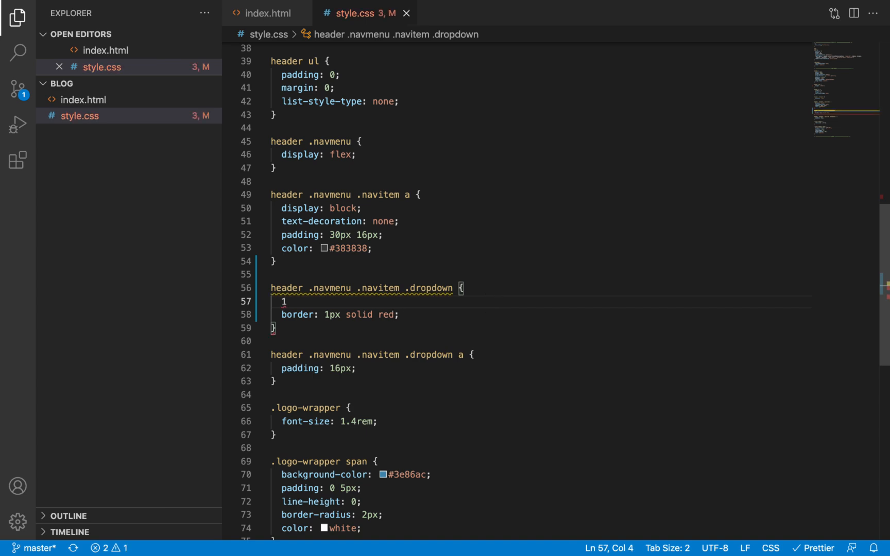
# Step: Make the dropdown rule 190px wide using the emmet abbreviation w190
pyautogui.write('w190')
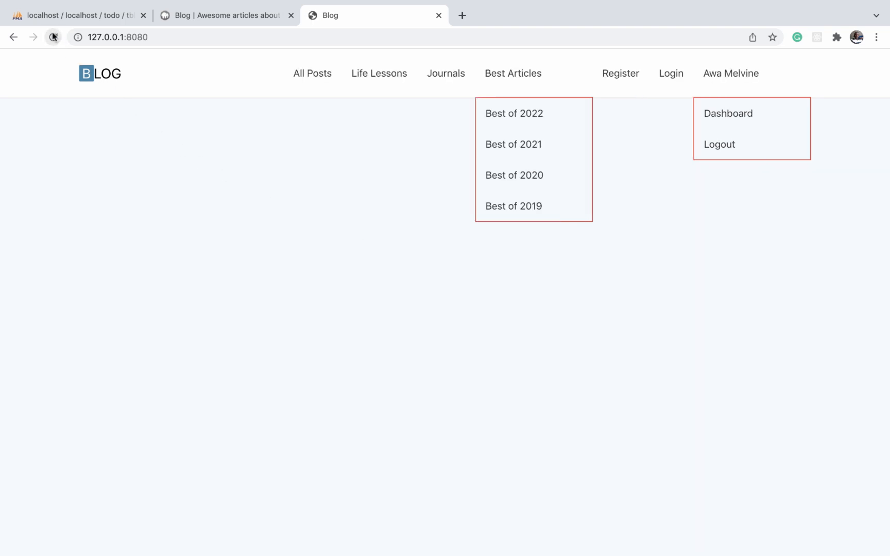
pyautogui.moveTo(509, 184)
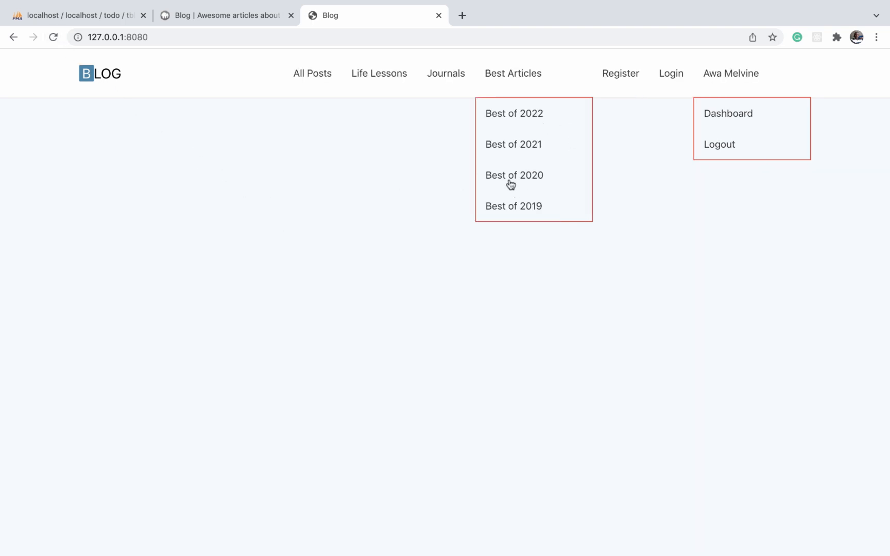
pyautogui.moveTo(512, 73)
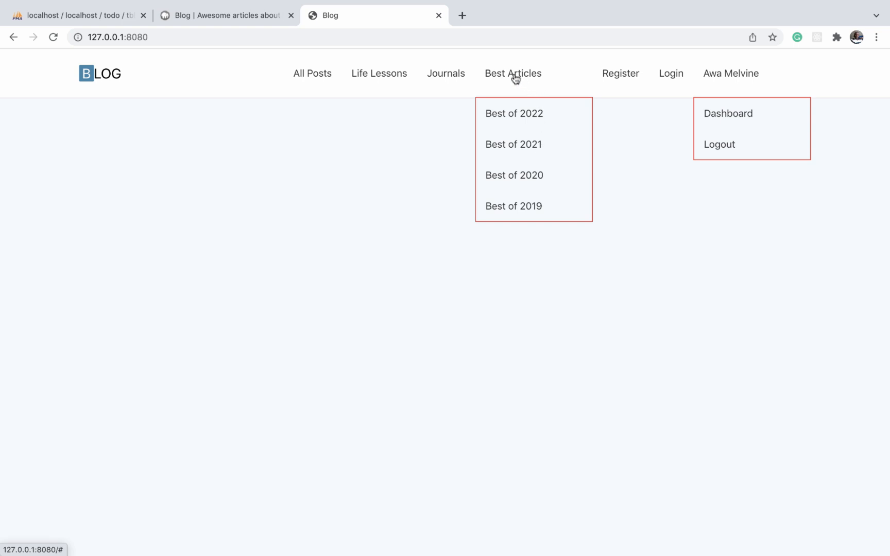
pyautogui.moveTo(518, 71)
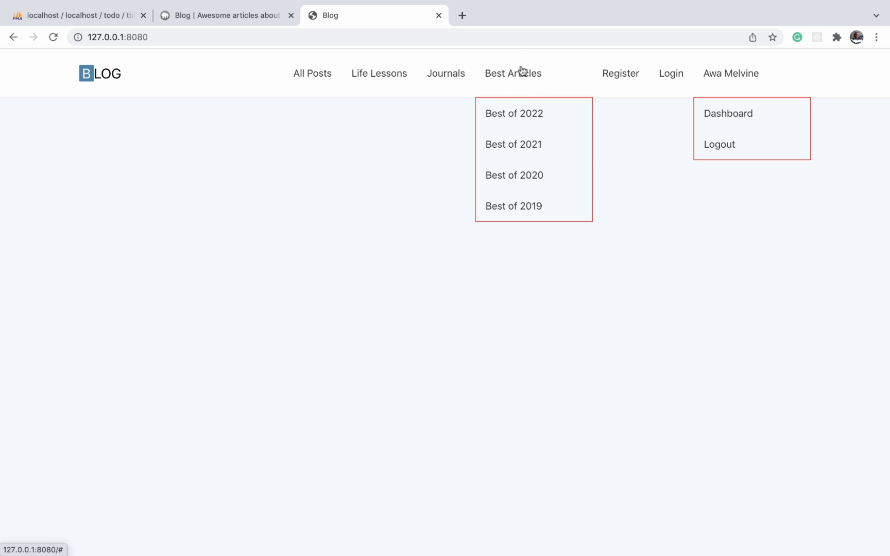
pyautogui.moveTo(594, 116)
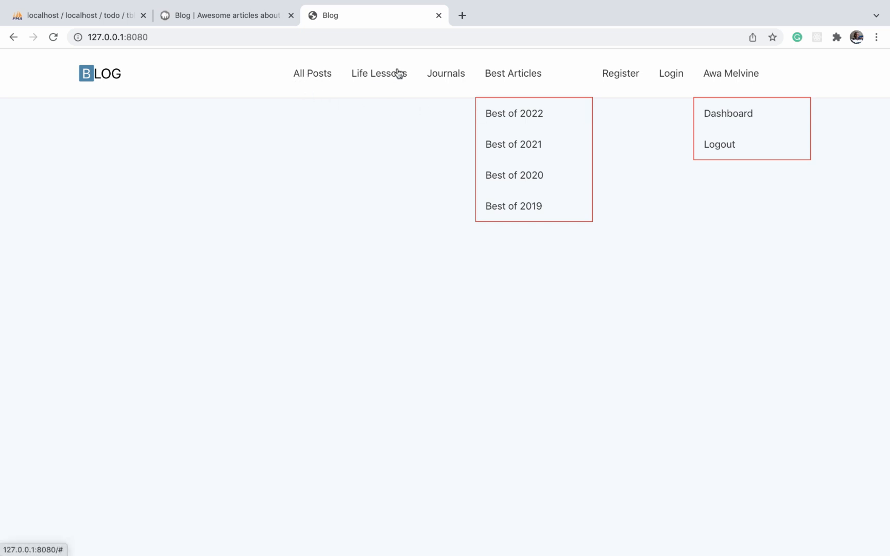
pyautogui.moveTo(667, 88)
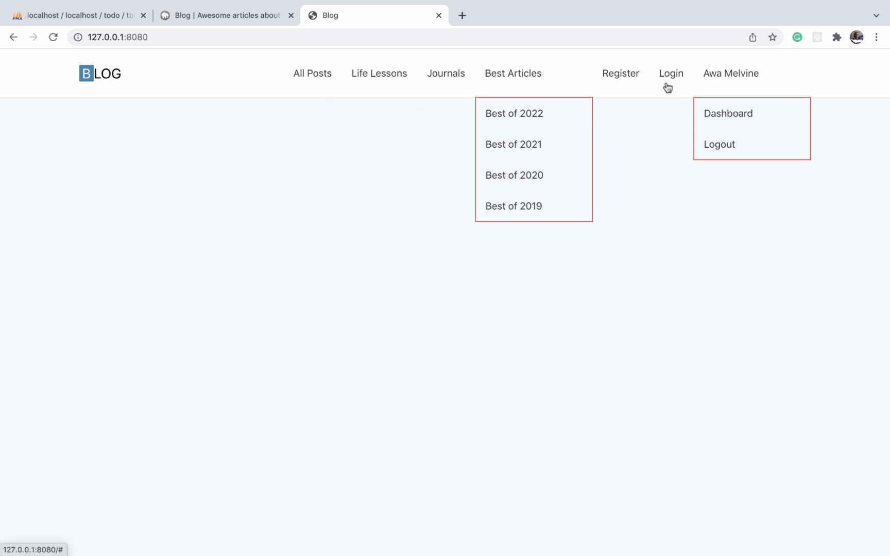
pyautogui.moveTo(745, 79)
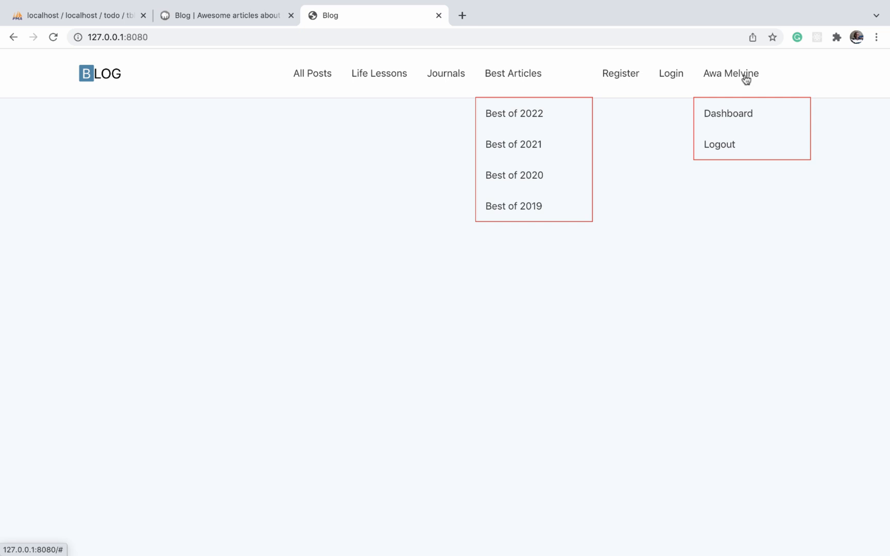
pyautogui.moveTo(515, 104)
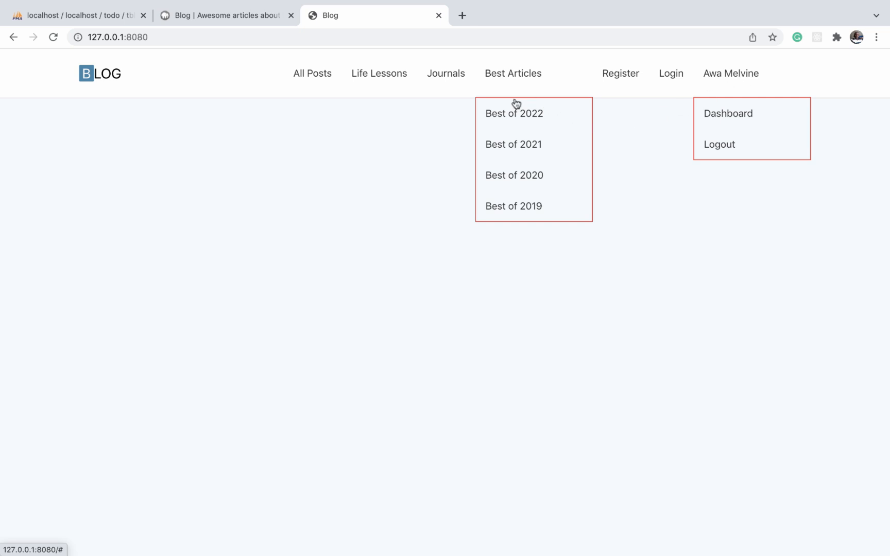
pyautogui.moveTo(483, 67)
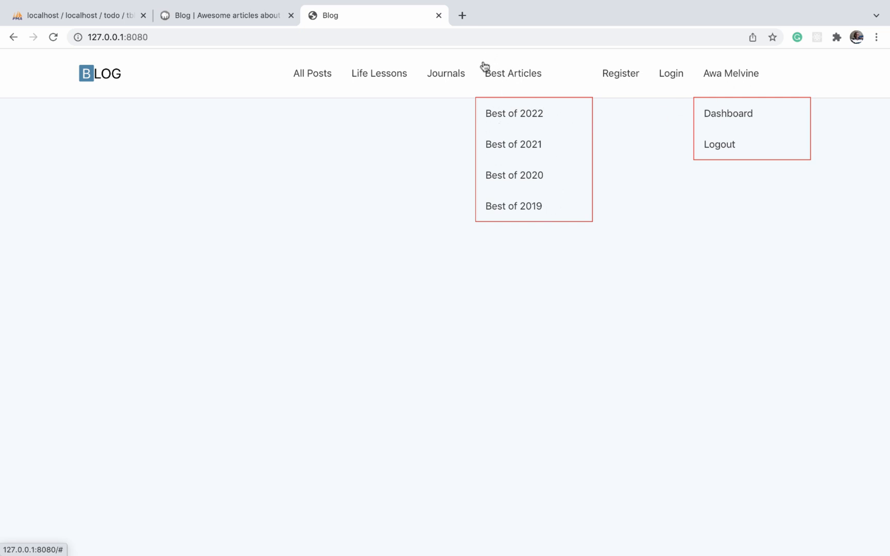
pyautogui.moveTo(477, 128)
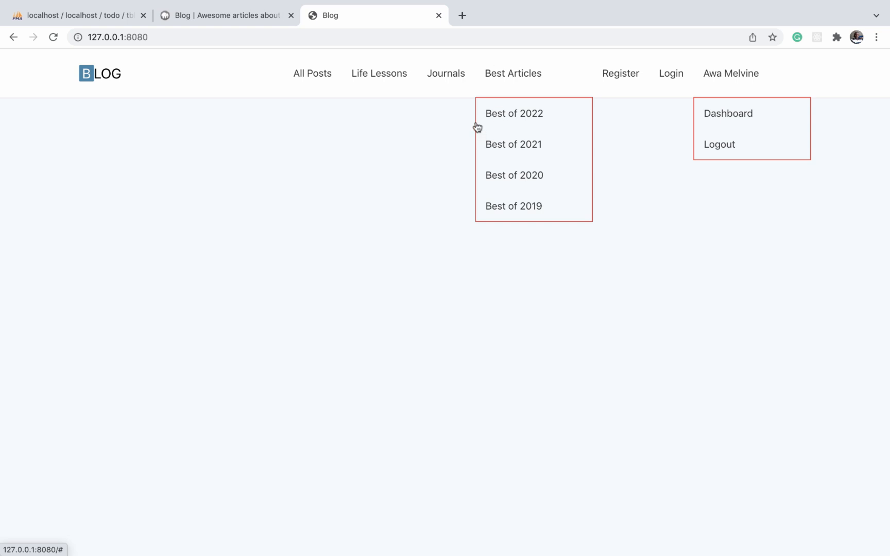
pyautogui.moveTo(577, 149)
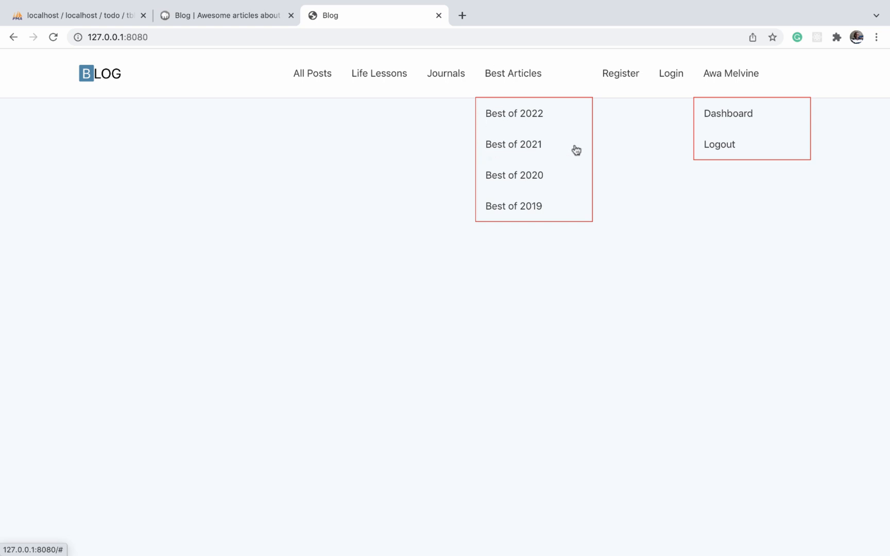
pyautogui.moveTo(519, 82)
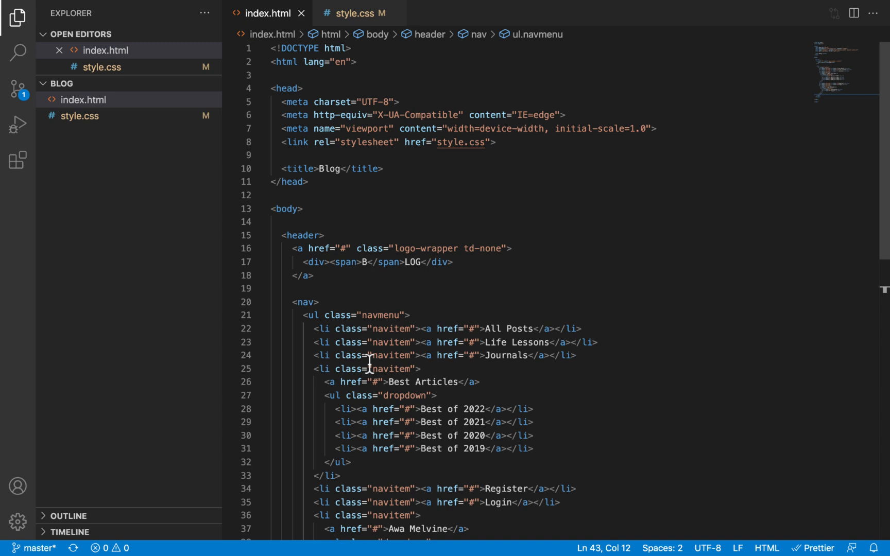
# Step: Scroll through the nav list in index.html, then return to style.css
pyautogui.scroll(-3)
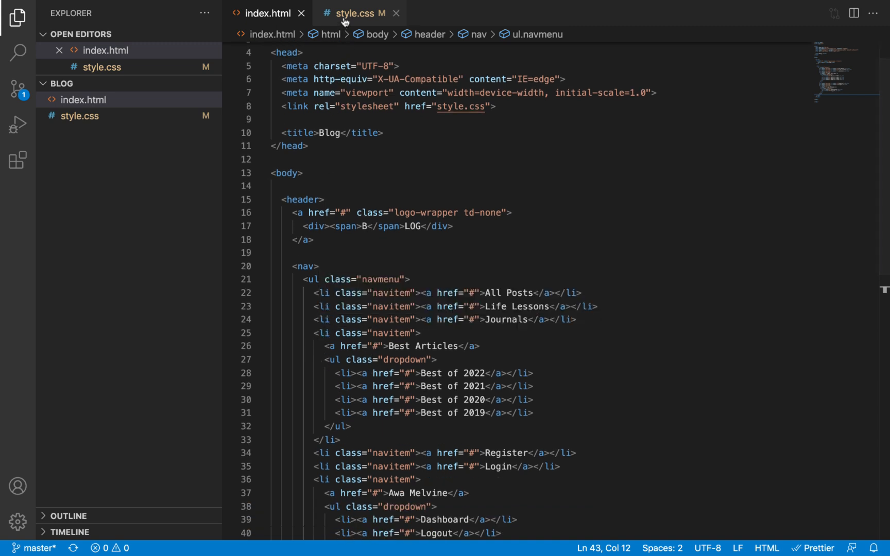
pyautogui.click(356, 13)
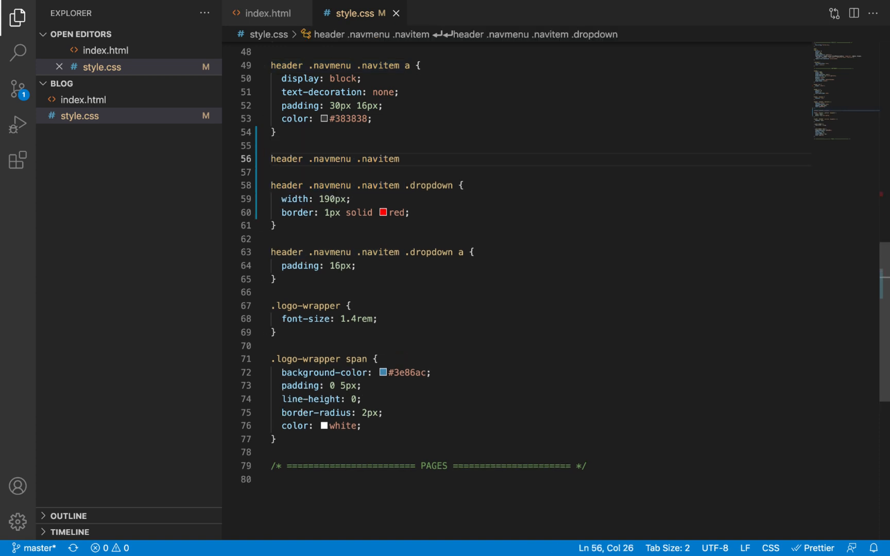
# Step: Open the nav item rule and give it position: relative
pyautogui.write('{')
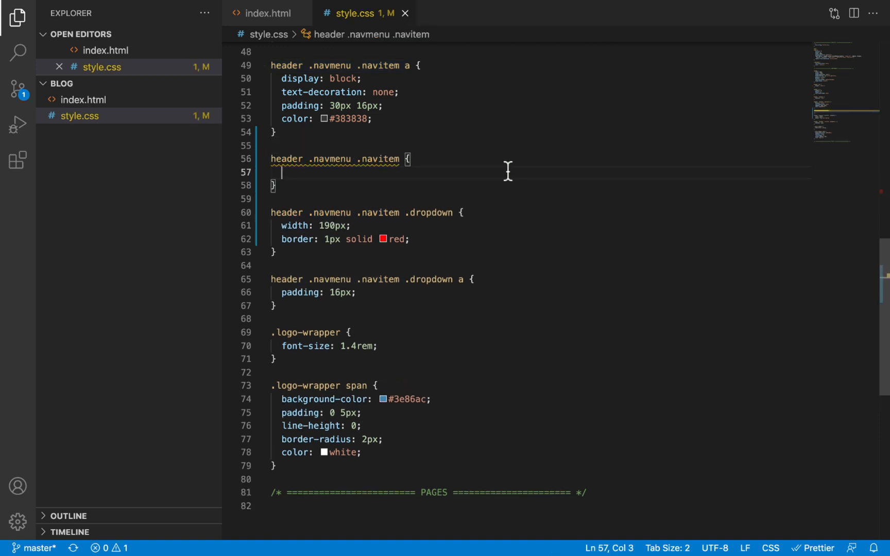
pyautogui.write('p')
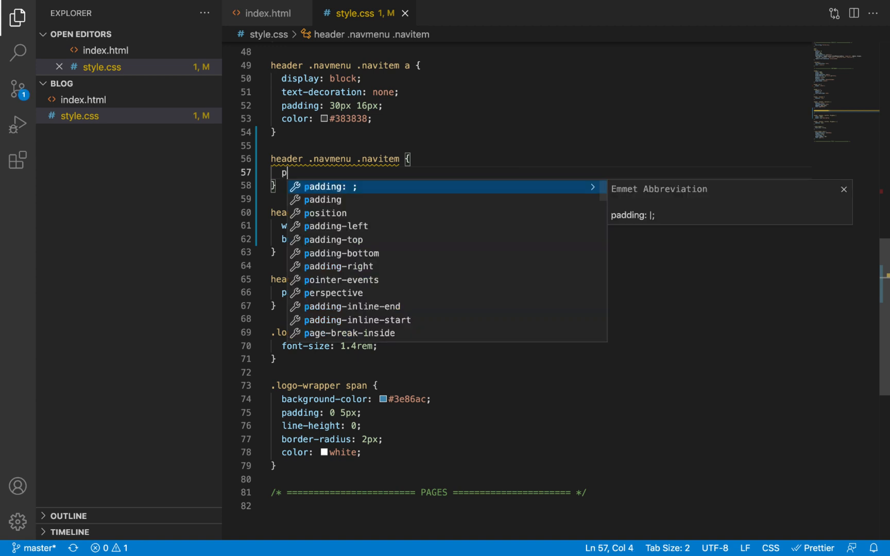
pyautogui.write('o')
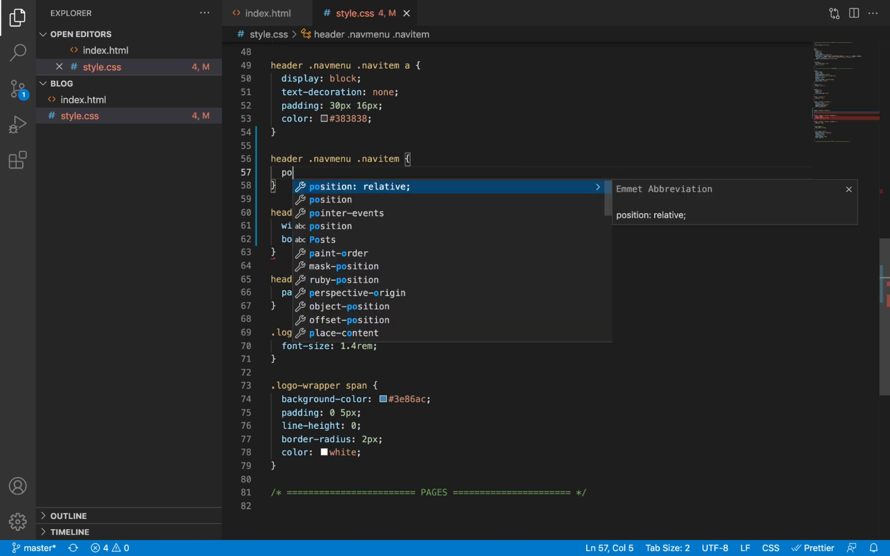
pyautogui.press('Tab')
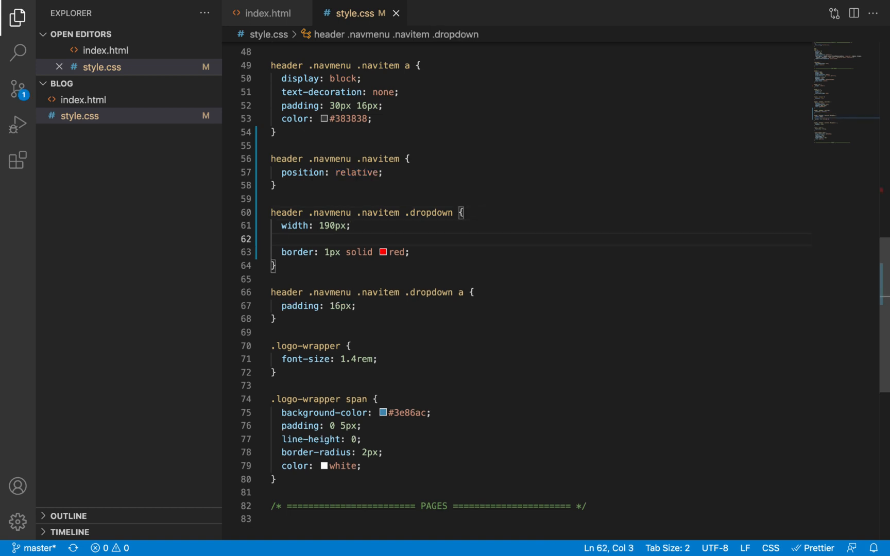
# Step: Add position: absolute to the .dropdown rule and check the other file
pyautogui.write('position: absolute;')
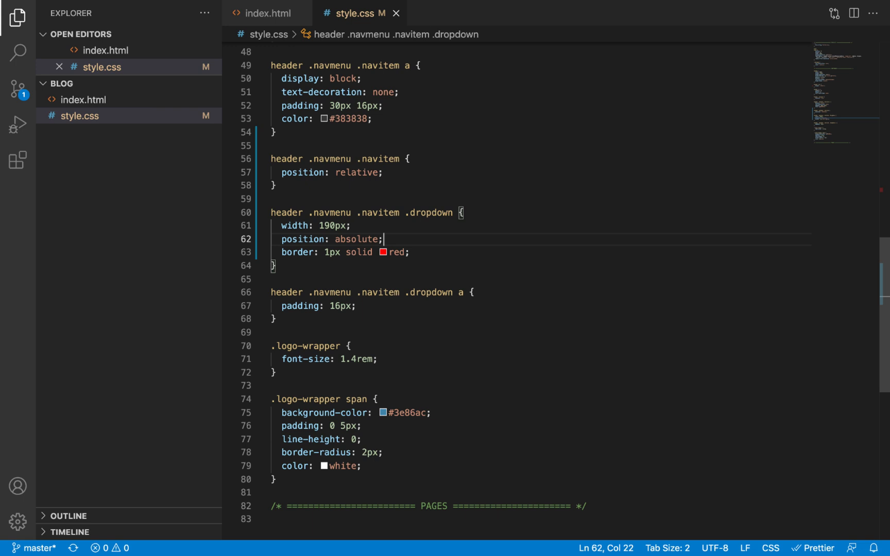
pyautogui.click(266, 13)
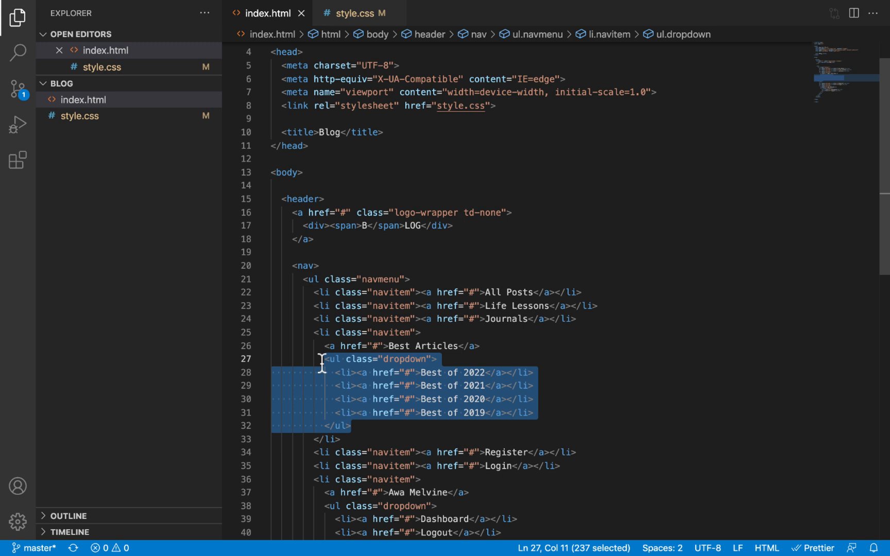
pyautogui.click(349, 426)
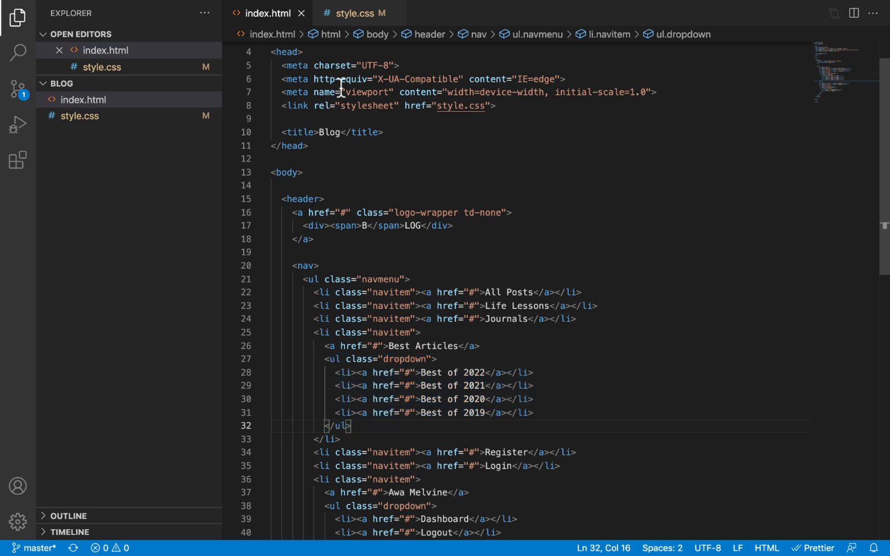
pyautogui.click(351, 13)
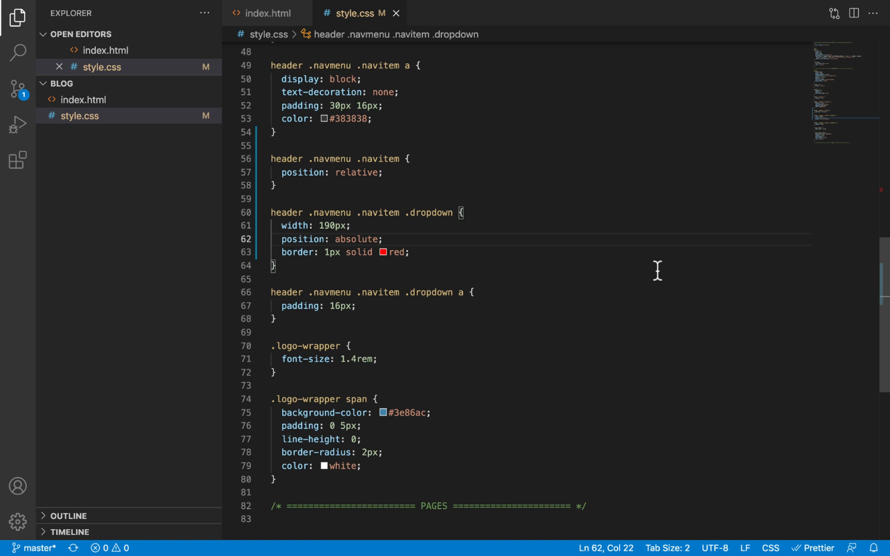
pyautogui.moveTo(404, 173)
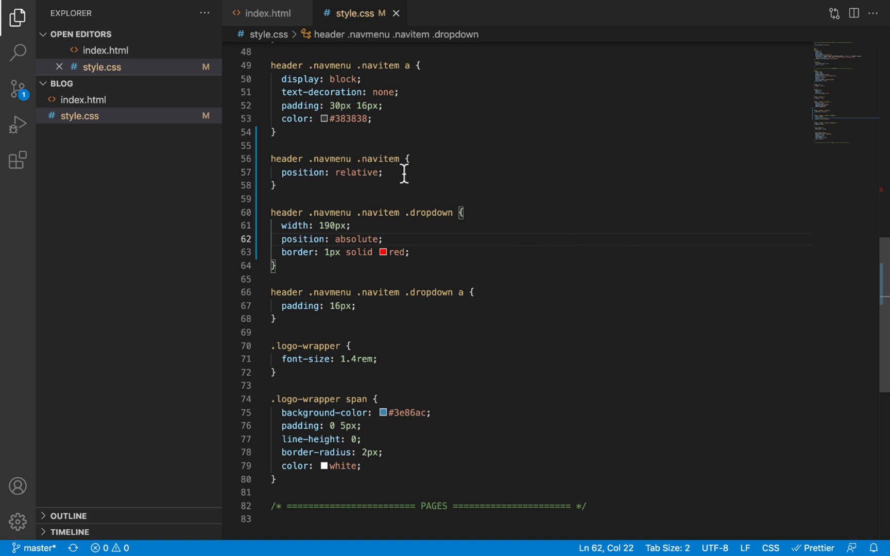
pyautogui.moveTo(378, 239)
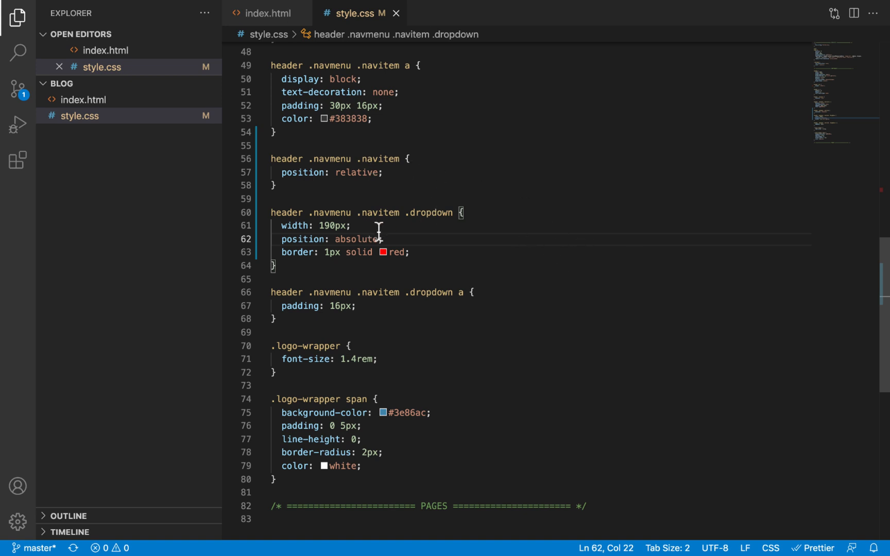
# Step: Type top, bottom, left and right offsets in the dropdown rule, keeping top: 80px
pyautogui.write('top:')
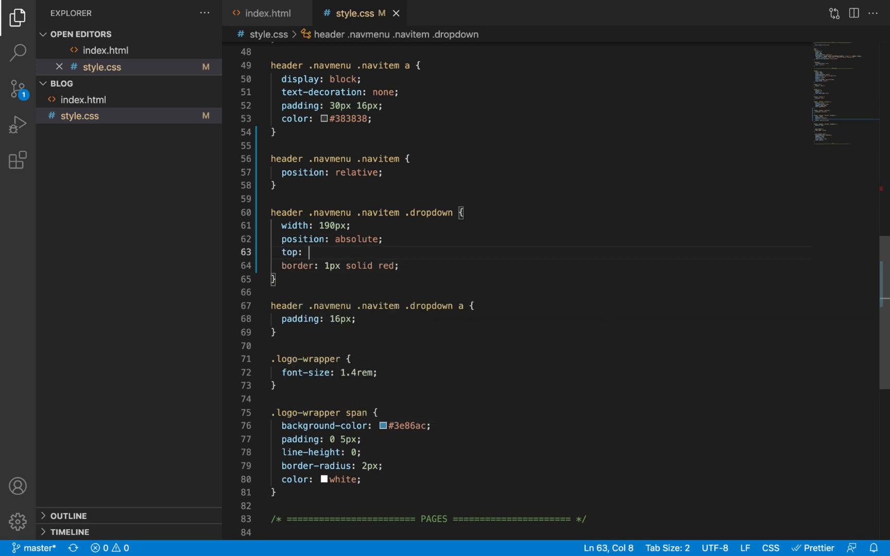
pyautogui.write('bottom:')
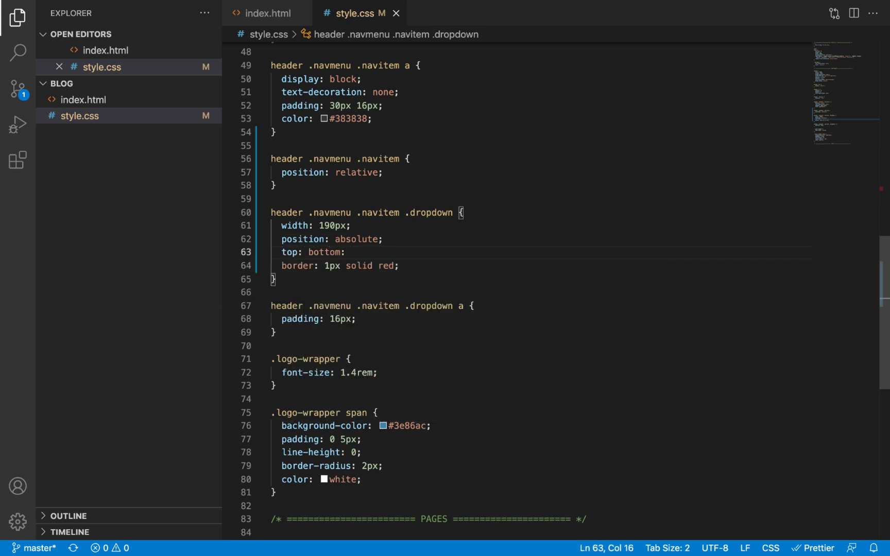
pyautogui.write('left:')
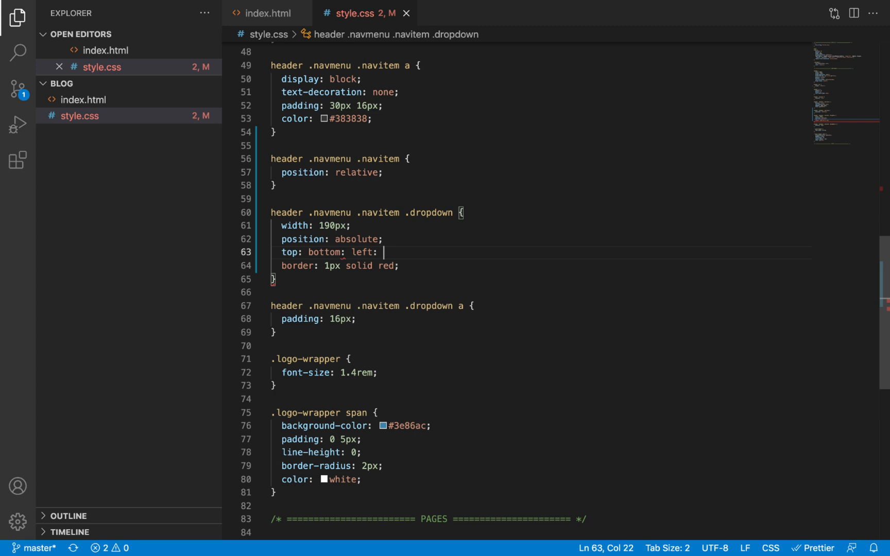
pyautogui.write('right:')
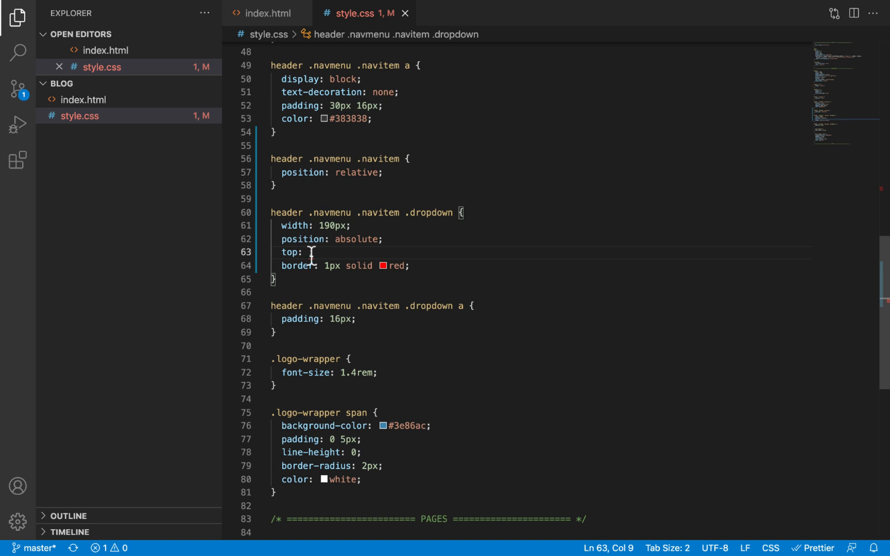
pyautogui.doubleClick(429, 212)
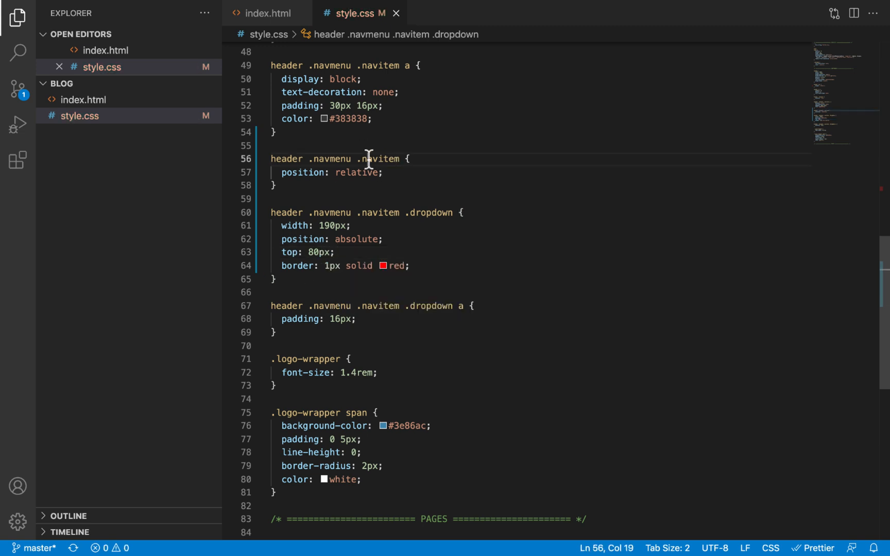
# Step: Confirm the navitem selector and the header's 80px height value
pyautogui.doubleClick(377, 159)
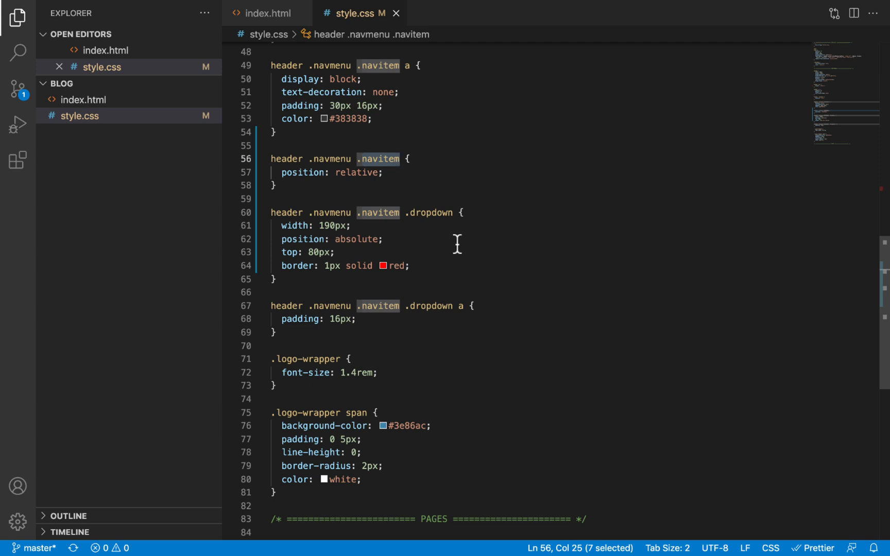
pyautogui.doubleClick(319, 252)
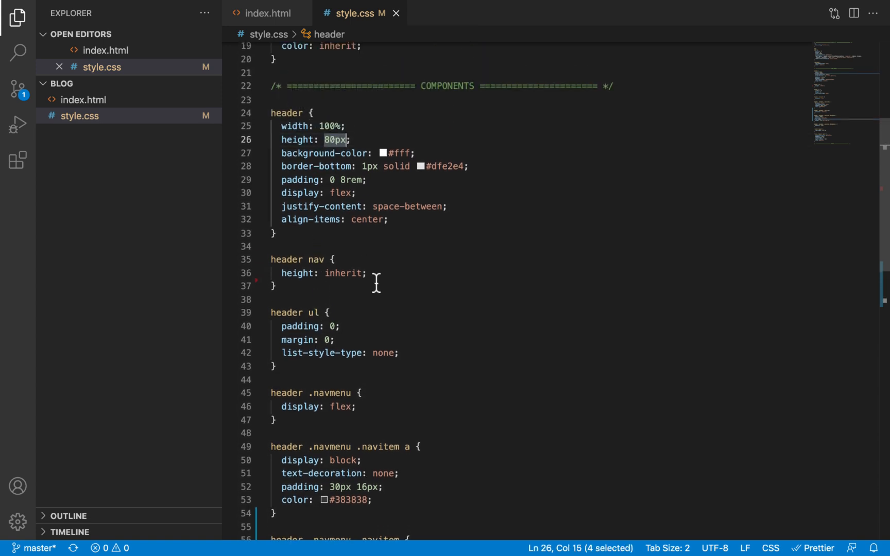
pyautogui.scroll(-3)
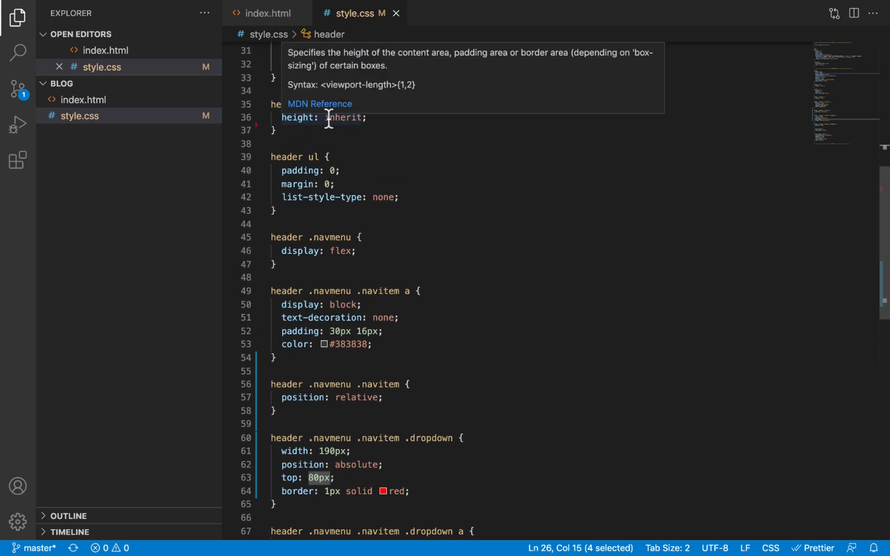
pyautogui.scroll(-3)
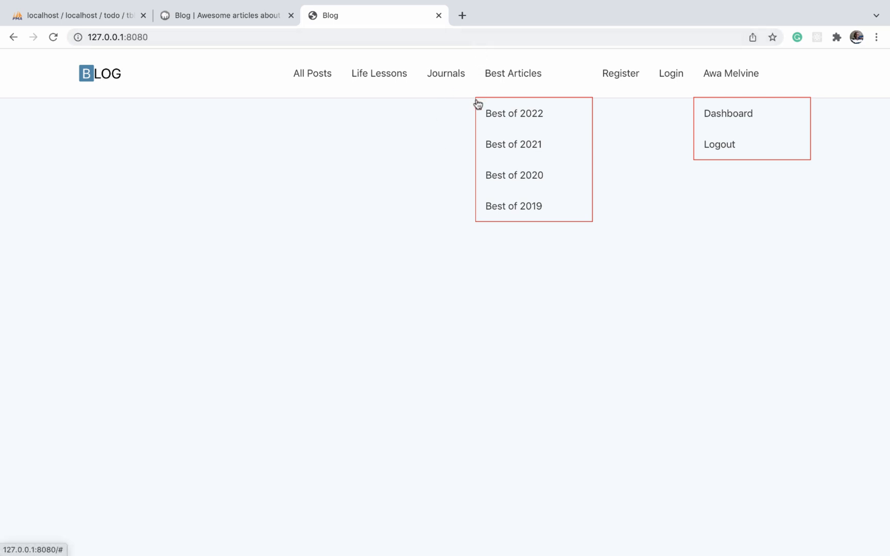
pyautogui.moveTo(489, 102)
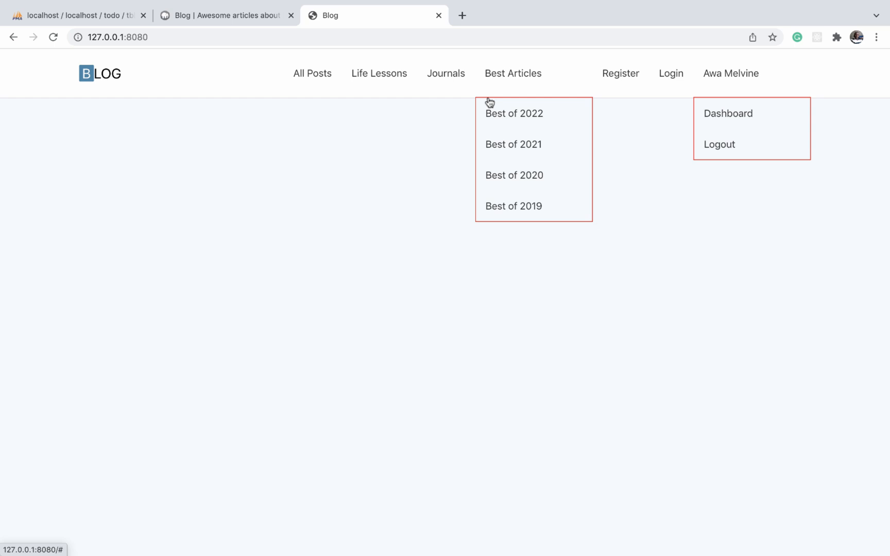
pyautogui.moveTo(474, 100)
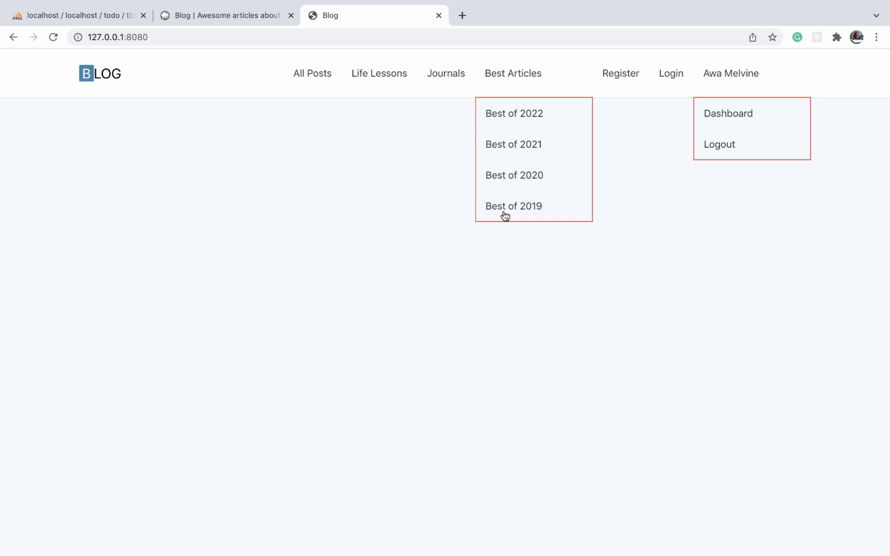
pyautogui.moveTo(494, 68)
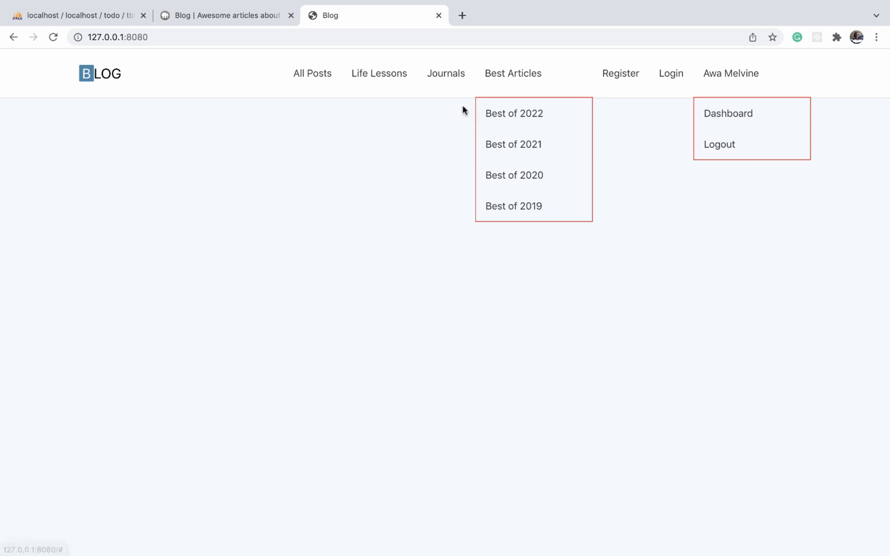
pyautogui.moveTo(478, 57)
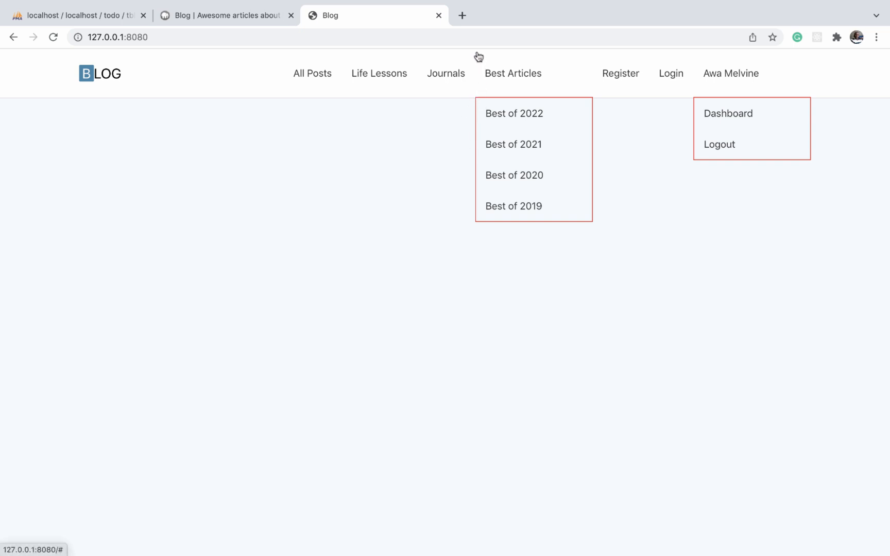
pyautogui.moveTo(481, 82)
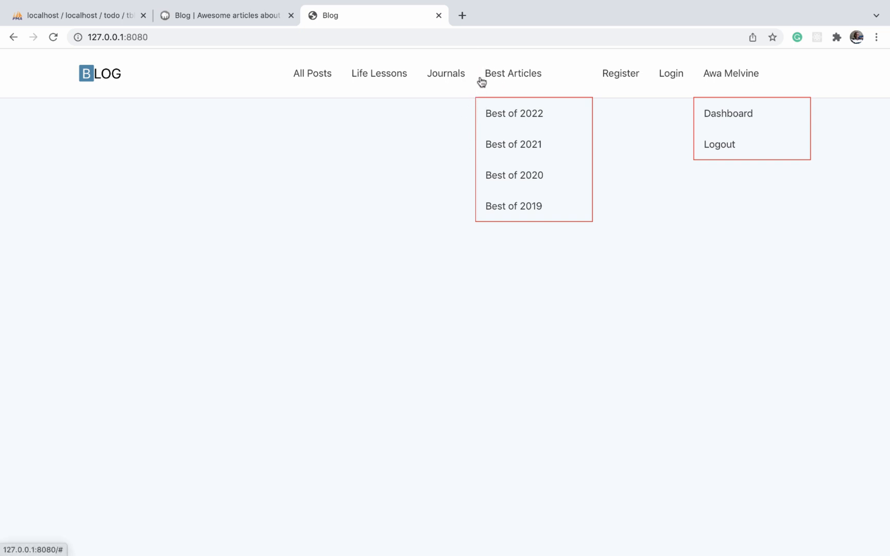
pyautogui.moveTo(467, 108)
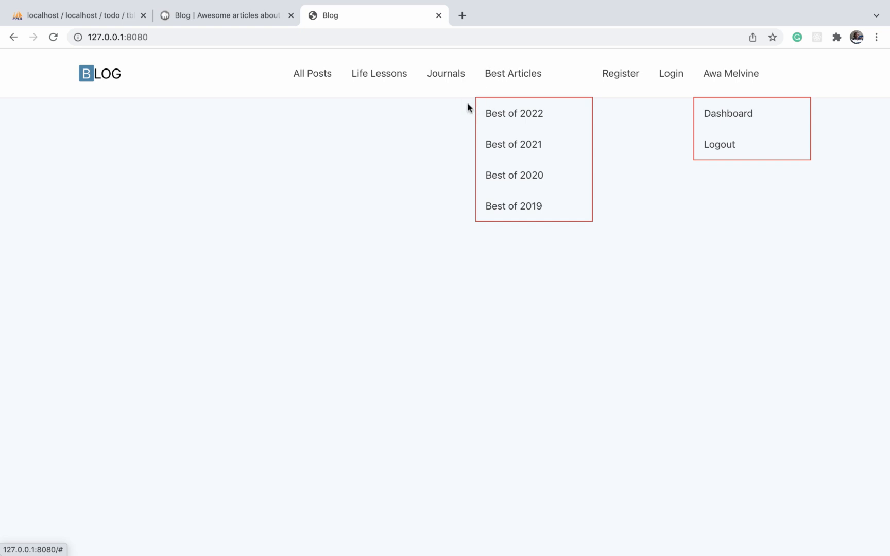
pyautogui.moveTo(476, 107)
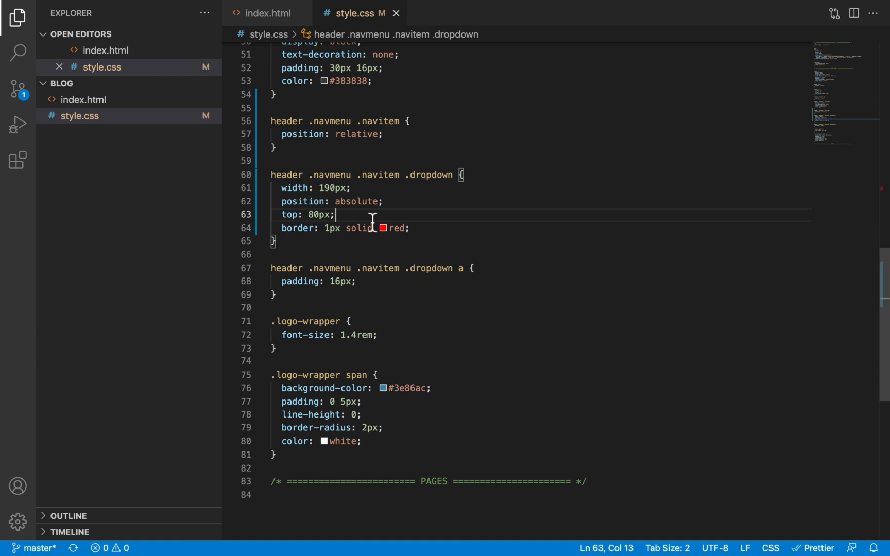
# Step: Add left: 0px to the .dropdown rule below the top declaration
pyautogui.write('left: 0')
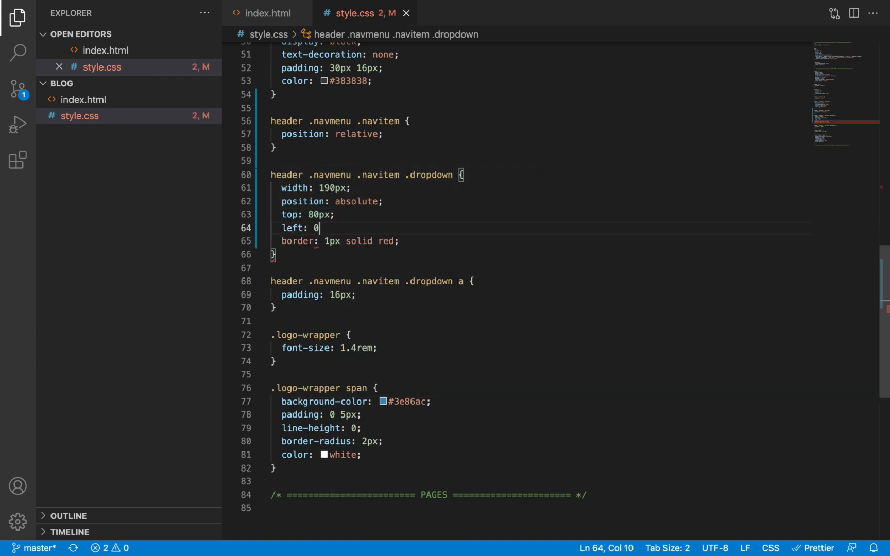
pyautogui.write('px;')
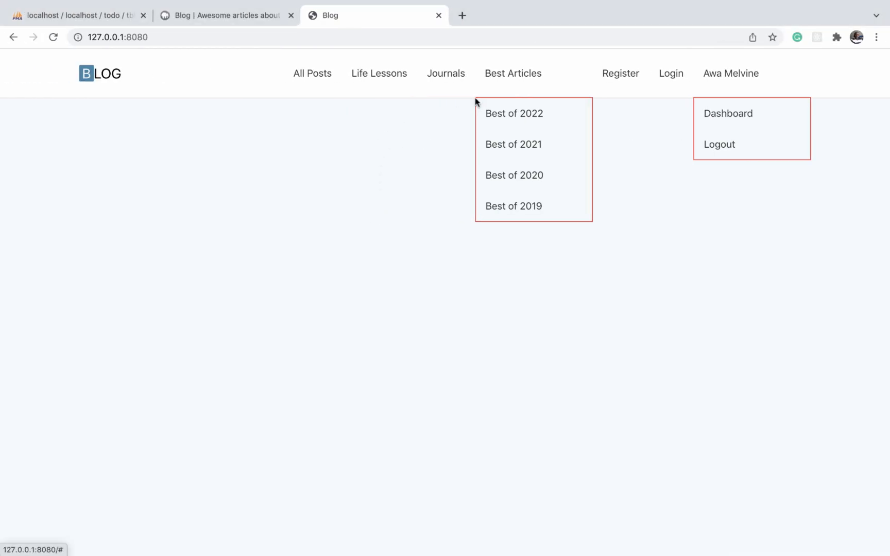
pyautogui.moveTo(482, 129)
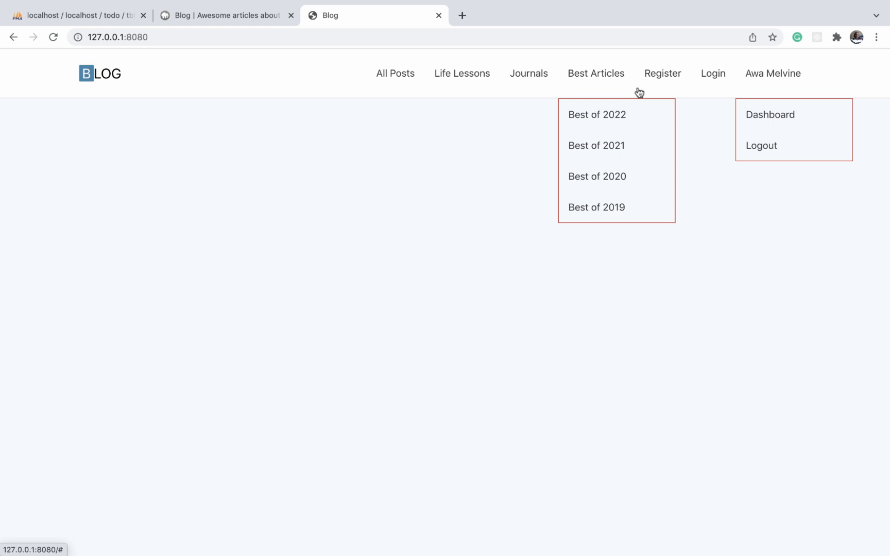
pyautogui.moveTo(613, 186)
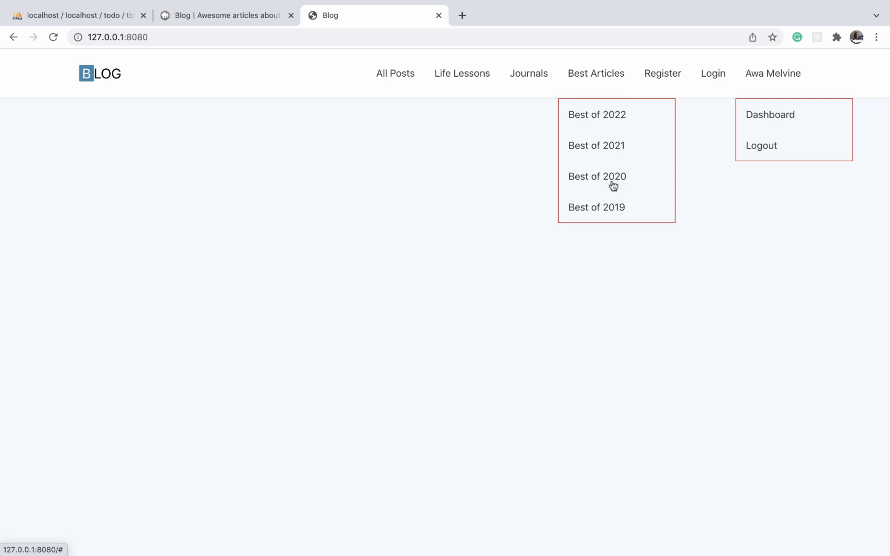
pyautogui.moveTo(577, 129)
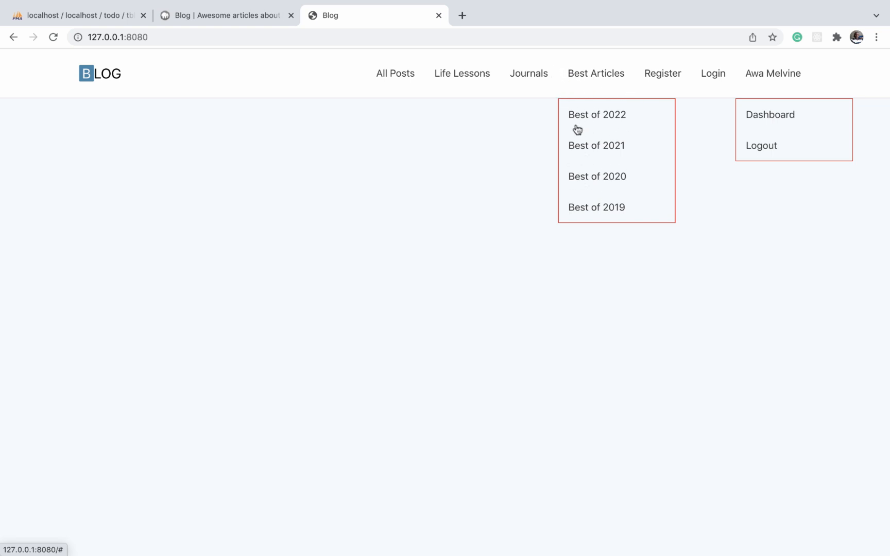
pyautogui.moveTo(602, 147)
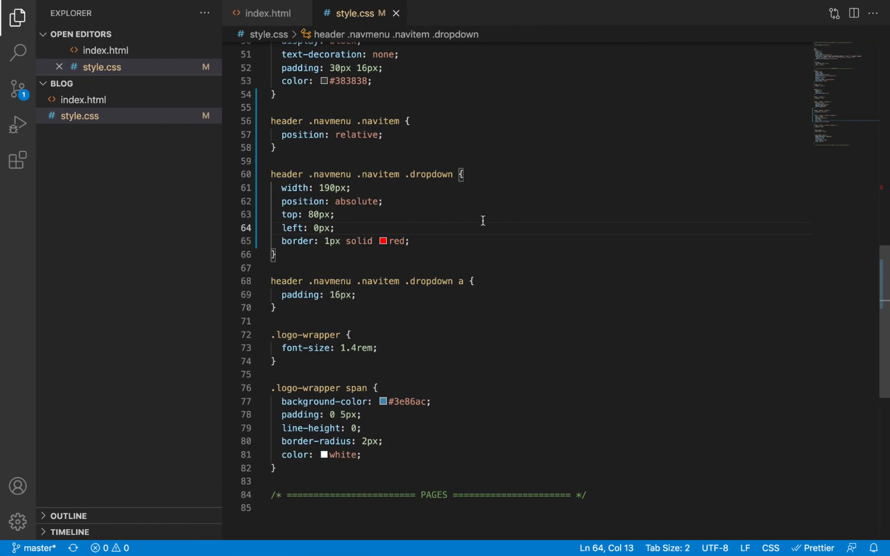
# Step: Add background-color: #fff and border-radius: 5px to the header .navmenu .navitem .dropdown rule
pyautogui.write('background-color: #fff;')
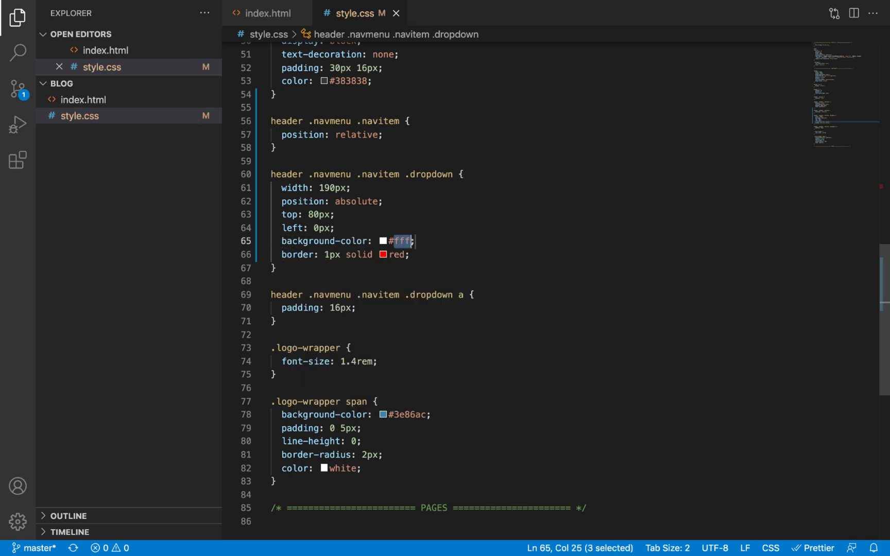
pyautogui.write('bra')
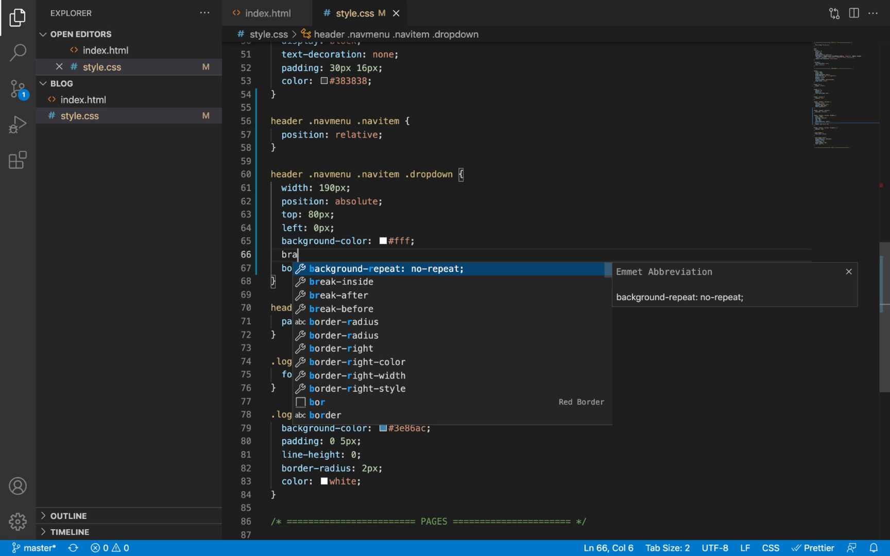
pyautogui.write('border-radius: ;')
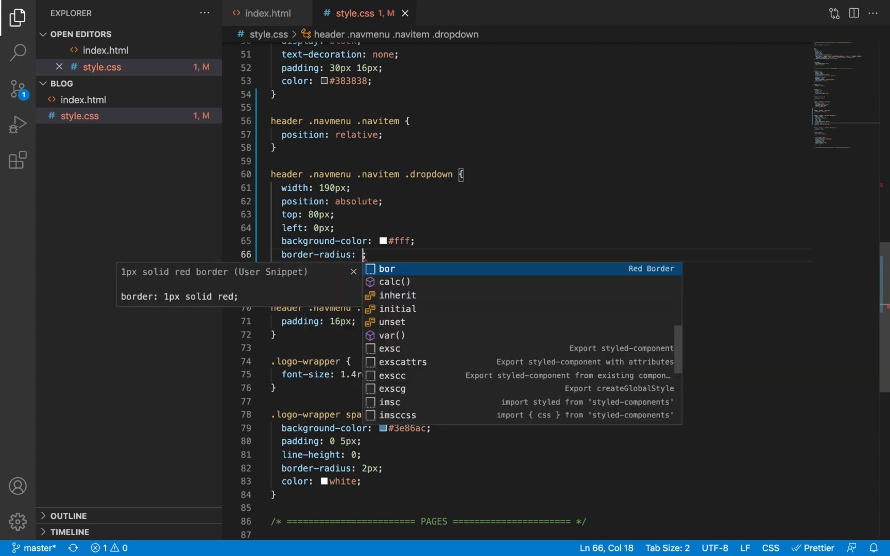
pyautogui.write('5px')
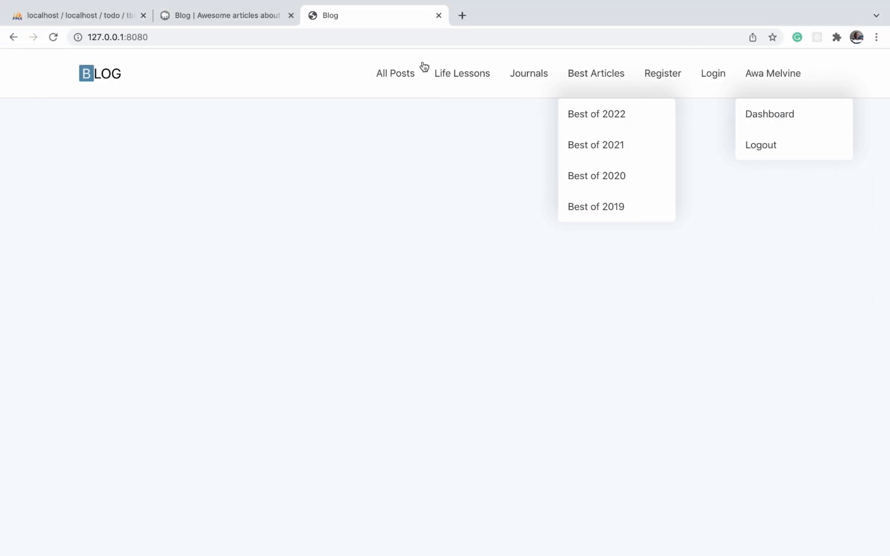
# Step: Search Google for 'box shadow generator' in a new Chrome tab
pyautogui.click(462, 16)
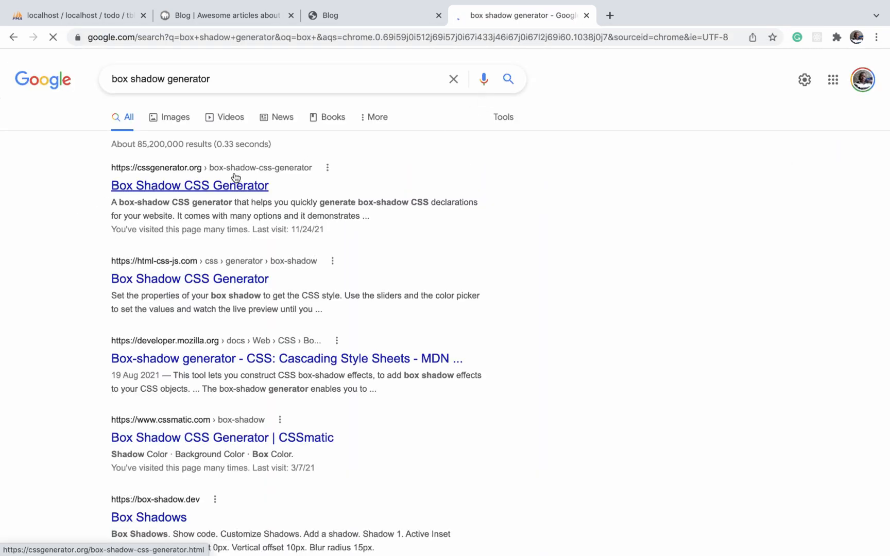
# Step: Tune offset, blur and spread sliders in cssgenerator.org's Box Shadow tool for a soft shadow
pyautogui.click(189, 185)
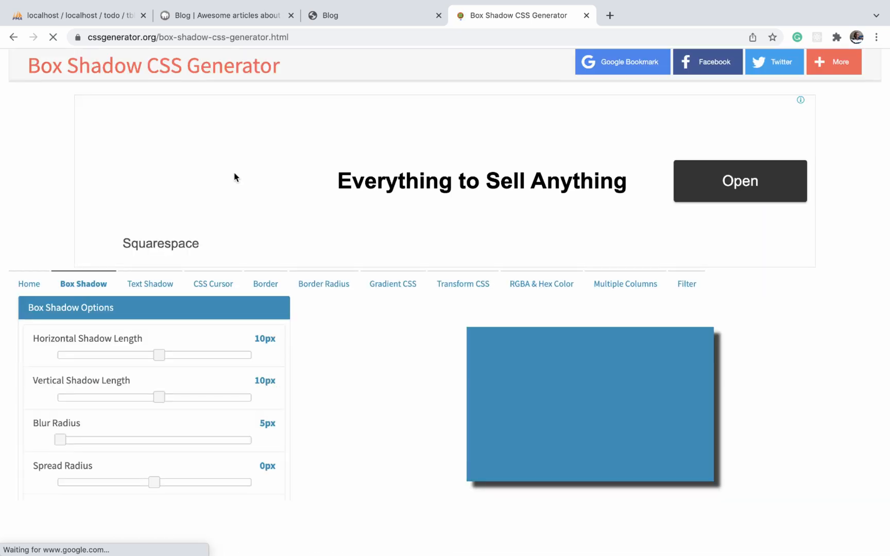
pyautogui.moveTo(158, 355); pyautogui.dragTo(154, 149)
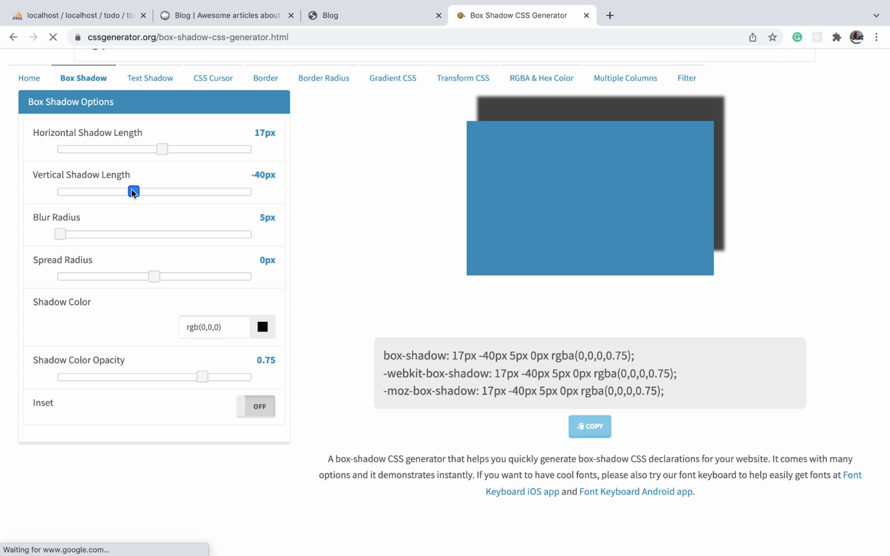
pyautogui.moveTo(134, 191); pyautogui.dragTo(155, 191)
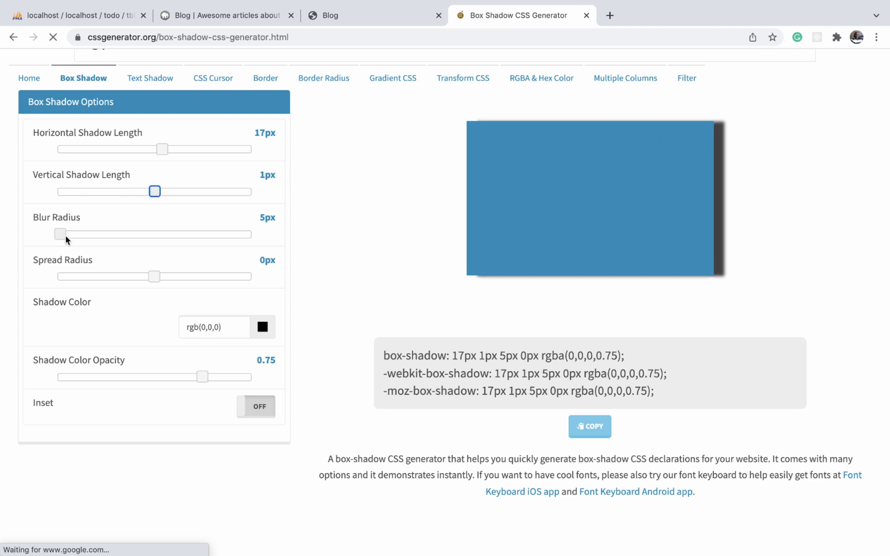
pyautogui.moveTo(60, 233); pyautogui.dragTo(85, 234)
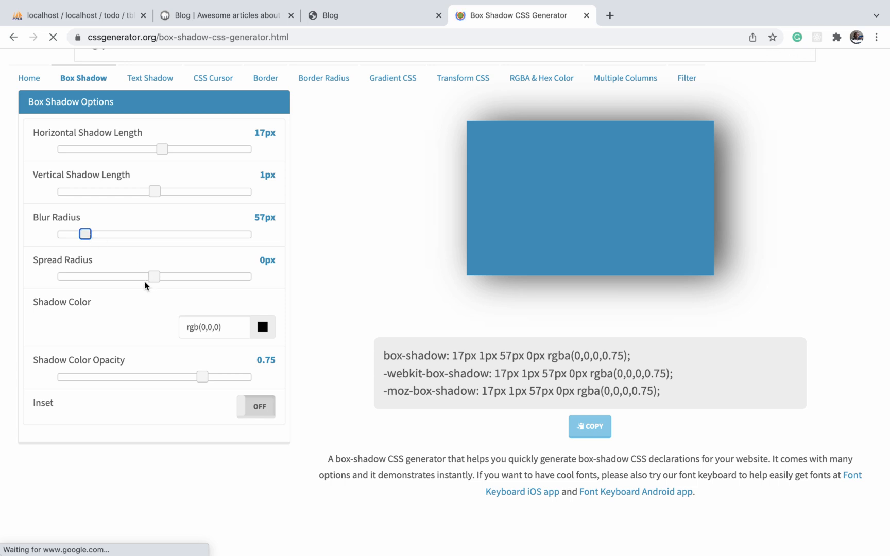
pyautogui.moveTo(155, 276); pyautogui.dragTo(144, 276)
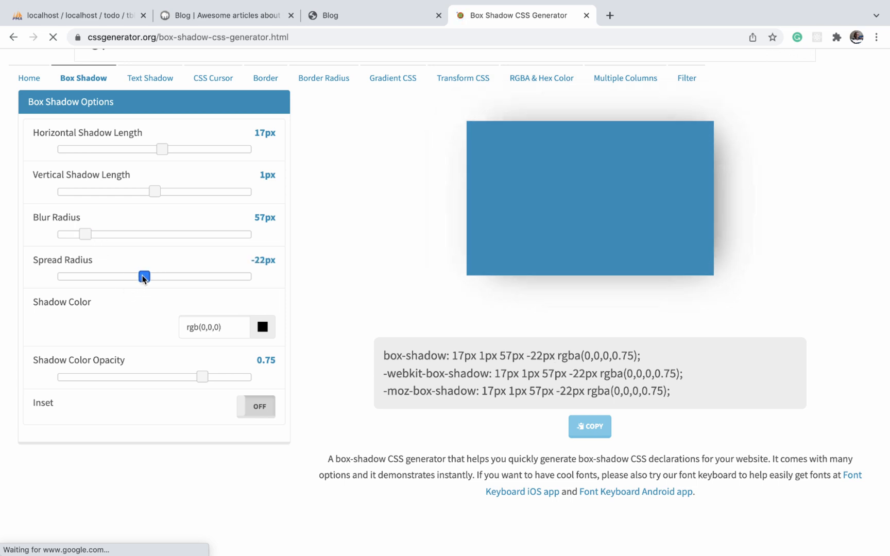
pyautogui.moveTo(143, 277); pyautogui.dragTo(149, 277)
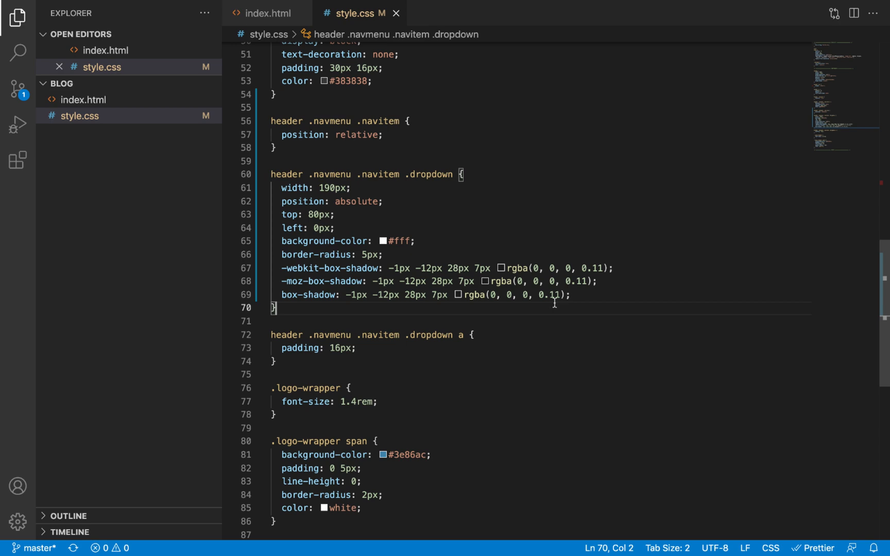
pyautogui.click(18, 90)
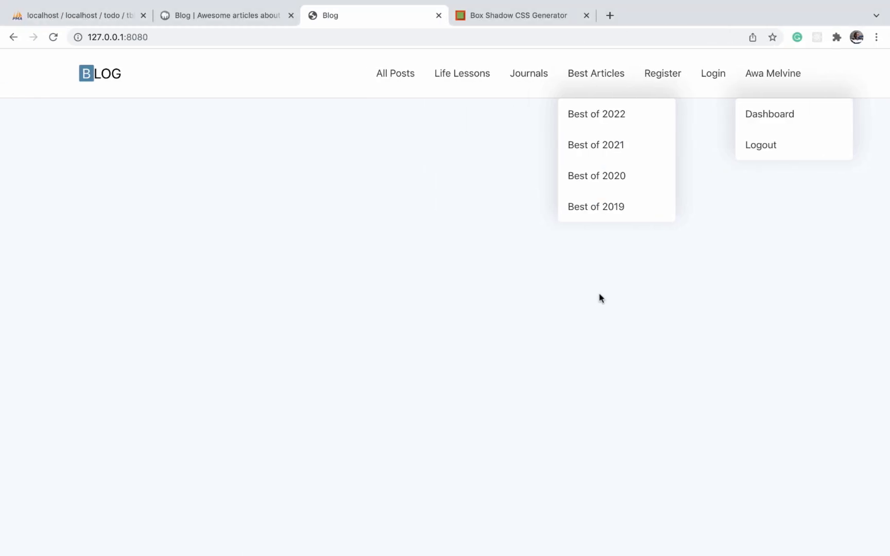
pyautogui.click(224, 16)
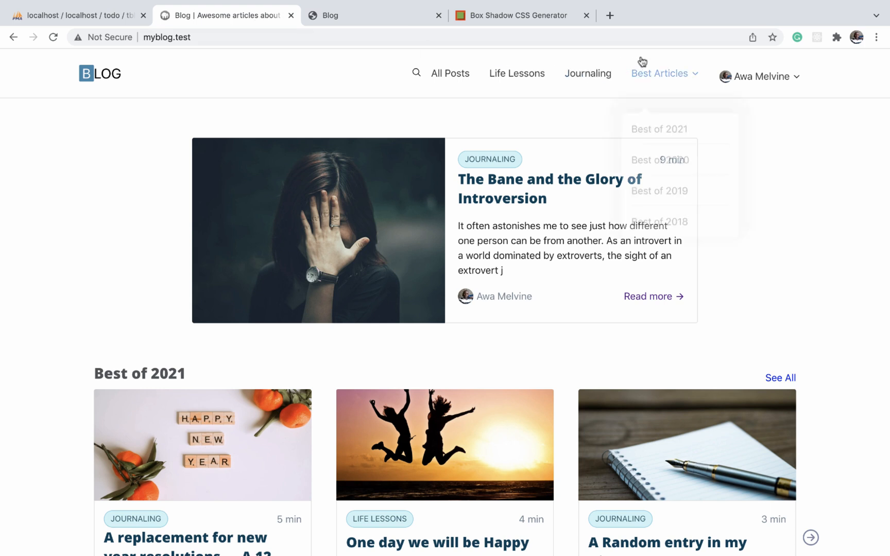
pyautogui.click(663, 73)
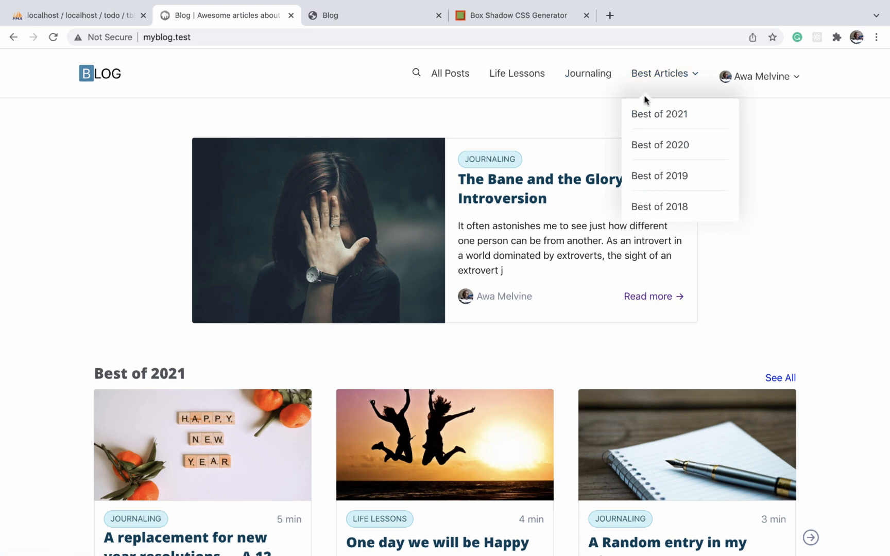
pyautogui.moveTo(658, 113)
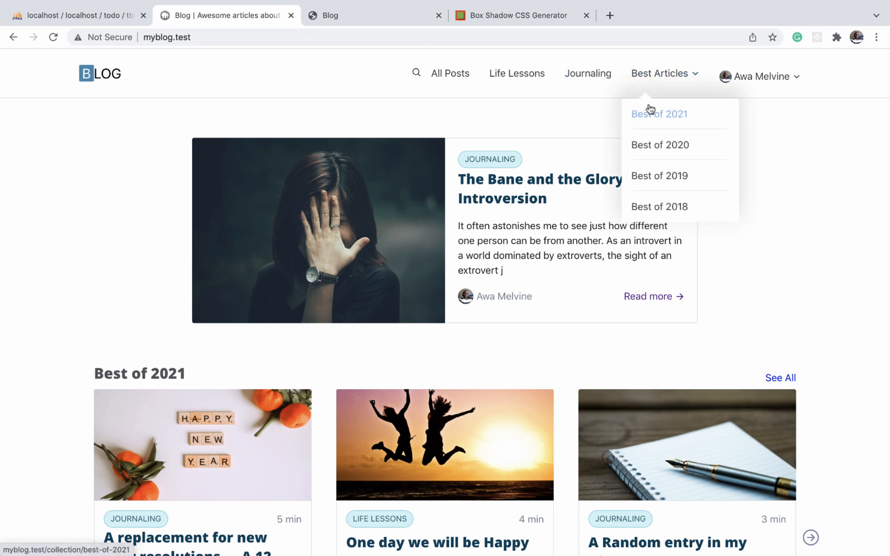
pyautogui.moveTo(645, 100)
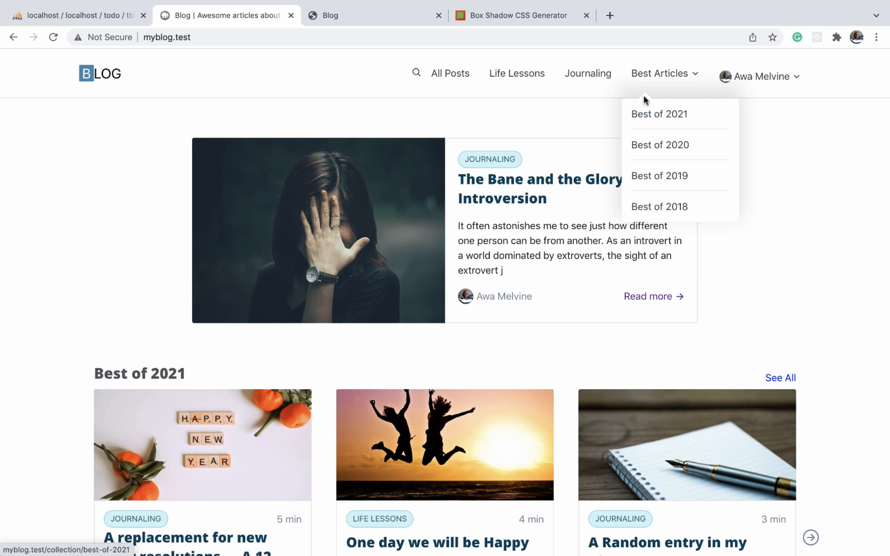
pyautogui.click(374, 15)
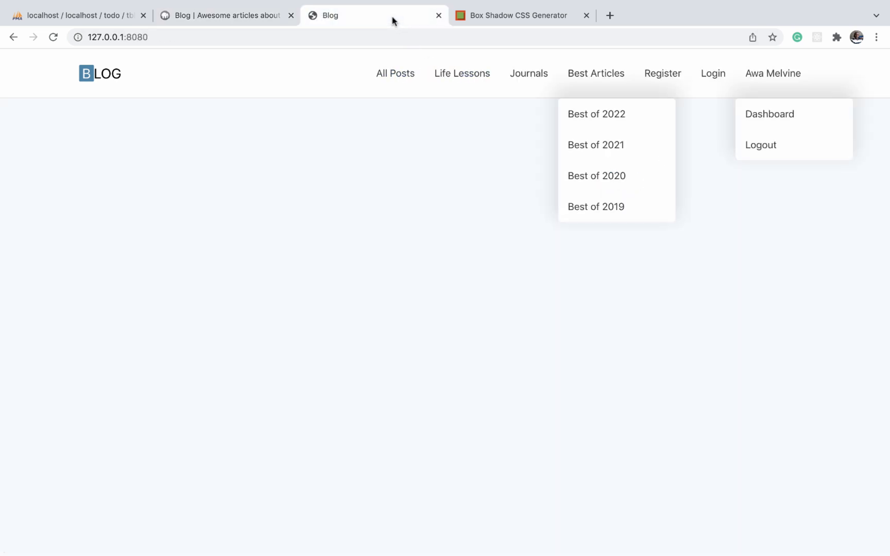
pyautogui.moveTo(475, 168)
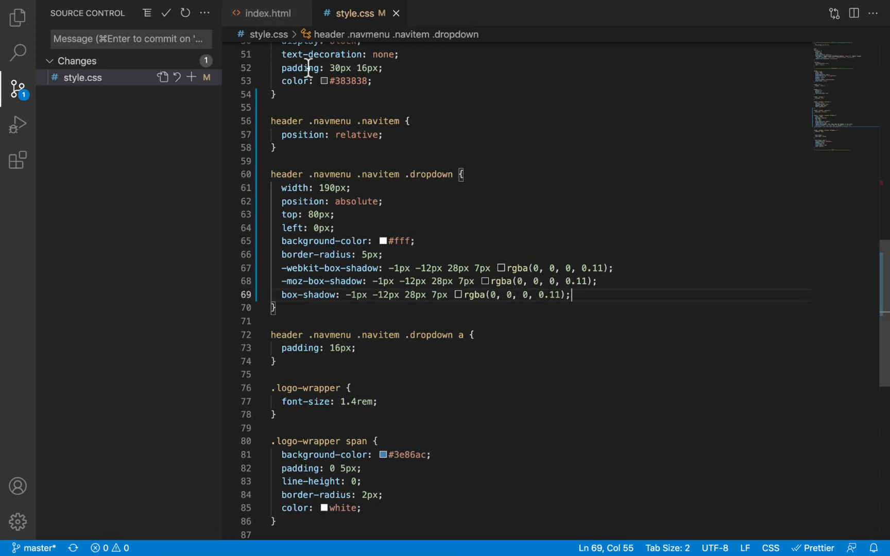
# Step: Select the whole <header> block in index.html and comment it out with Cmd+/
pyautogui.click(265, 13)
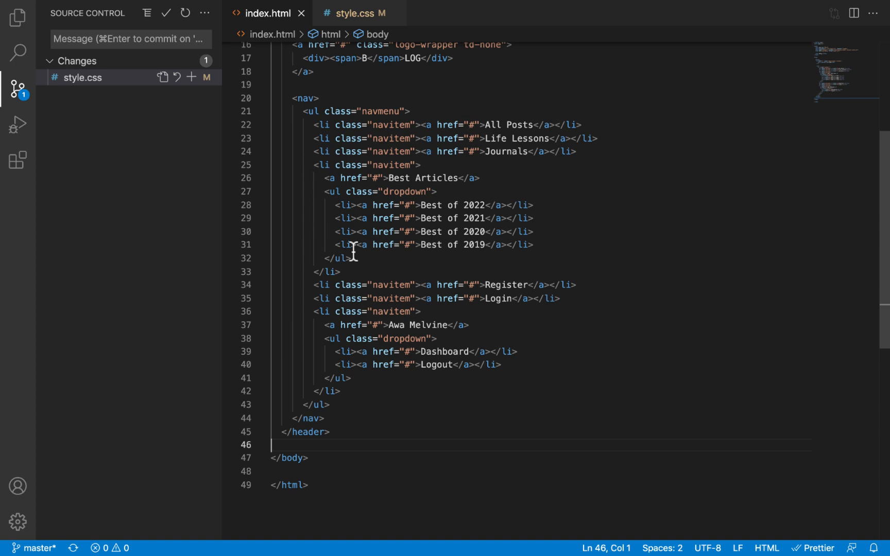
pyautogui.moveTo(340, 206)
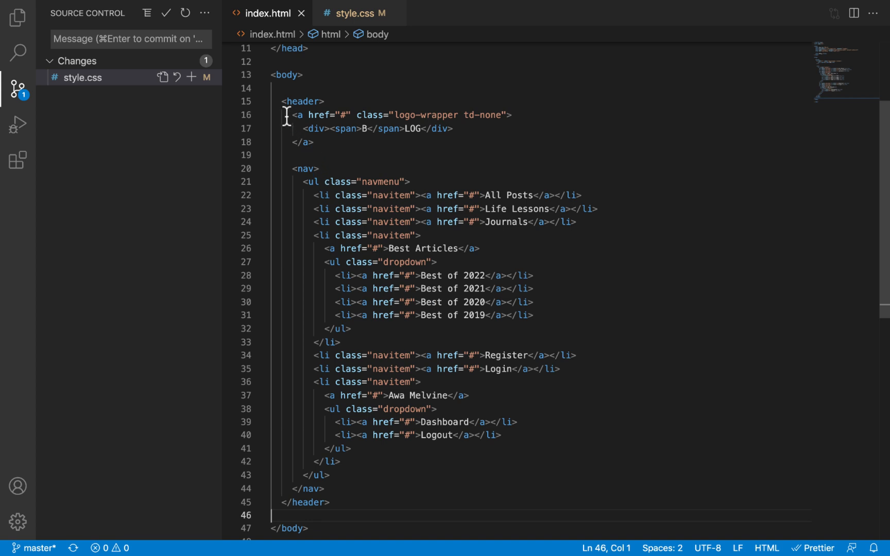
pyautogui.moveTo(286, 102); pyautogui.dragTo(357, 491)
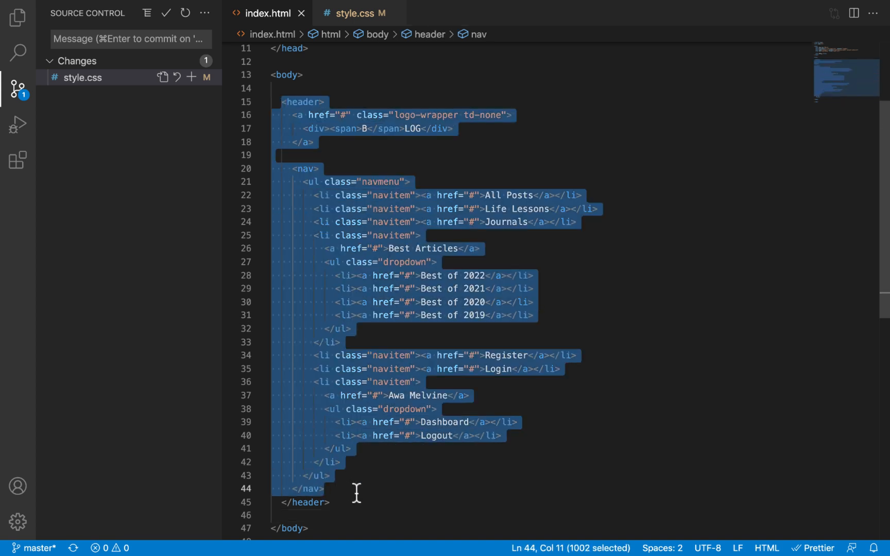
pyautogui.click(312, 502)
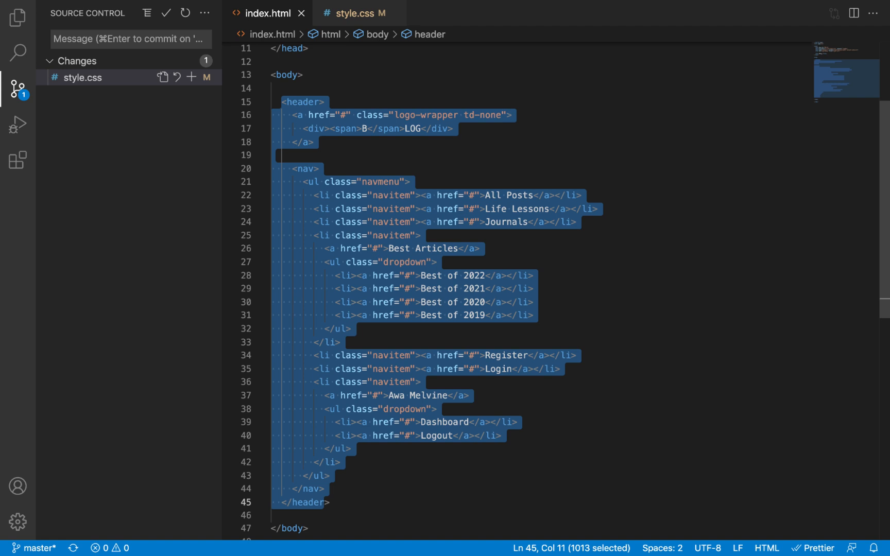
pyautogui.press('Cmd+/')
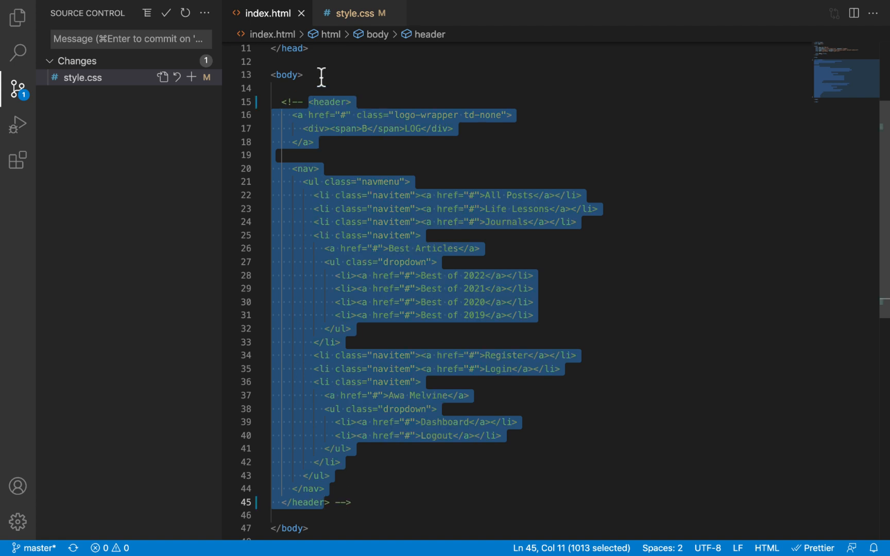
pyautogui.write('span>')
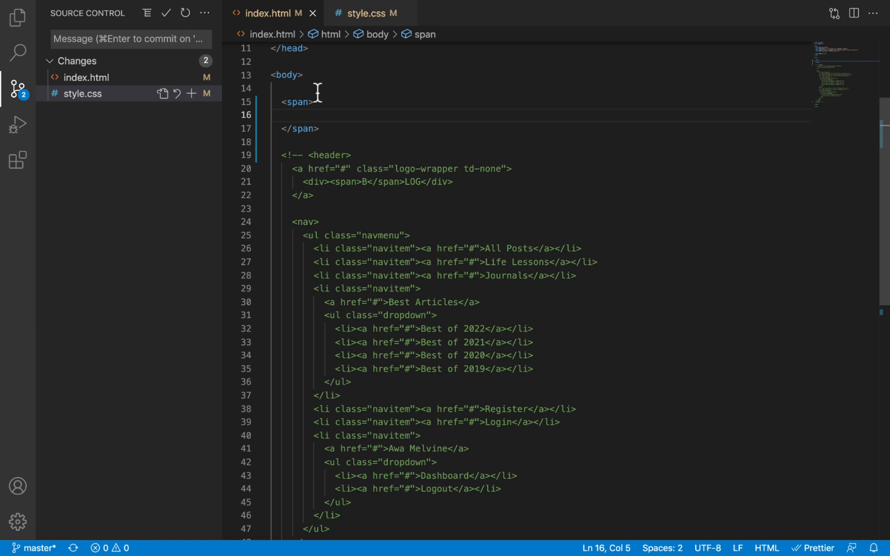
# Step: Start the span's inline style with display: inline-block and a 20px margin
pyautogui.write('style="')
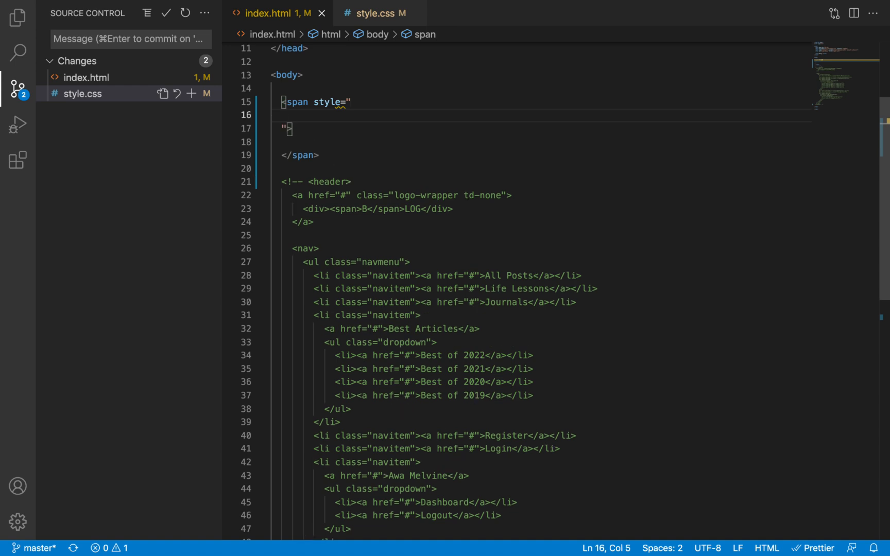
pyautogui.write('display: inline;')
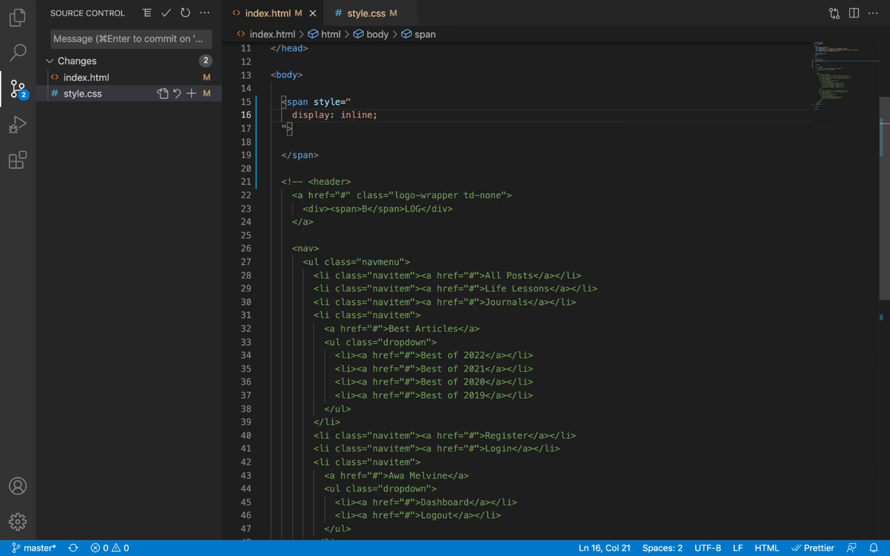
pyautogui.write('-block')
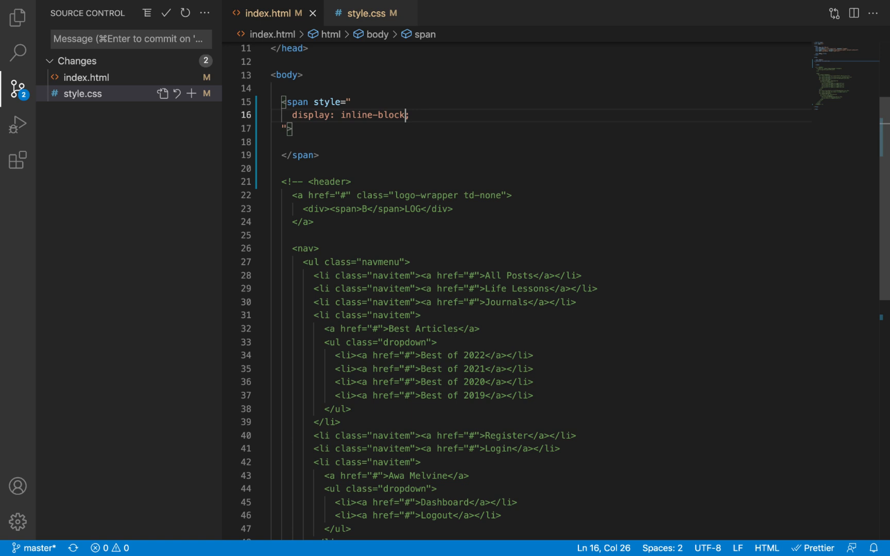
pyautogui.write('margin:')
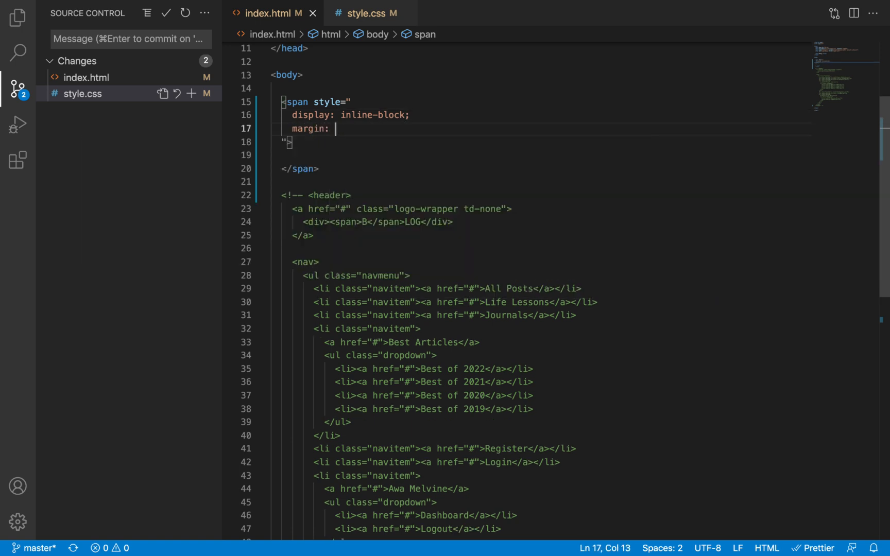
pyautogui.write('20px;')
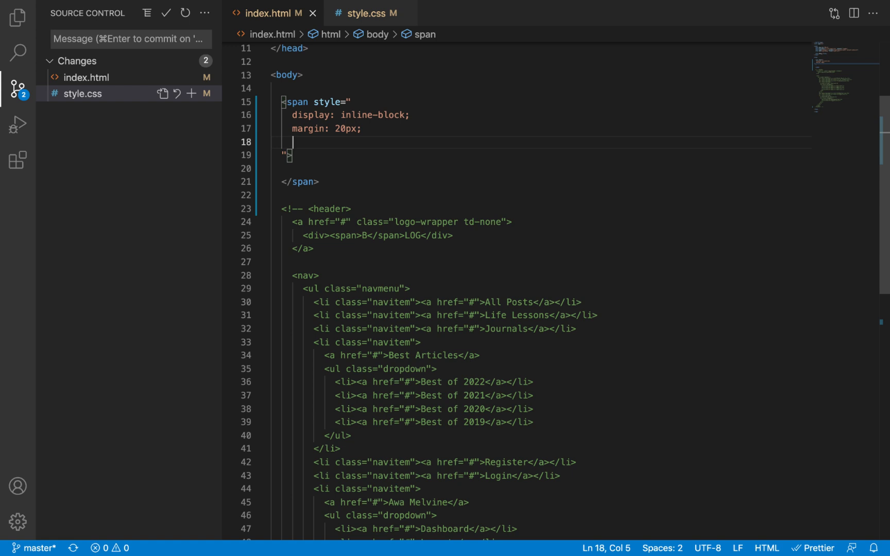
# Step: Add 20px solid borders: red top, green bottom, blue left, brown right
pyautogui.write('border: 20')
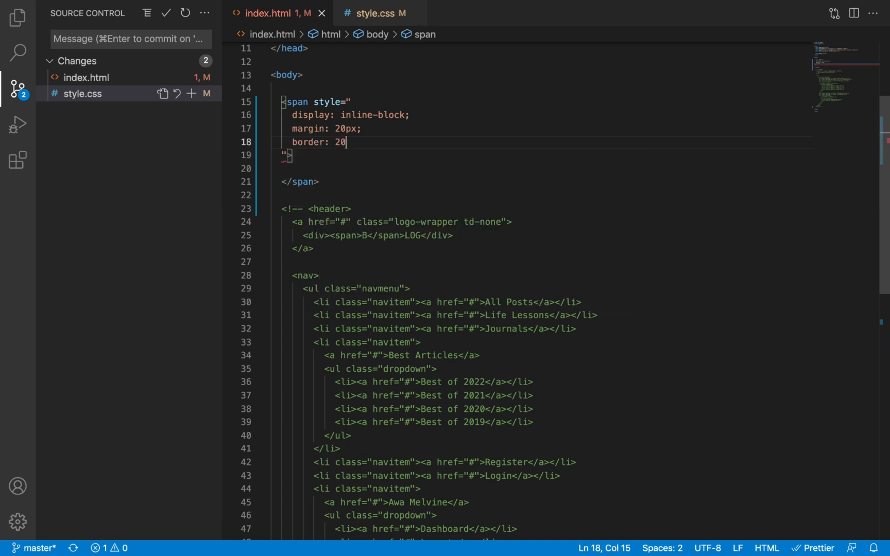
pyautogui.write('px solid red')
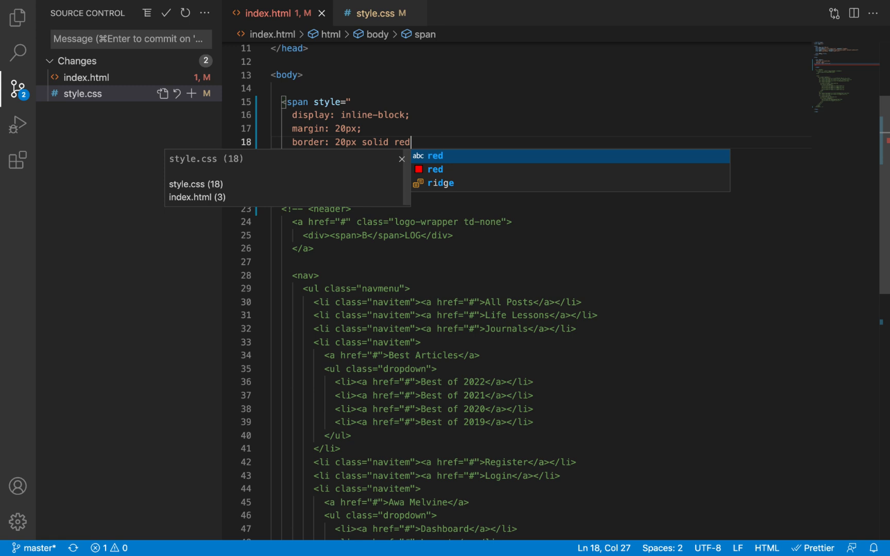
pyautogui.write('border-right: 20px solid brown;')
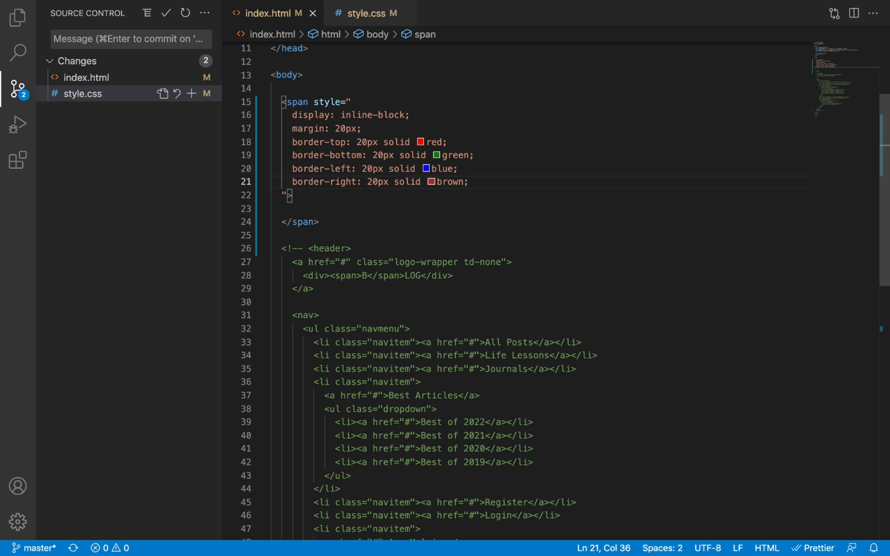
pyautogui.moveTo(594, 192)
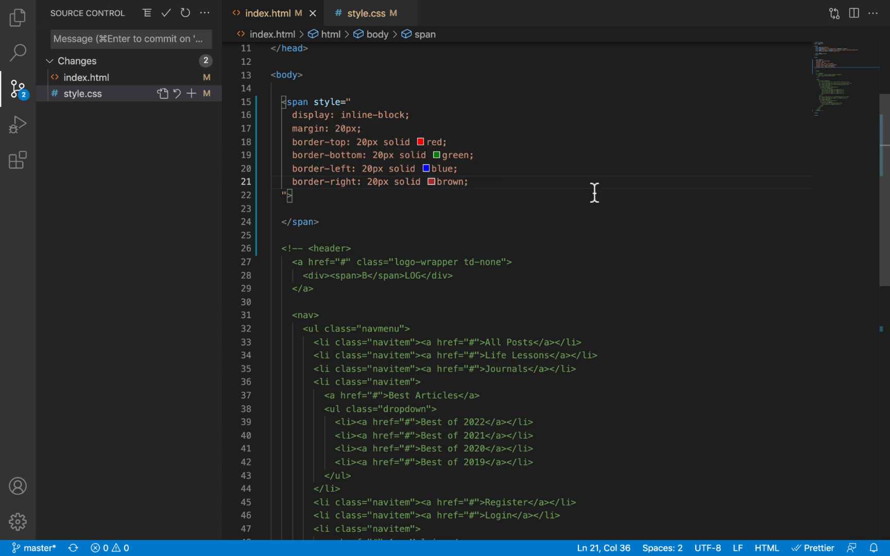
pyautogui.moveTo(388, 159)
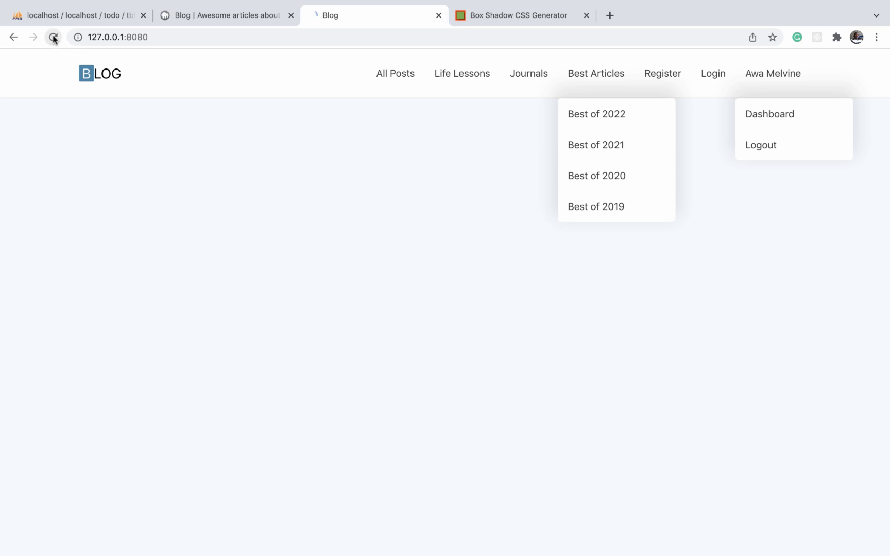
# Step: Reload the 127.0.0.1:8080 page and return to the local Blog tab to see the triangles
pyautogui.click(52, 37)
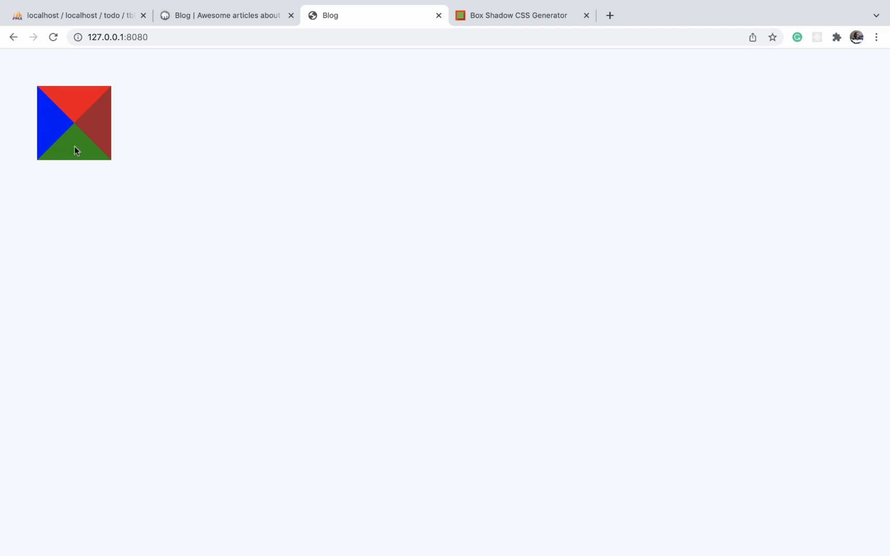
pyautogui.moveTo(78, 154)
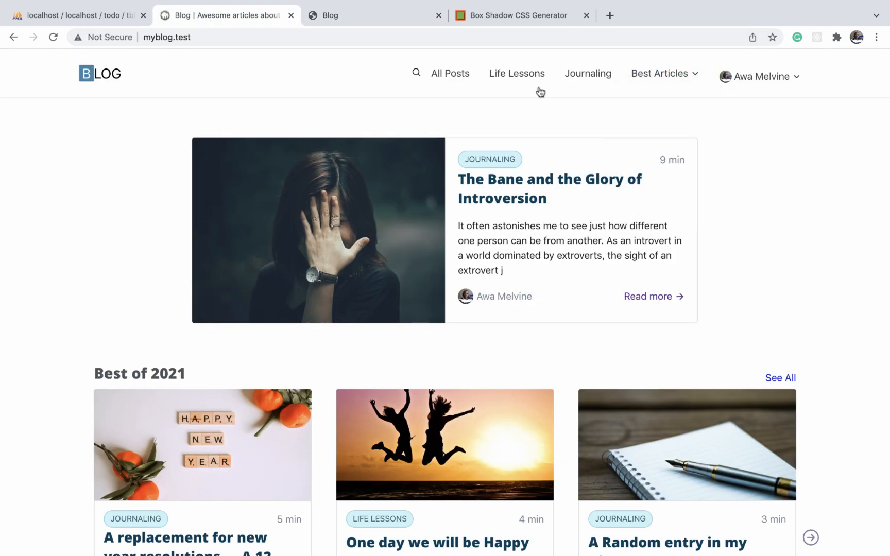
pyautogui.click(373, 16)
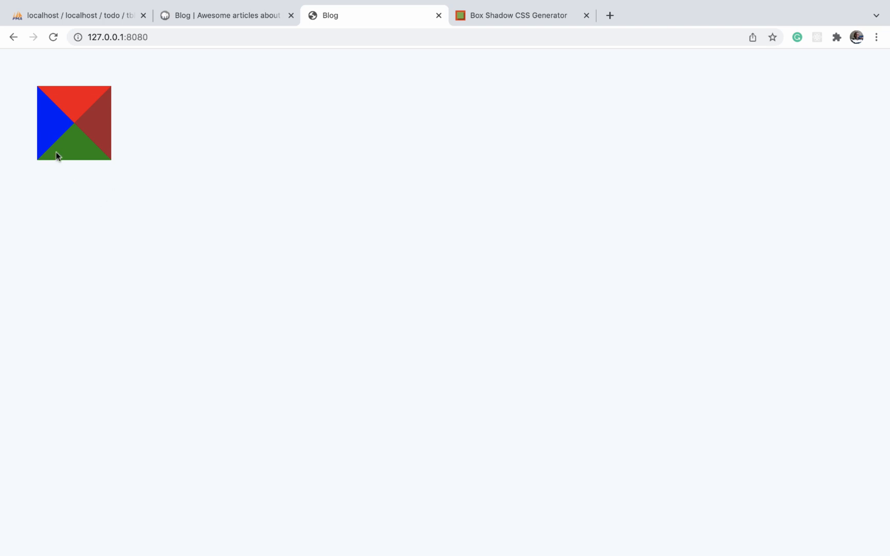
pyautogui.moveTo(68, 158)
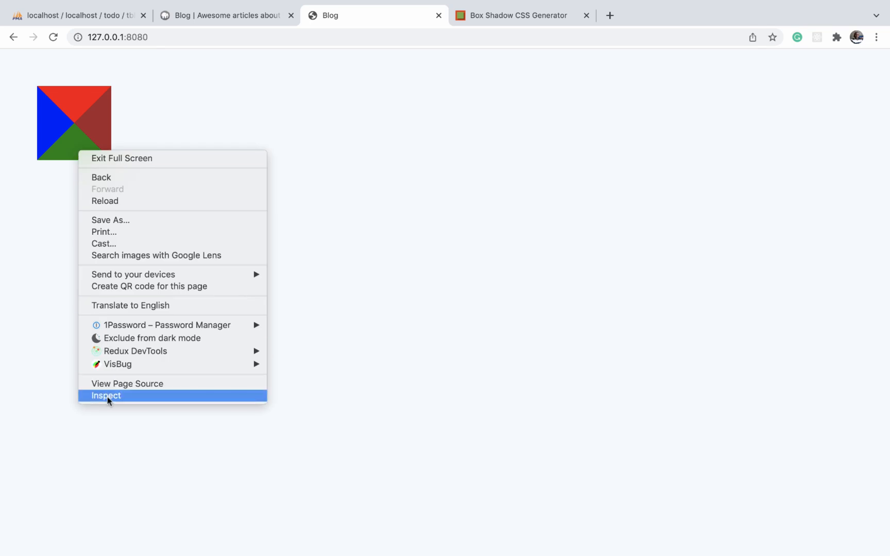
# Step: Inspect the square and set its top, left and right border colours to transparent
pyautogui.click(106, 396)
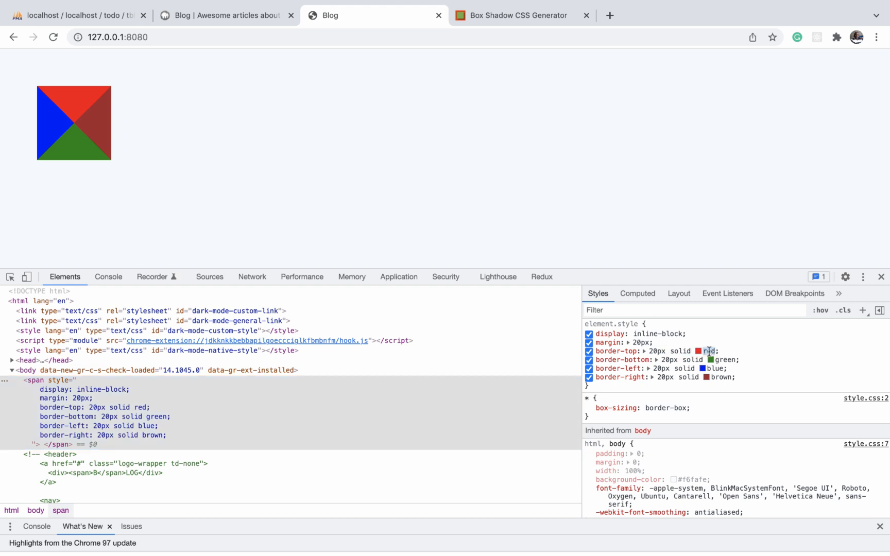
pyautogui.write('transparent')
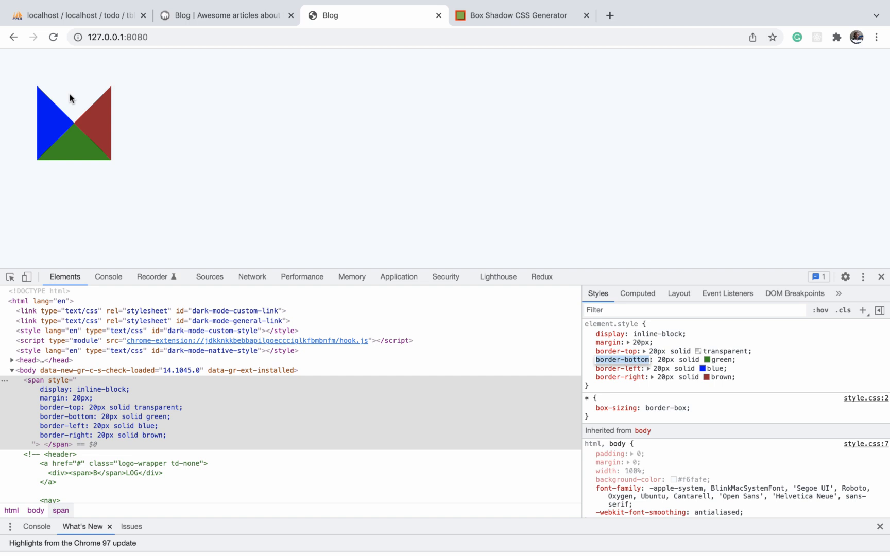
pyautogui.moveTo(47, 127)
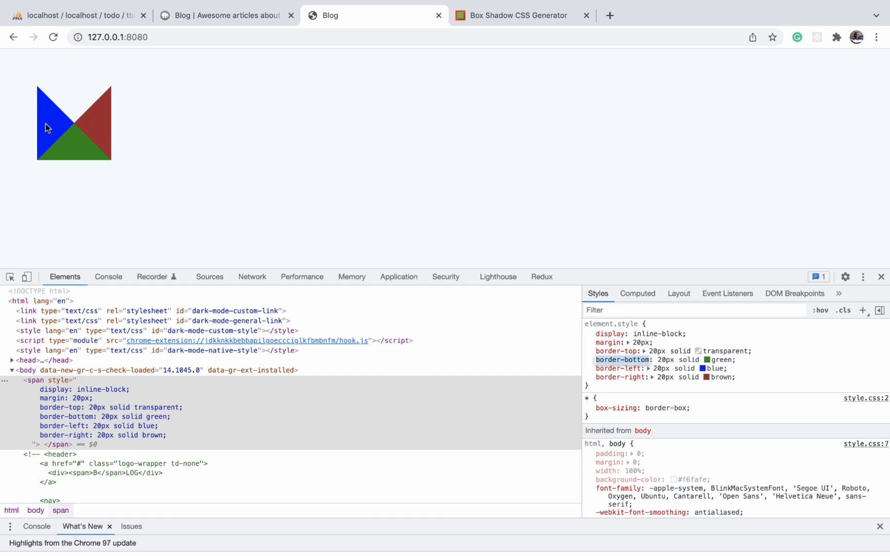
pyautogui.click(589, 408)
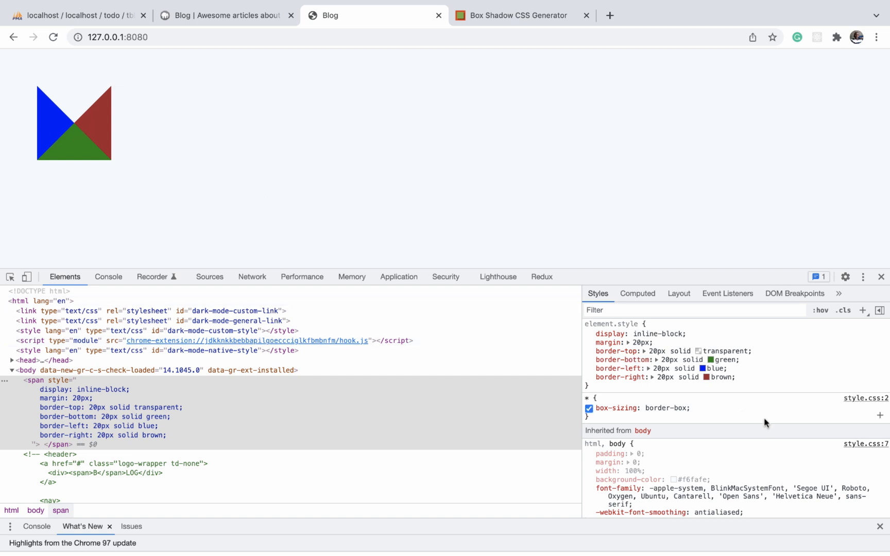
pyautogui.click(674, 368)
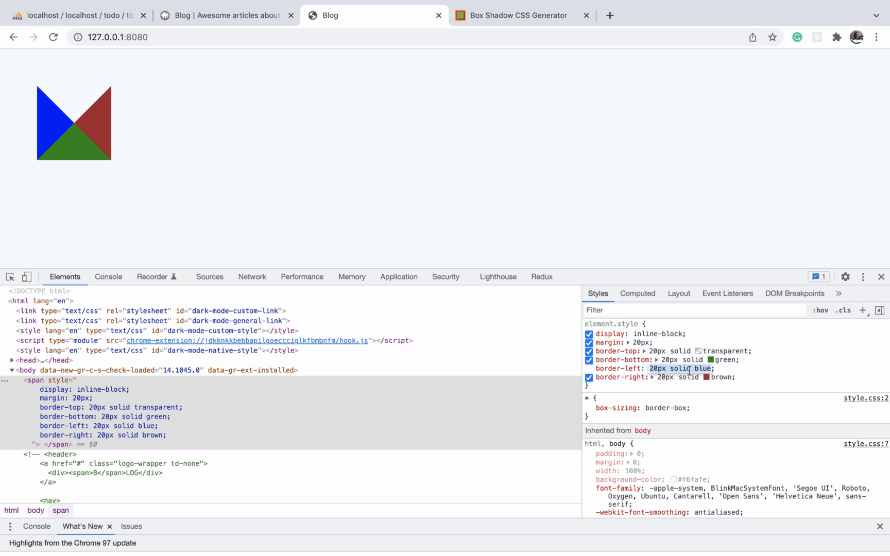
pyautogui.write('transparent')
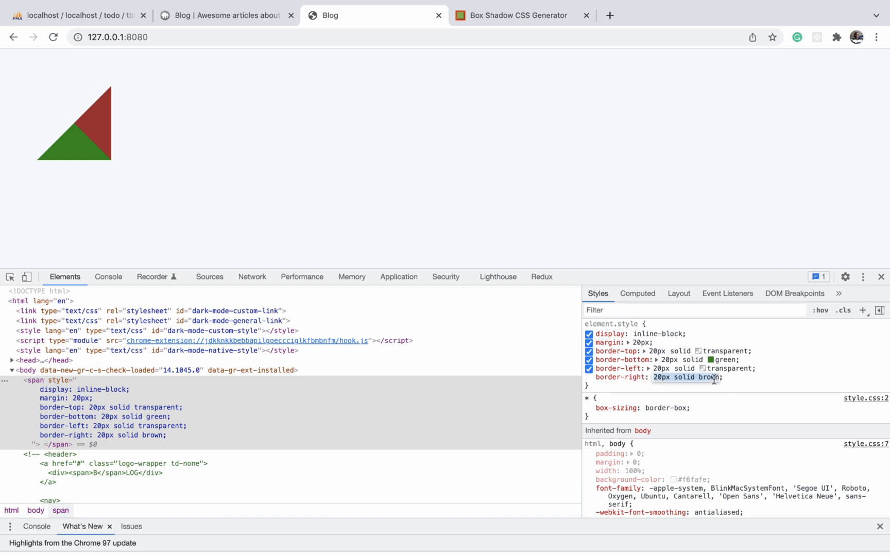
pyautogui.write('transparent')
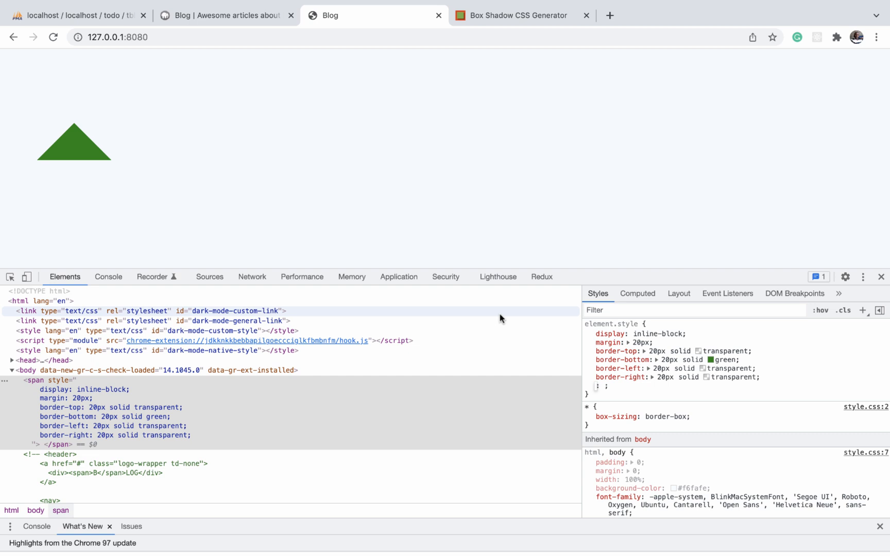
pyautogui.moveTo(84, 149)
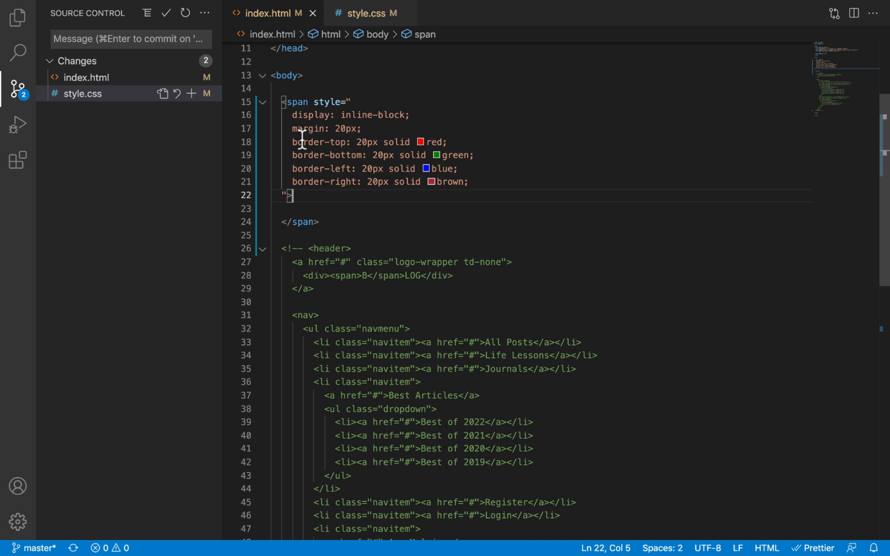
# Step: Delete the test span from index.html and begin a /* comment below the style.css dropdown rule
pyautogui.moveTo(301, 142); pyautogui.dragTo(319, 222)
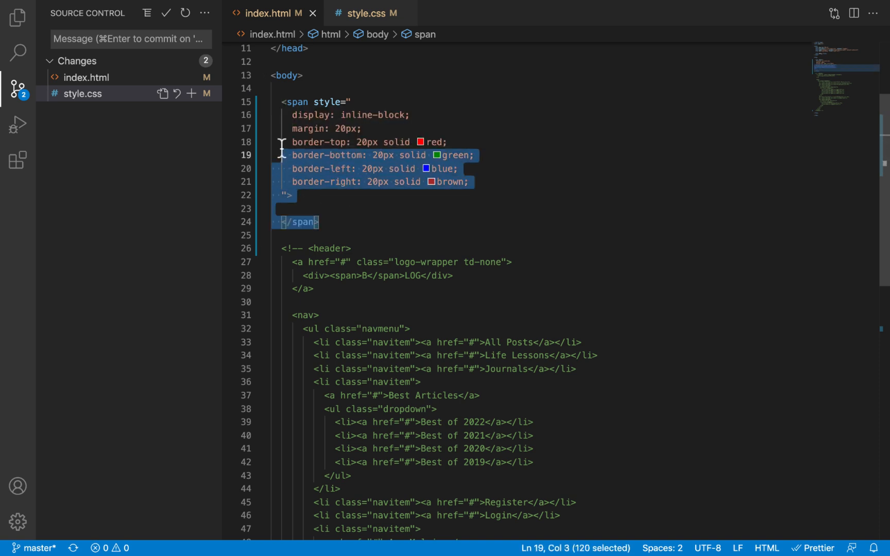
pyautogui.press('Delete')
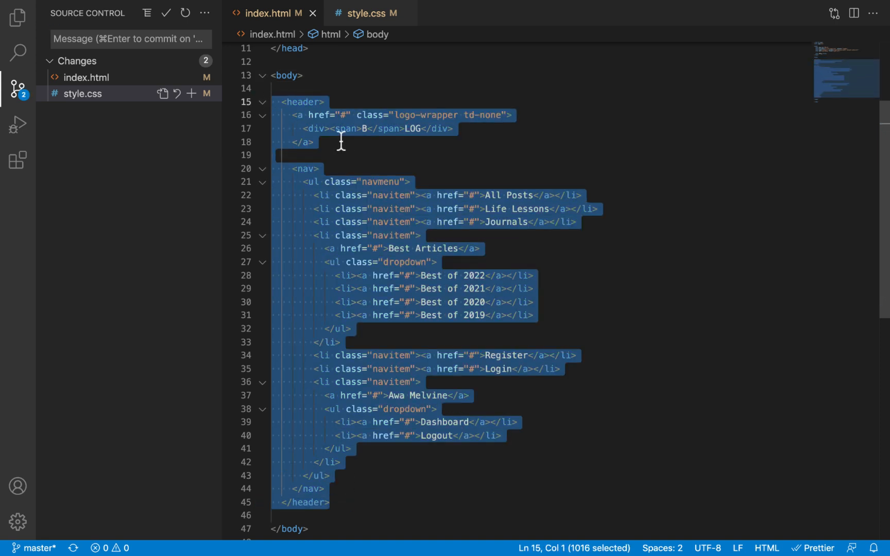
pyautogui.click(363, 13)
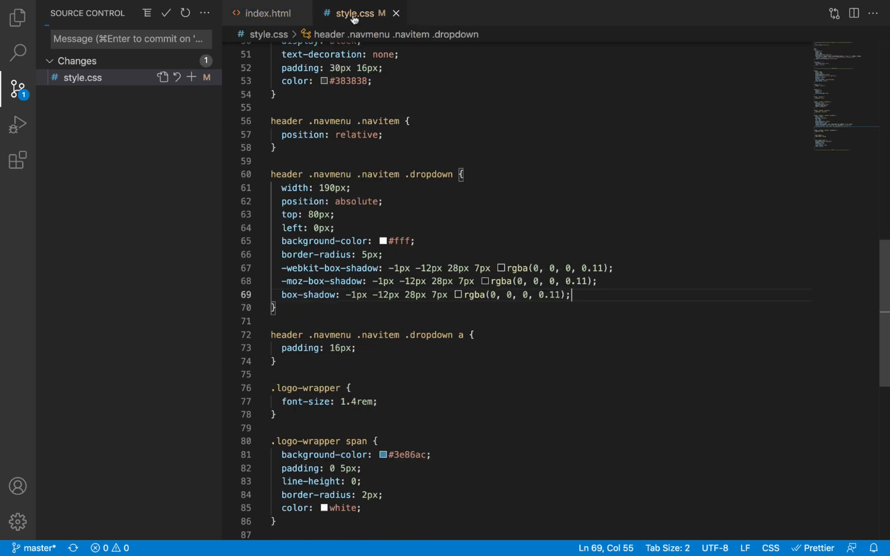
pyautogui.scroll(-3)
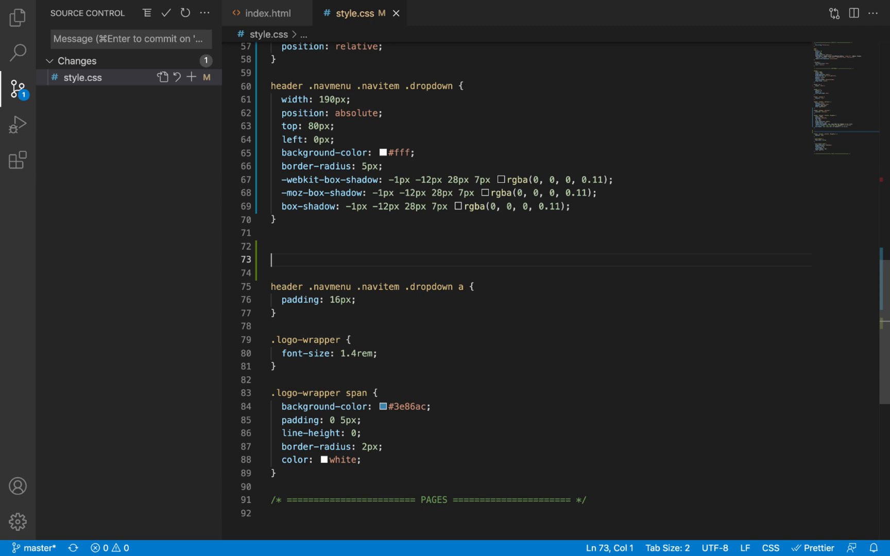
pyautogui.write('/*')
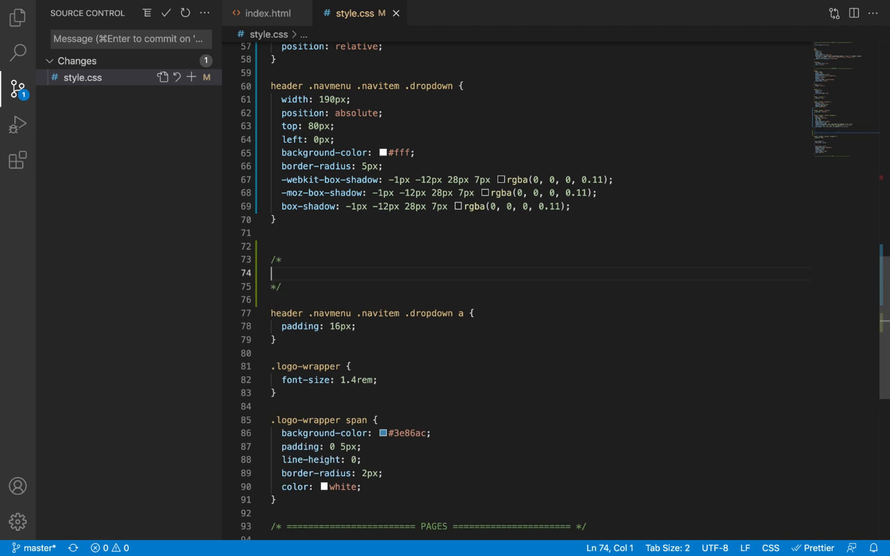
# Step: Comment out the transparent/green border lines and type the 'header .navmenu .navitem .dropdown::after' selector
pyautogui.write('border-top: 20px solid transparent;')
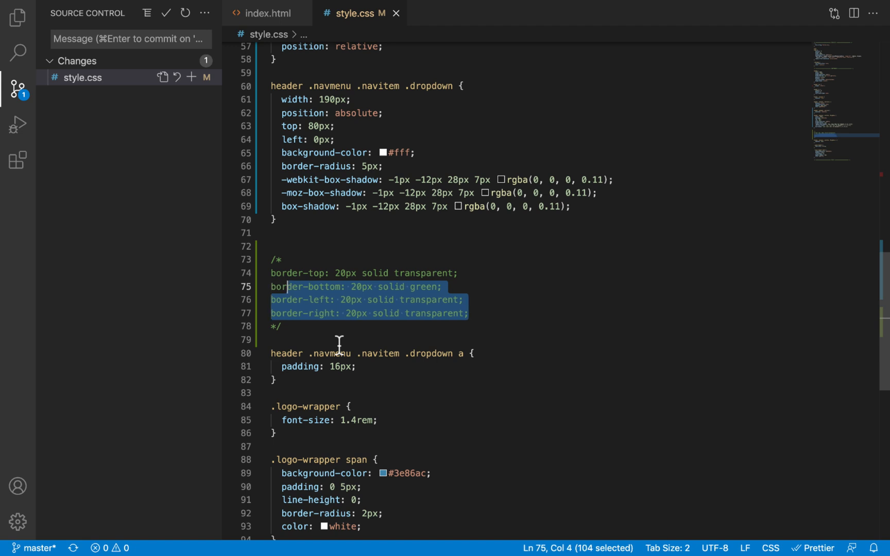
pyautogui.moveTo(454, 95)
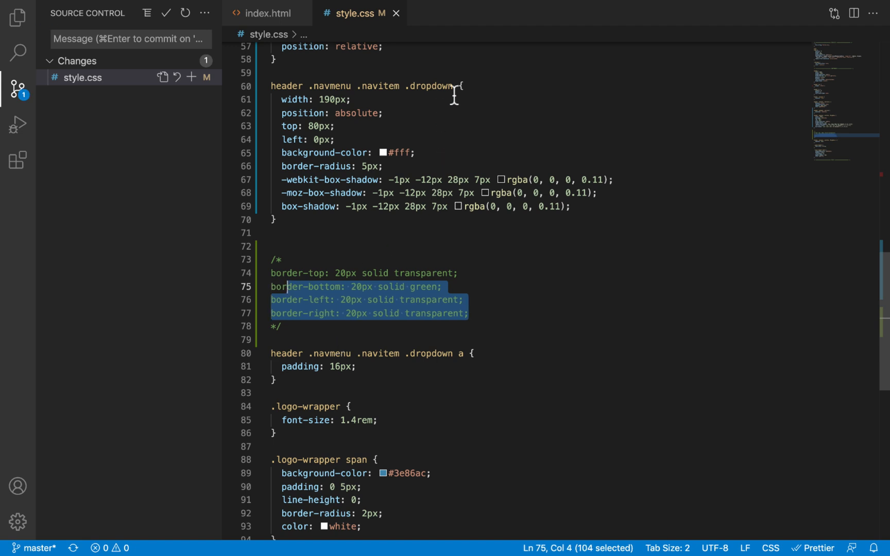
pyautogui.click(272, 87)
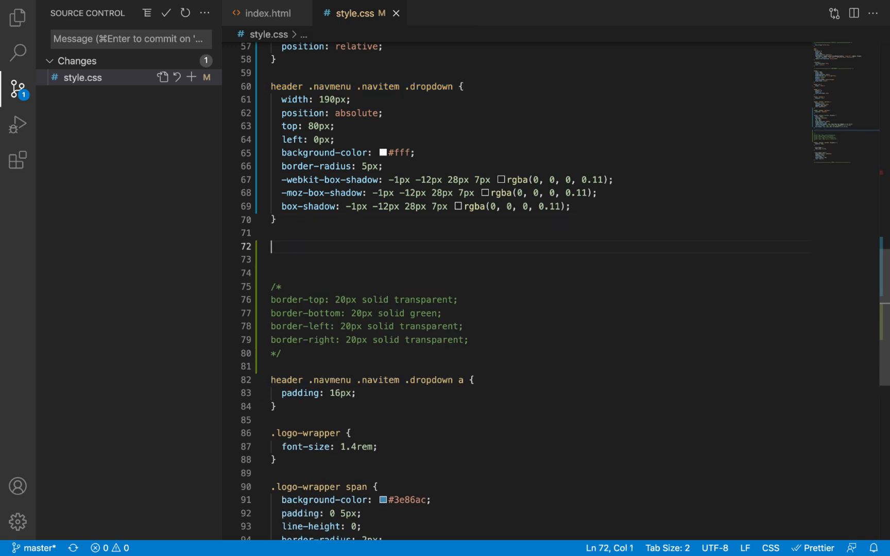
pyautogui.write('header .navmenu .navitem .dropdown')
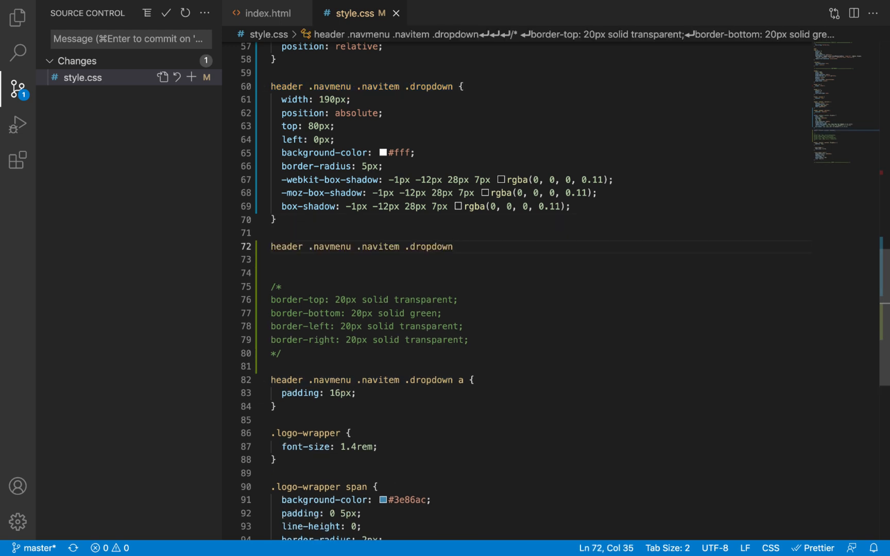
pyautogui.write('::after {')
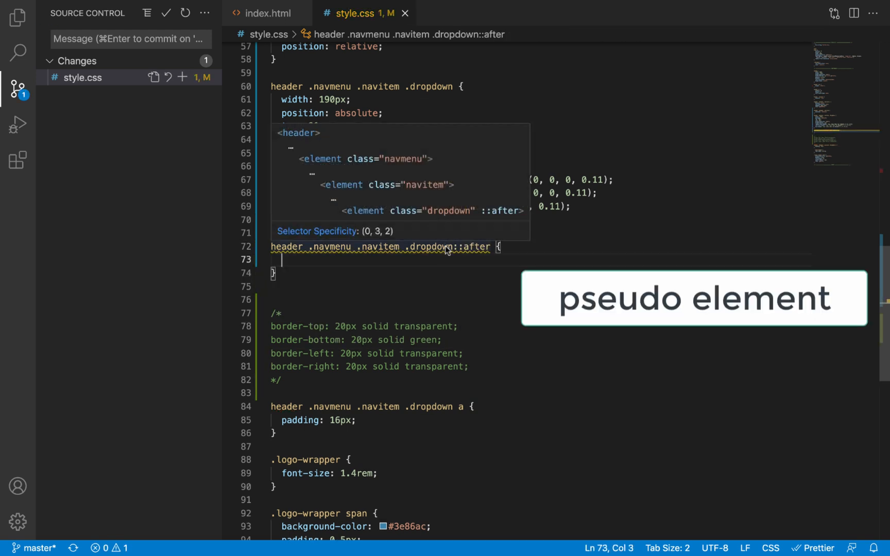
pyautogui.doubleClick(476, 246)
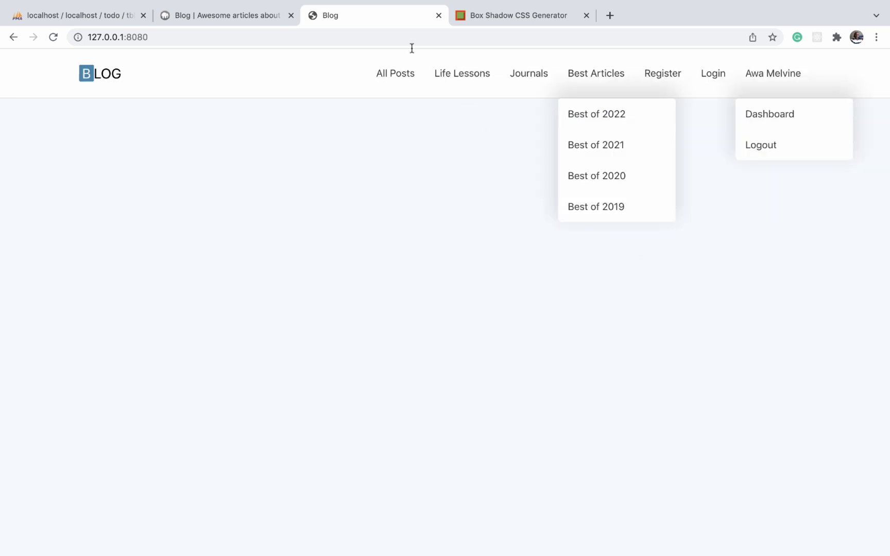
pyautogui.click(226, 15)
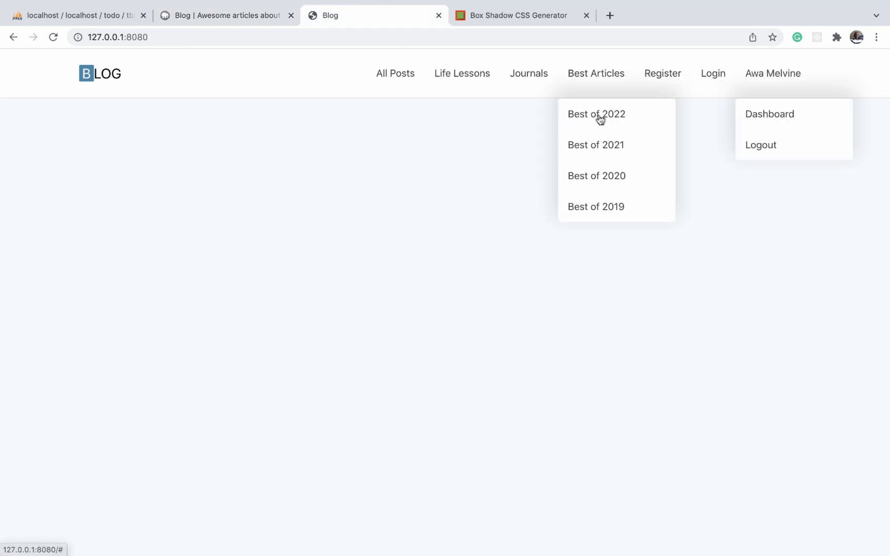
pyautogui.moveTo(593, 113)
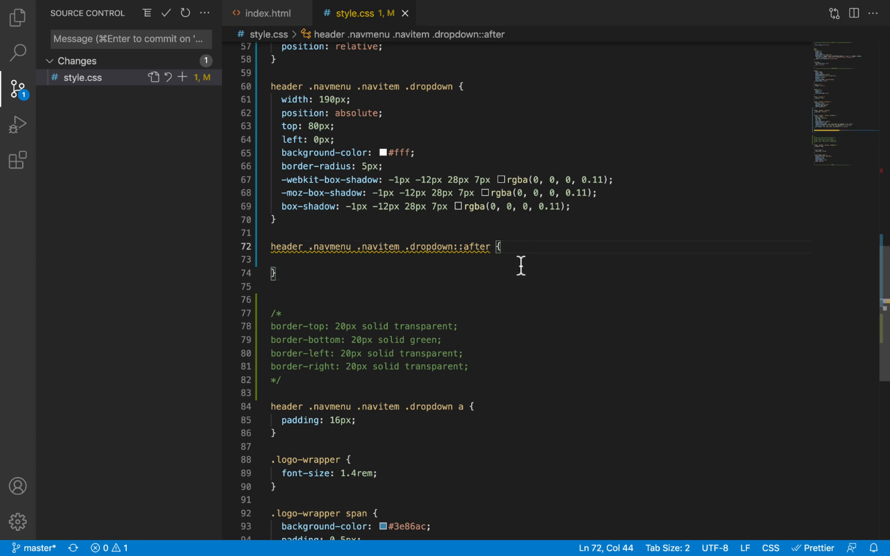
# Step: Fill the dropdown ::after rule with content: '', position: absolute and top: 10px
pyautogui.write('con')
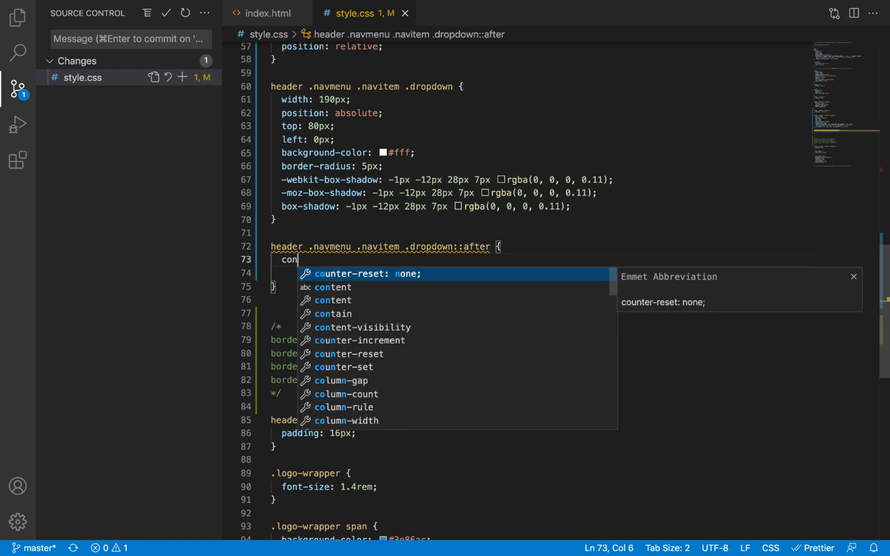
pyautogui.write('tent')
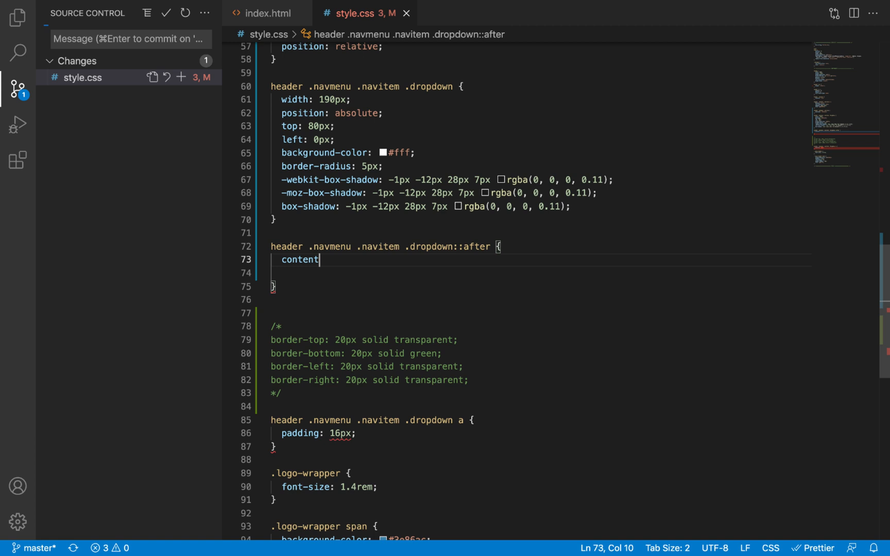
pyautogui.write(": '';")
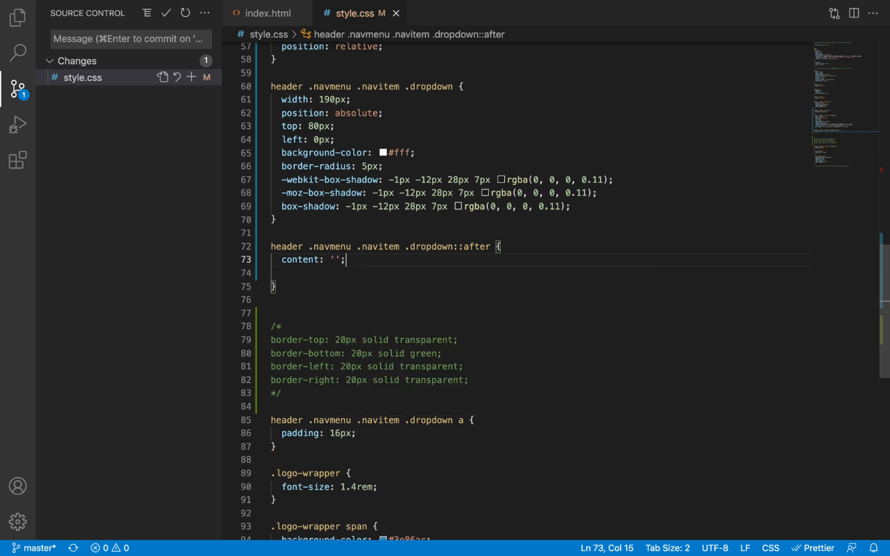
pyautogui.press('Enter')
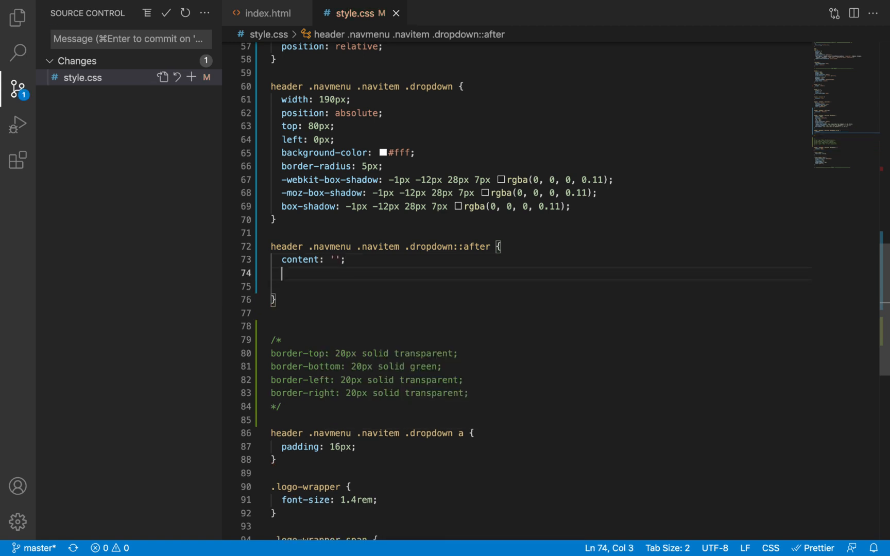
pyautogui.write('position: absolute;')
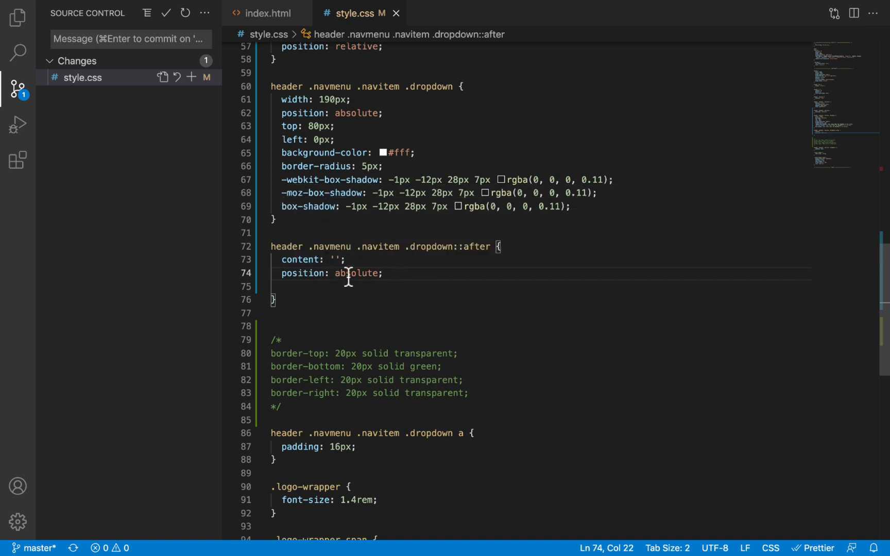
pyautogui.doubleClick(477, 246)
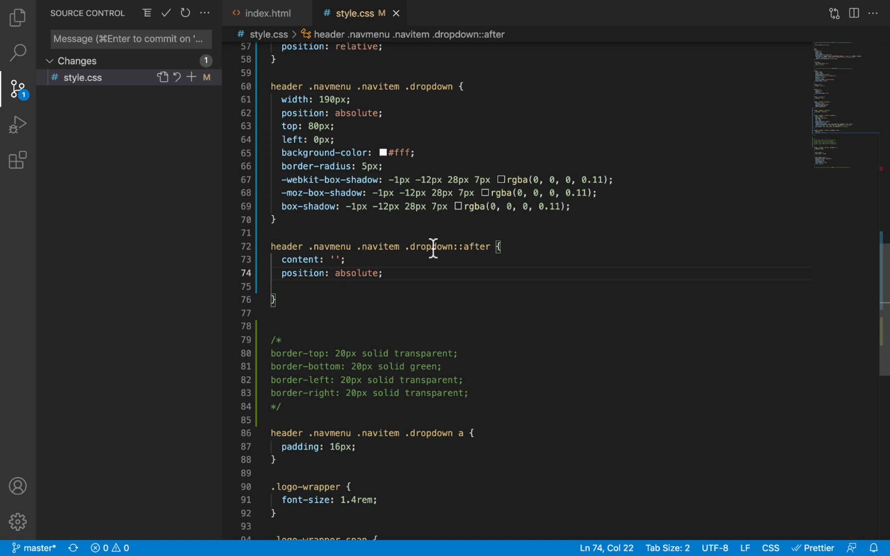
pyautogui.doubleClick(430, 246)
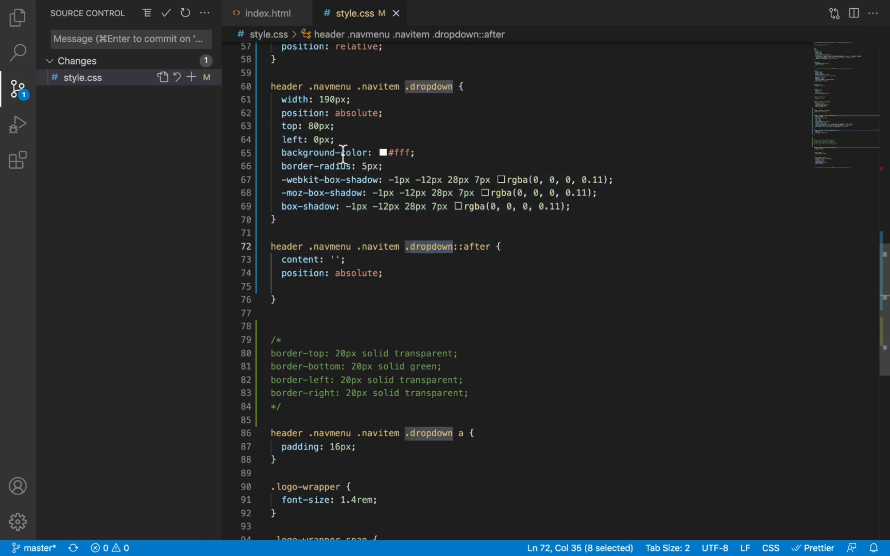
pyautogui.moveTo(325, 151)
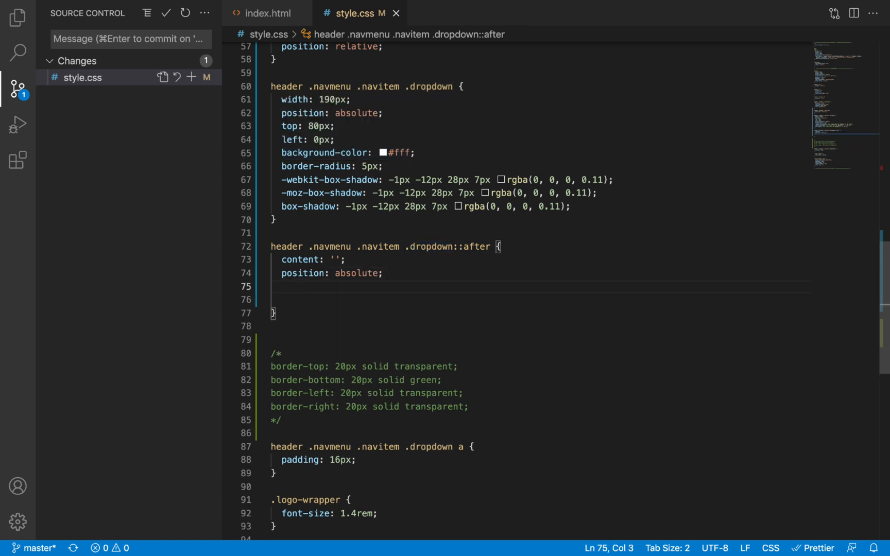
pyautogui.write('top:')
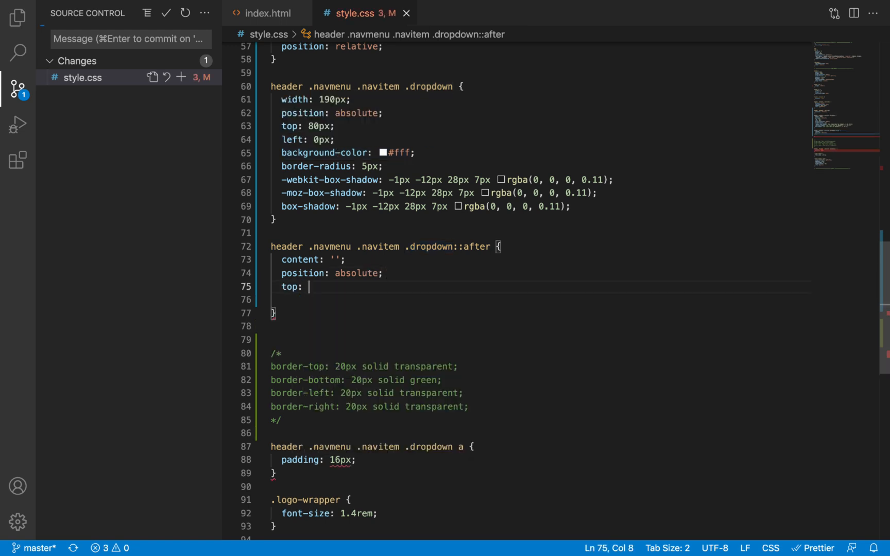
pyautogui.write('10px;')
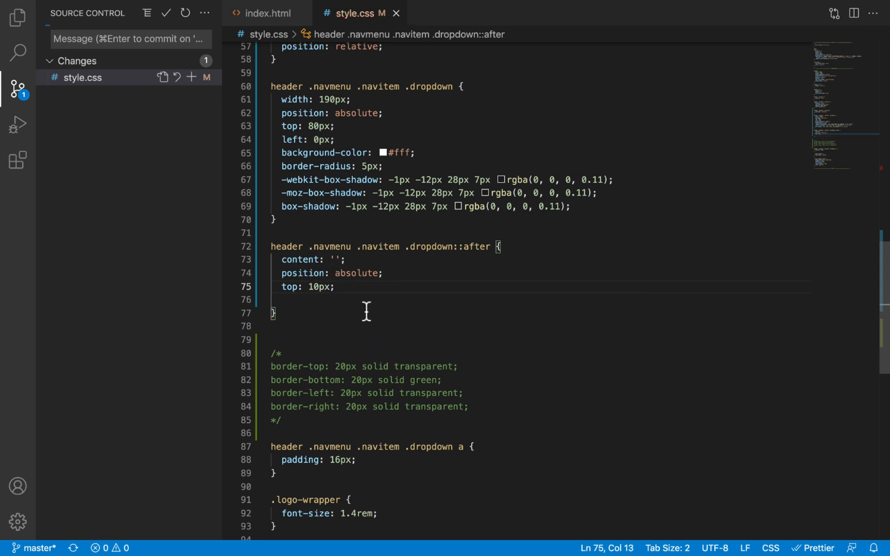
pyautogui.moveTo(319, 278)
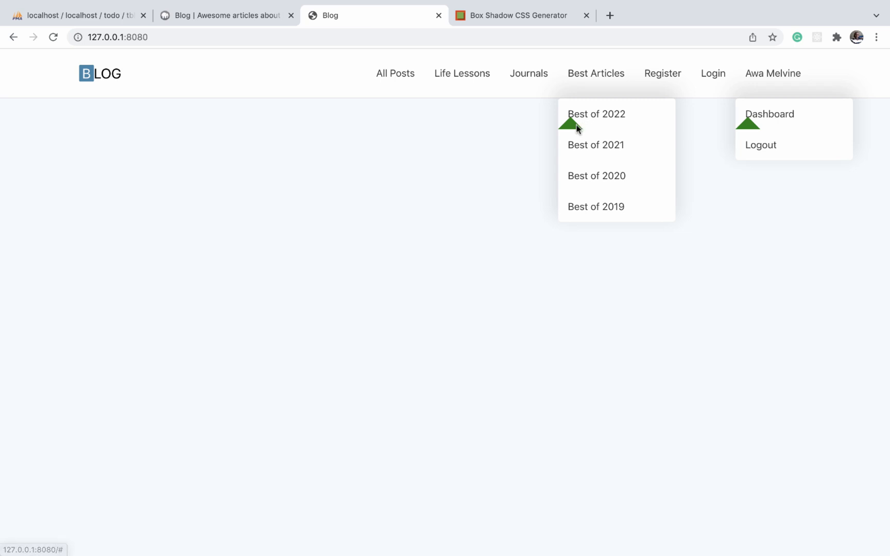
pyautogui.moveTo(500, 116)
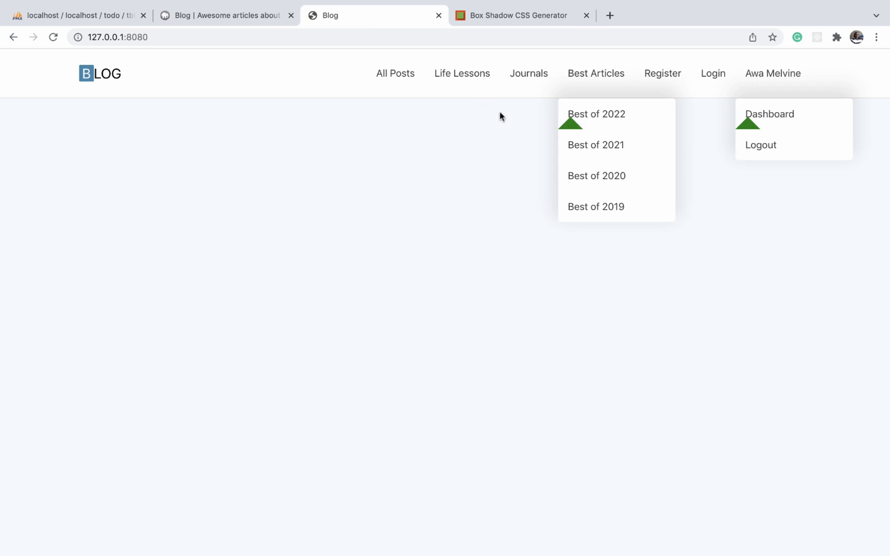
pyautogui.moveTo(571, 128)
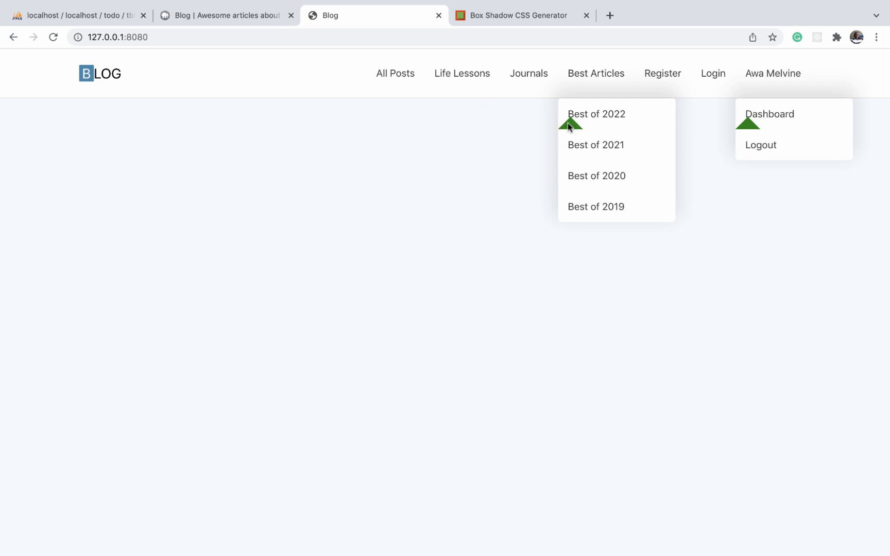
pyautogui.moveTo(563, 124)
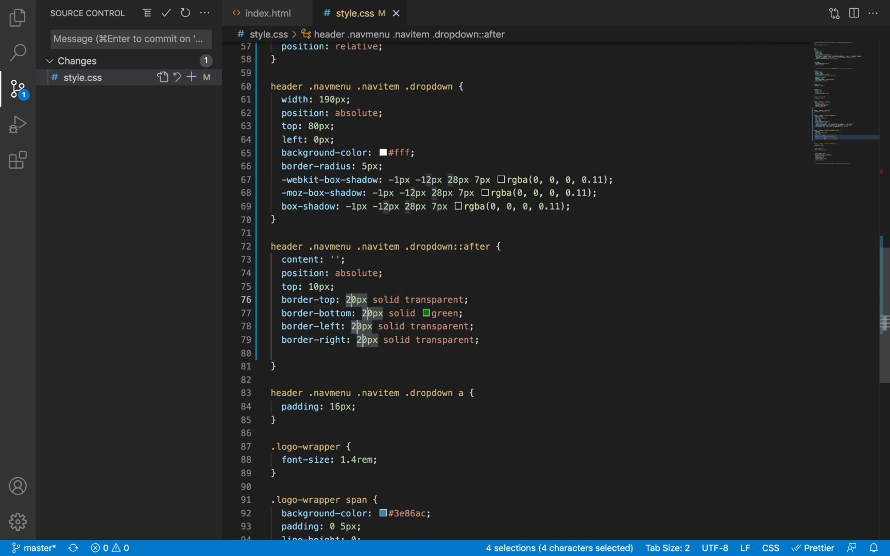
# Step: Replace the 2 with 1 in all four selected border widths, making them 10px
pyautogui.write('1')
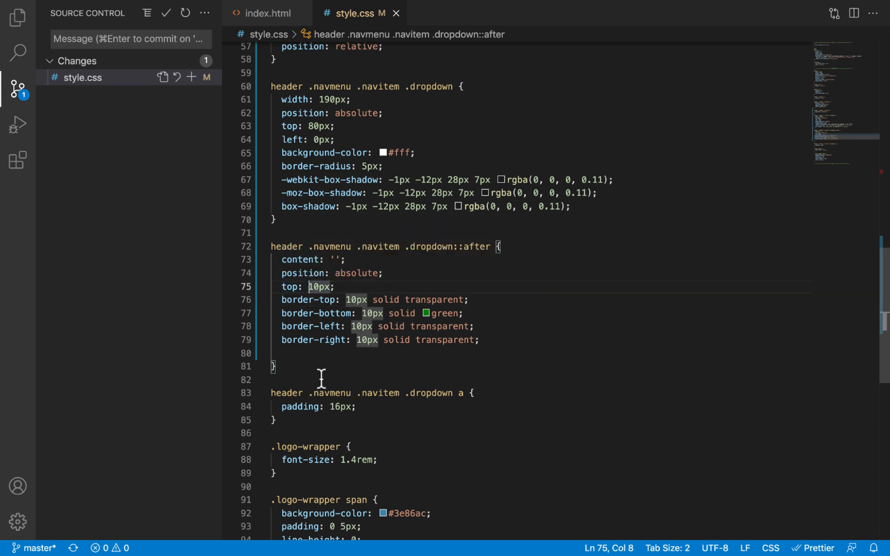
pyautogui.moveTo(521, 395)
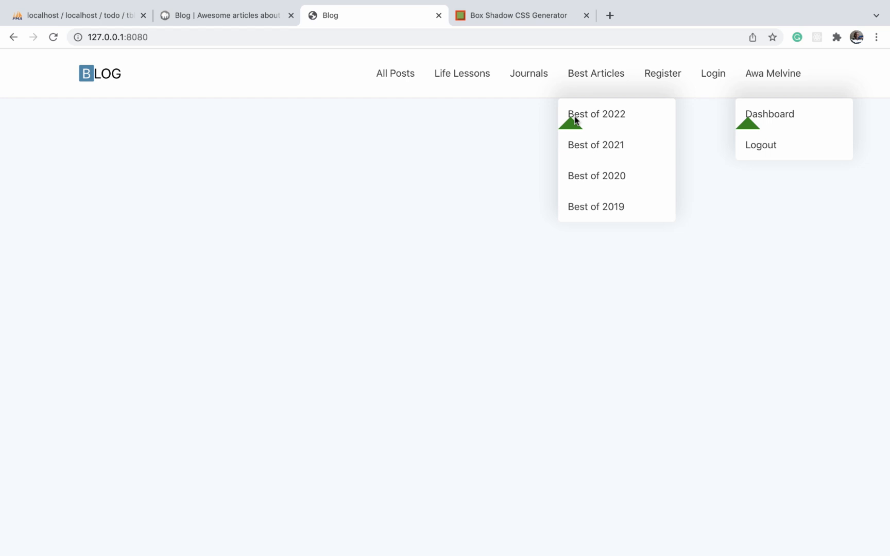
pyautogui.moveTo(573, 121)
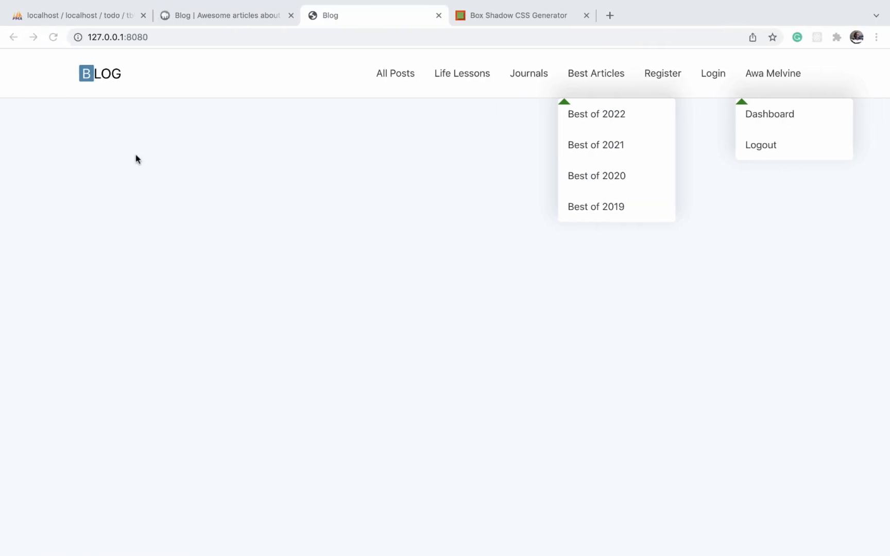
# Step: Set the arrow's top to -20px and its bottom border to white, reloading to check
pyautogui.click(53, 37)
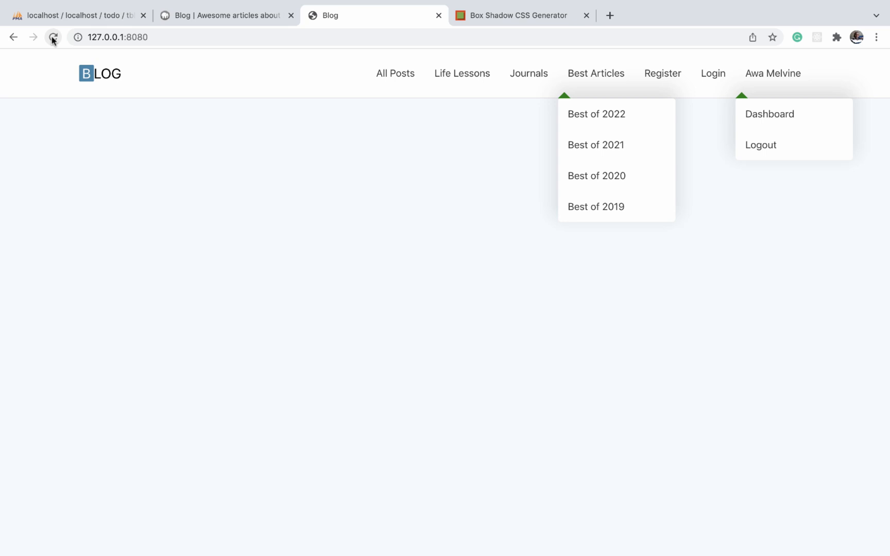
pyautogui.moveTo(563, 97)
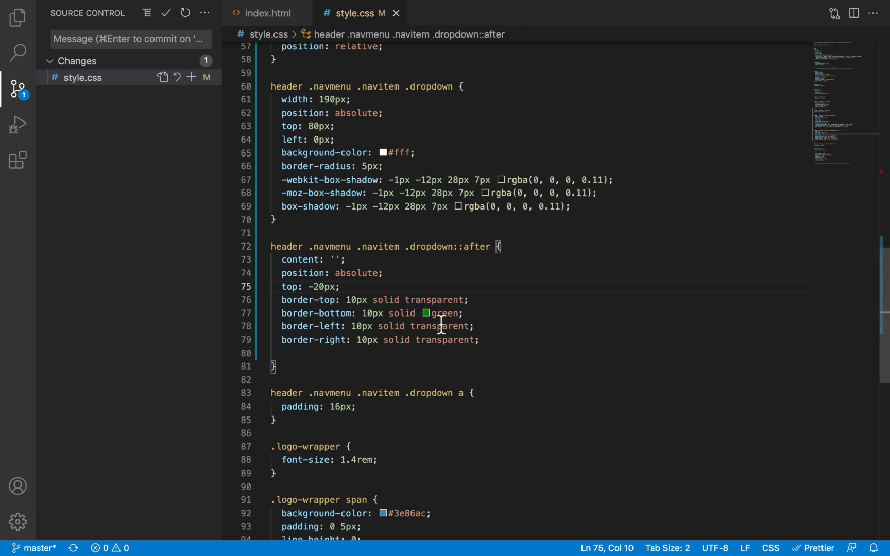
pyautogui.write('white')
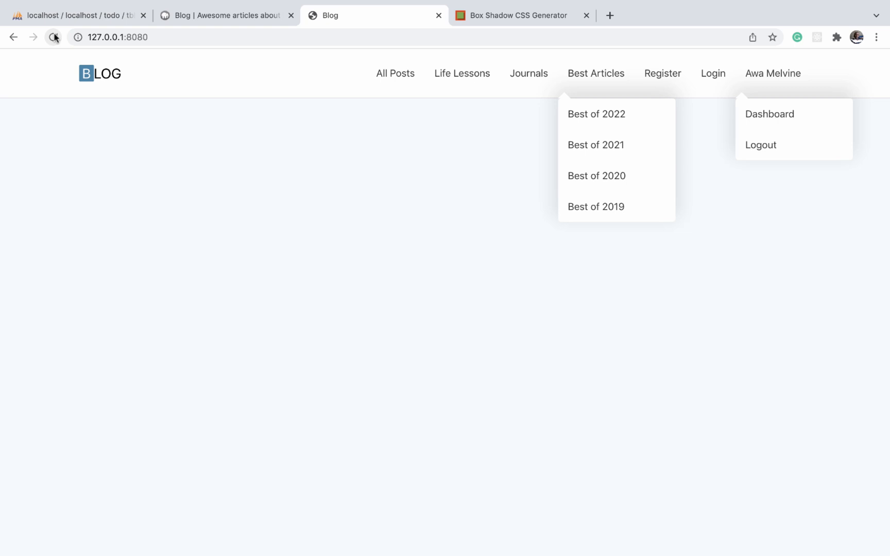
pyautogui.click(224, 16)
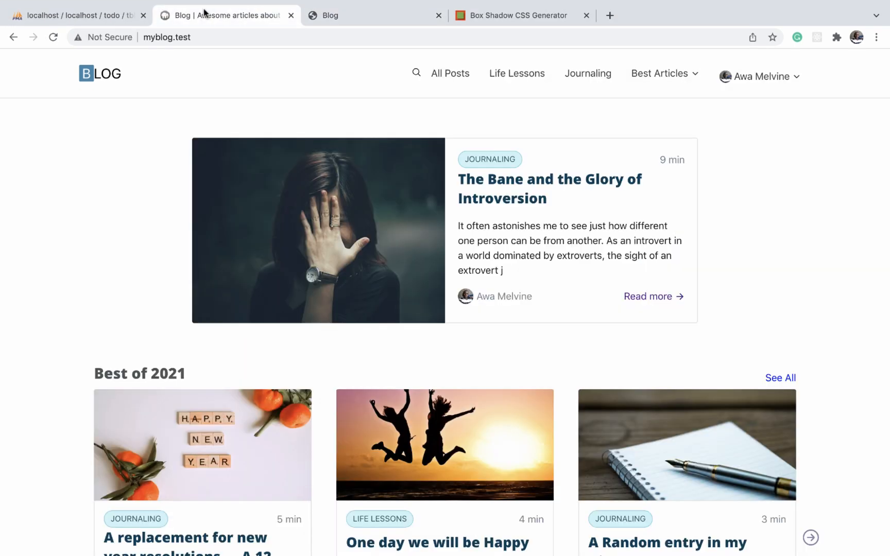
# Step: Open the Best Articles dropdown on the myblog.test site for comparison
pyautogui.click(660, 73)
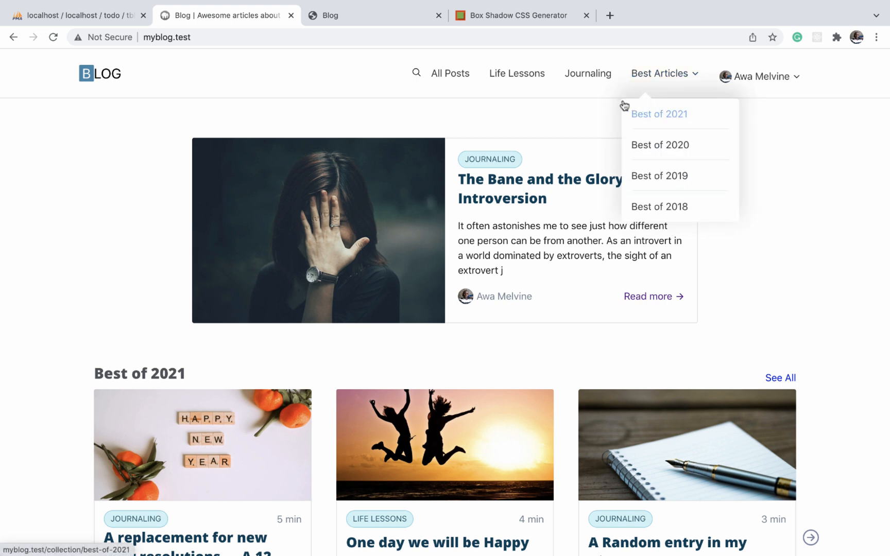
pyautogui.moveTo(634, 105)
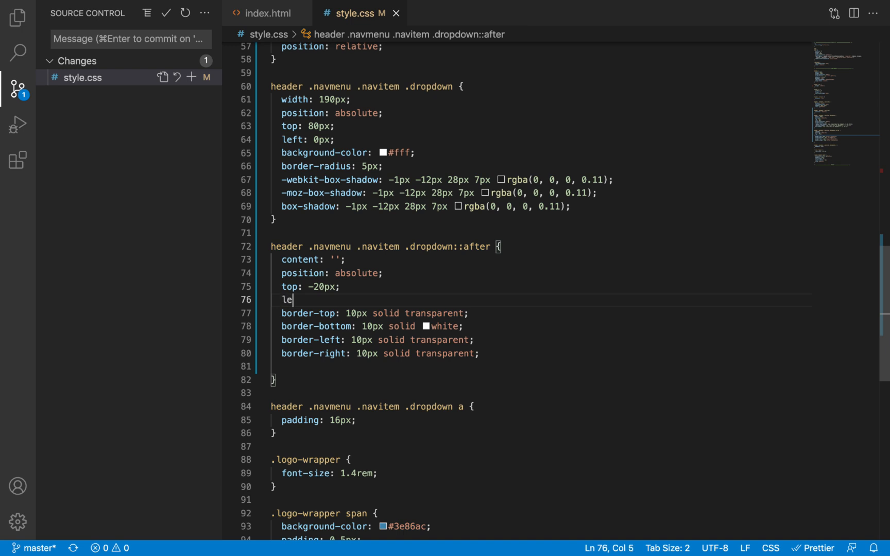
# Step: Add left: 15% to the dropdown ::after rule
pyautogui.write('ft:')
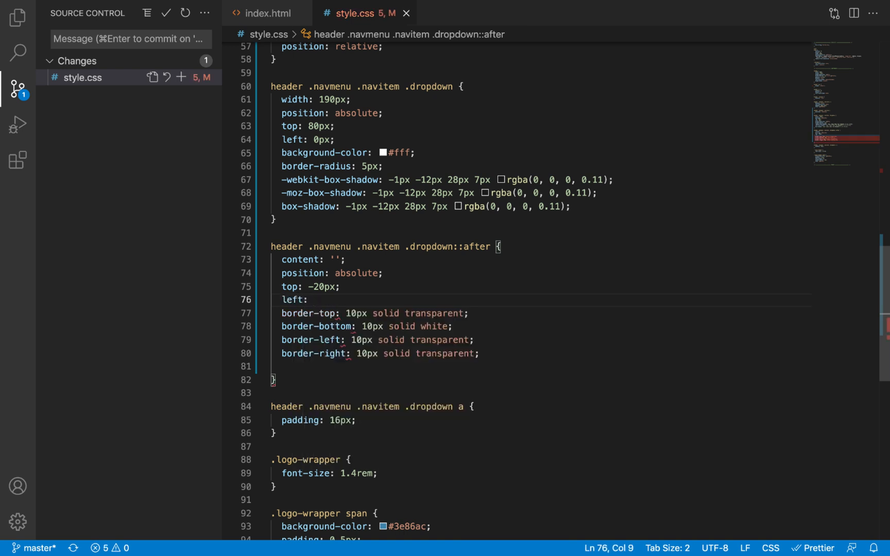
pyautogui.write('15%')
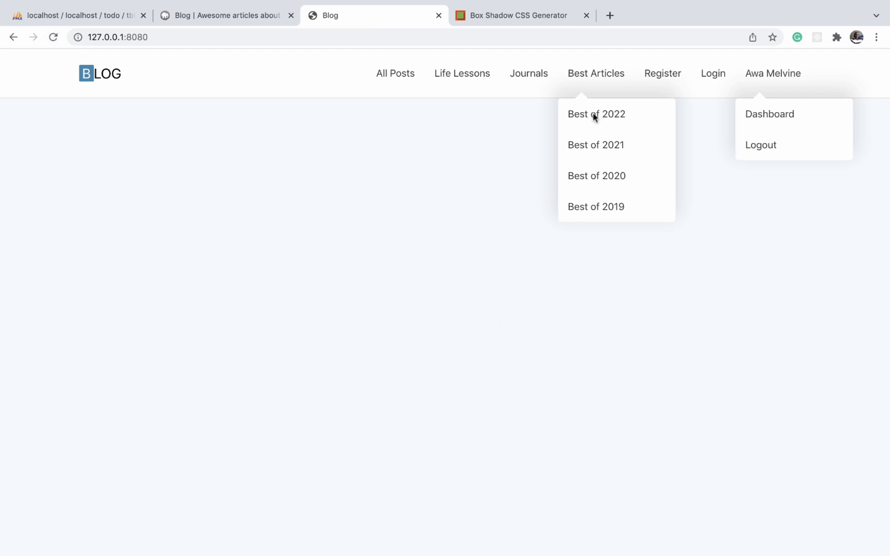
pyautogui.moveTo(563, 160)
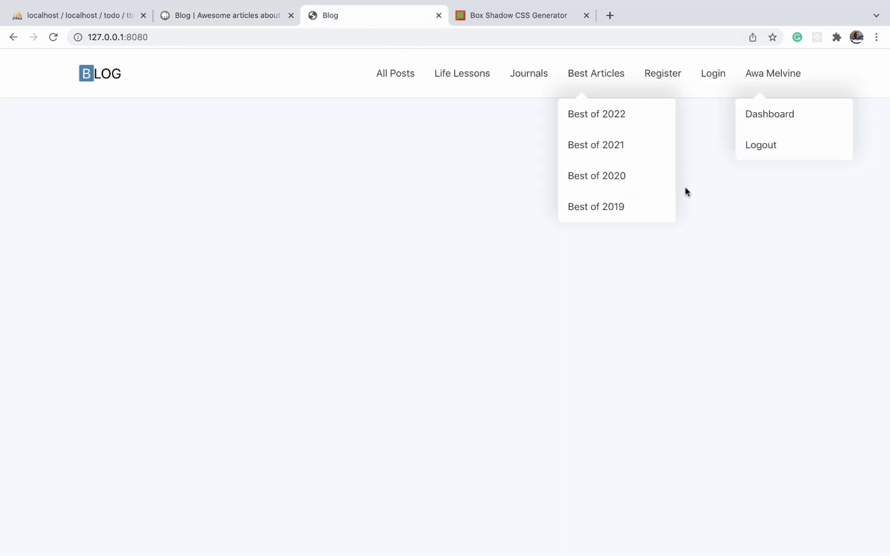
pyautogui.moveTo(776, 271)
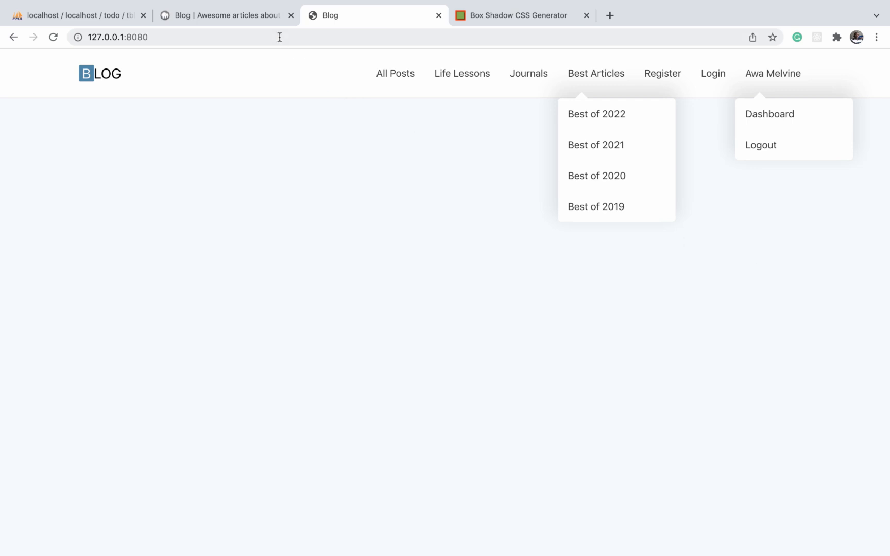
# Step: Switch to the live myblog.test tab to compare its Best Articles dropdown with the local arrowed menus
pyautogui.click(224, 15)
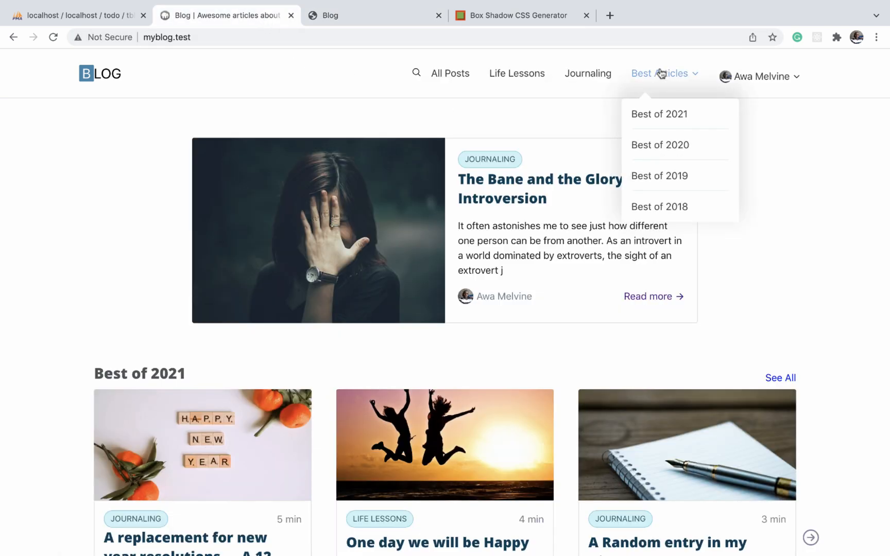